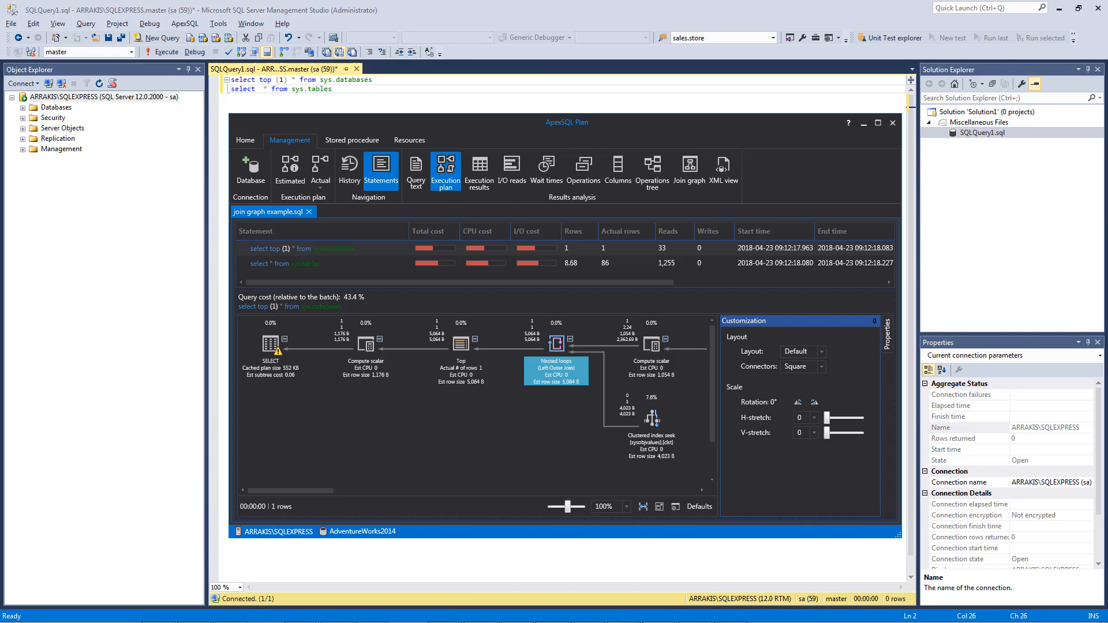
Cancel the file browser and show the recently used files list via Open > Recent
{"action": "left_click", "coordinate": [878, 123]}
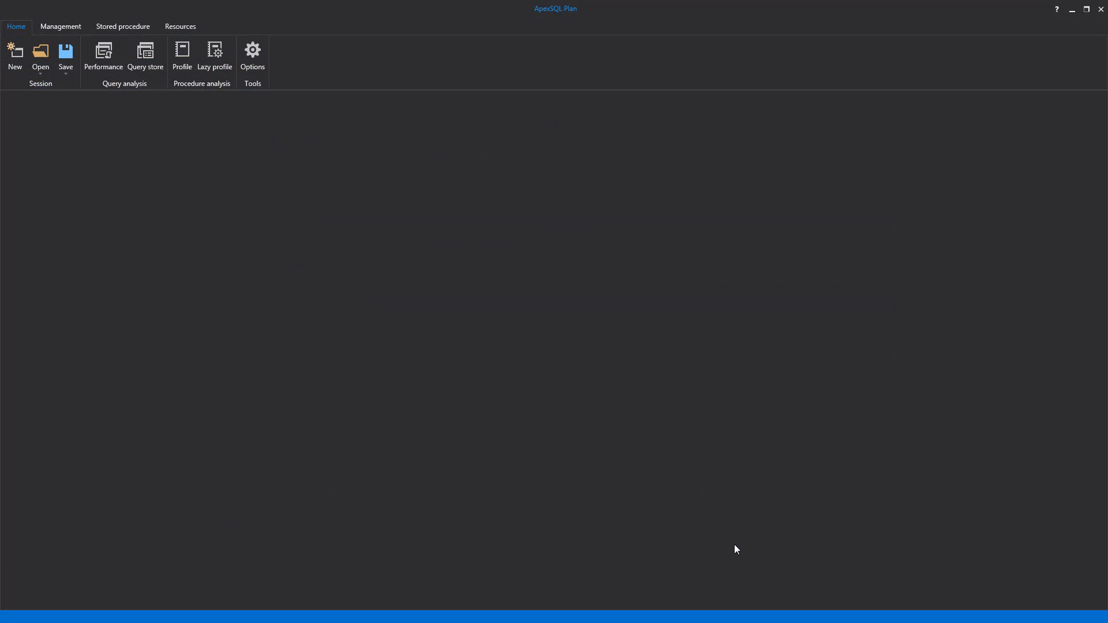
{"action": "mouse_move", "coordinate": [208, 191]}
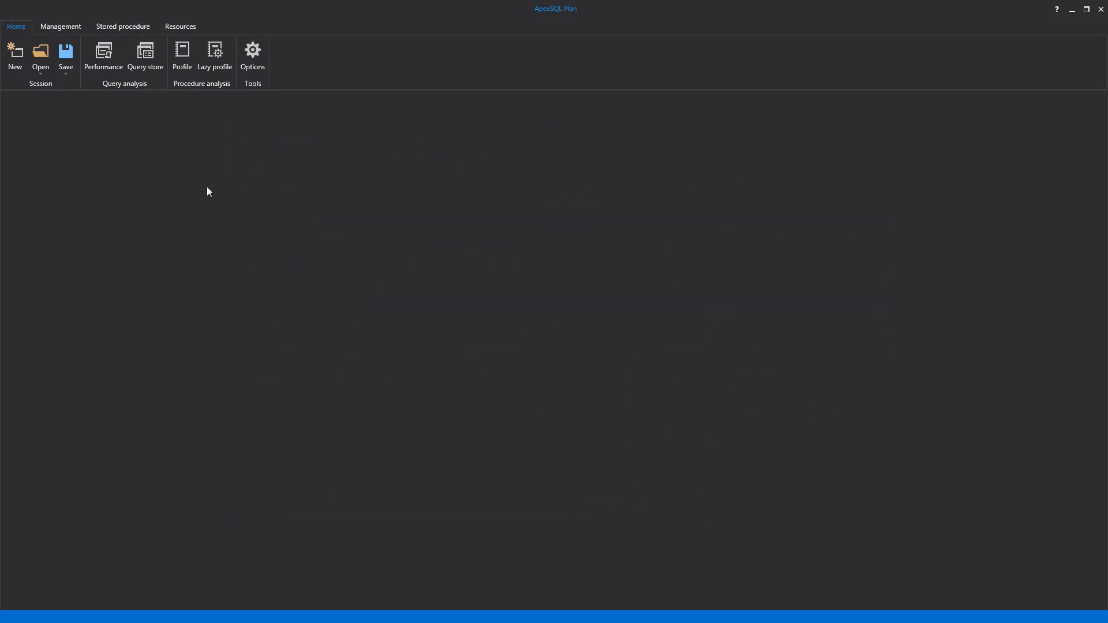
{"action": "mouse_move", "coordinate": [40, 55]}
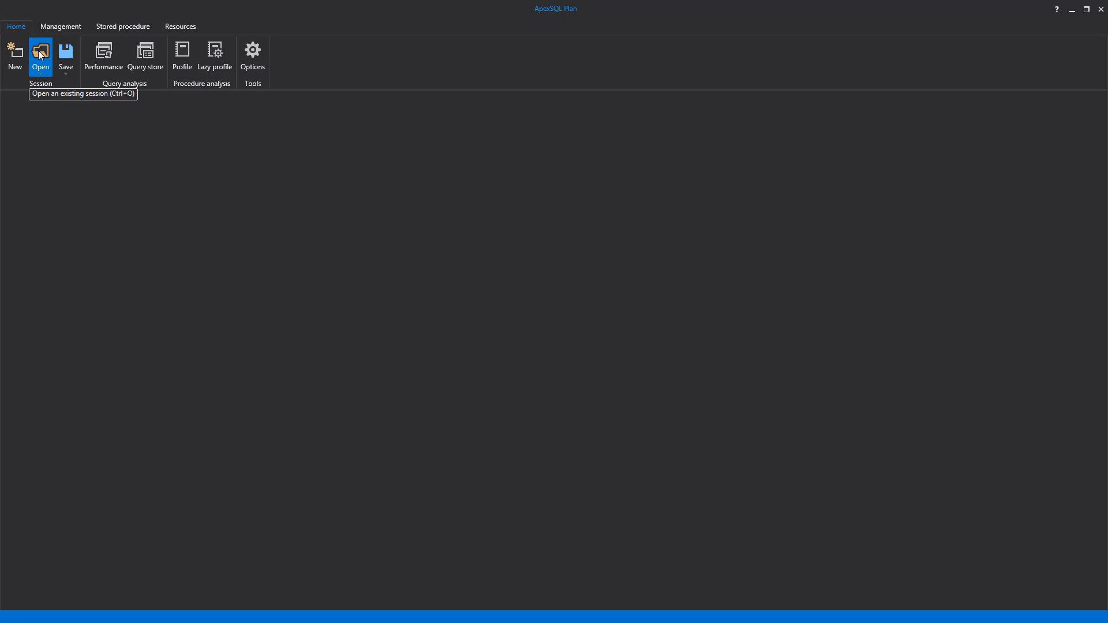
{"action": "left_click", "coordinate": [41, 56]}
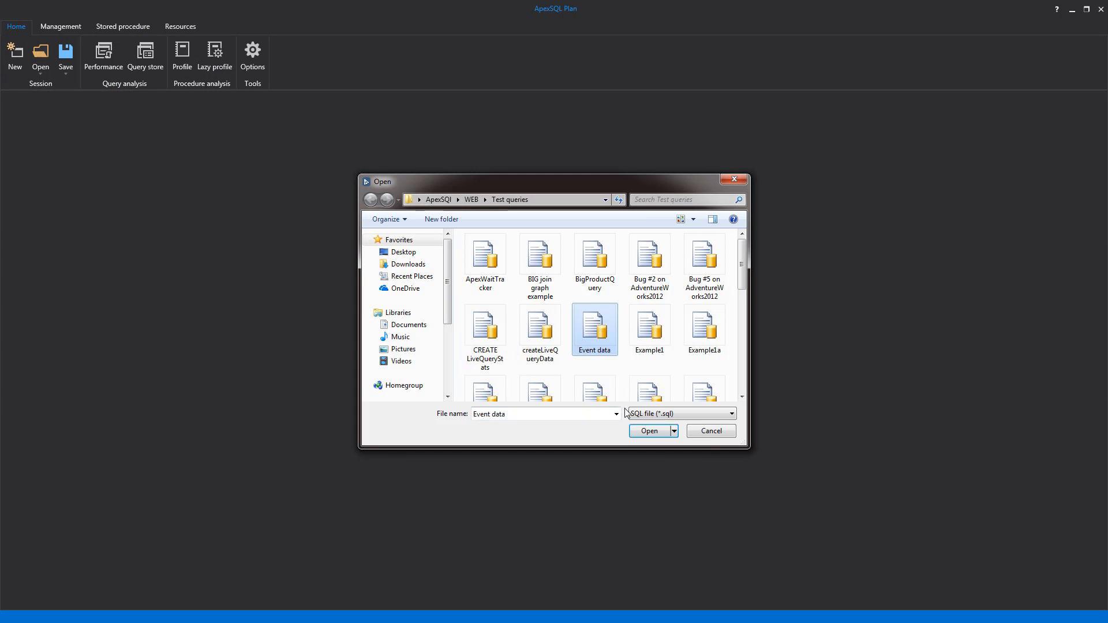
{"action": "left_click", "coordinate": [647, 430]}
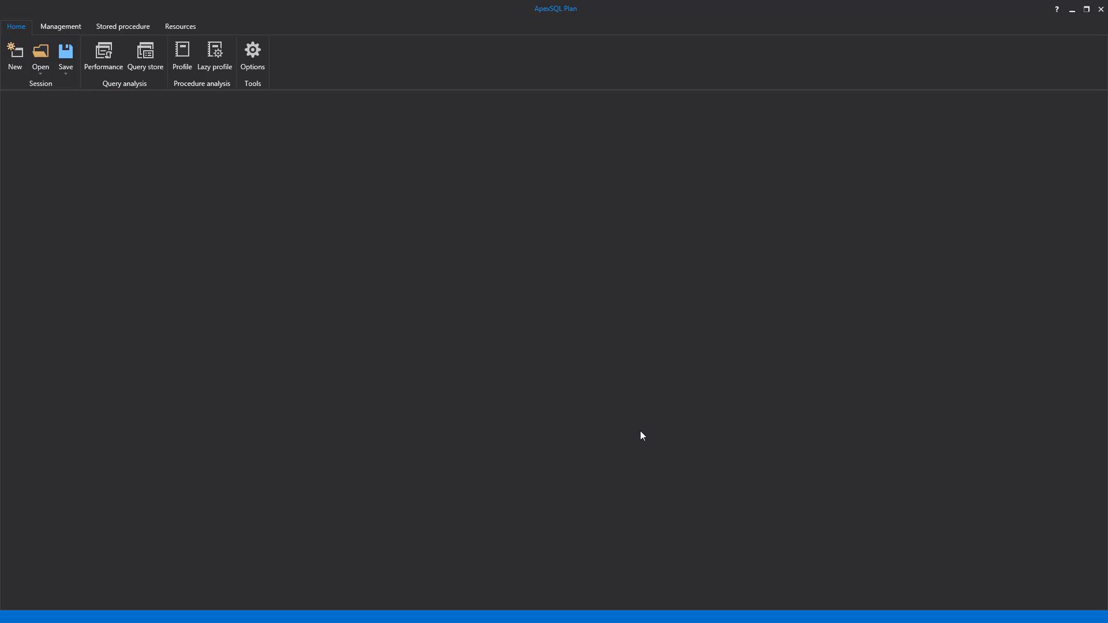
{"action": "left_click", "coordinate": [40, 57]}
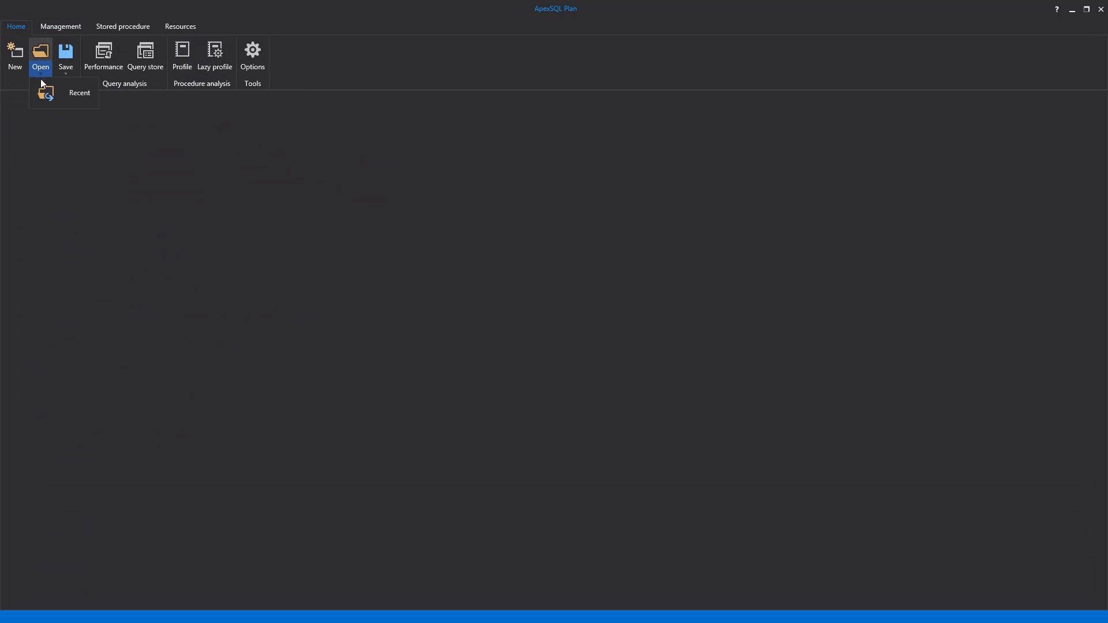
{"action": "left_click", "coordinate": [79, 93]}
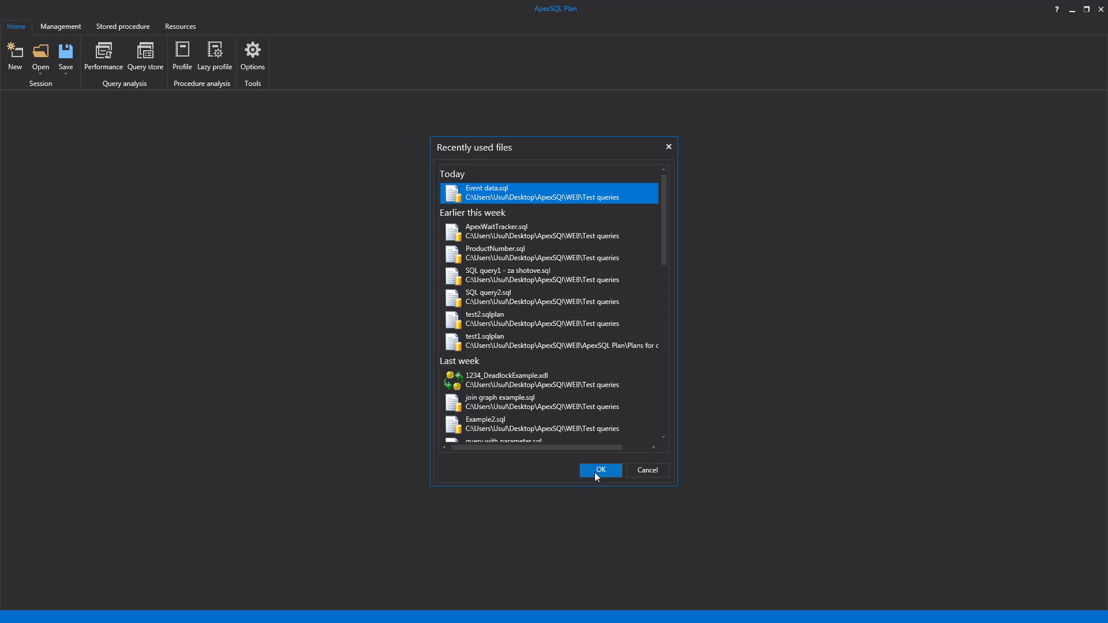
Load Event data.sql and fix the line 5 timestamp alias so the error list clears
{"action": "left_click", "coordinate": [599, 470]}
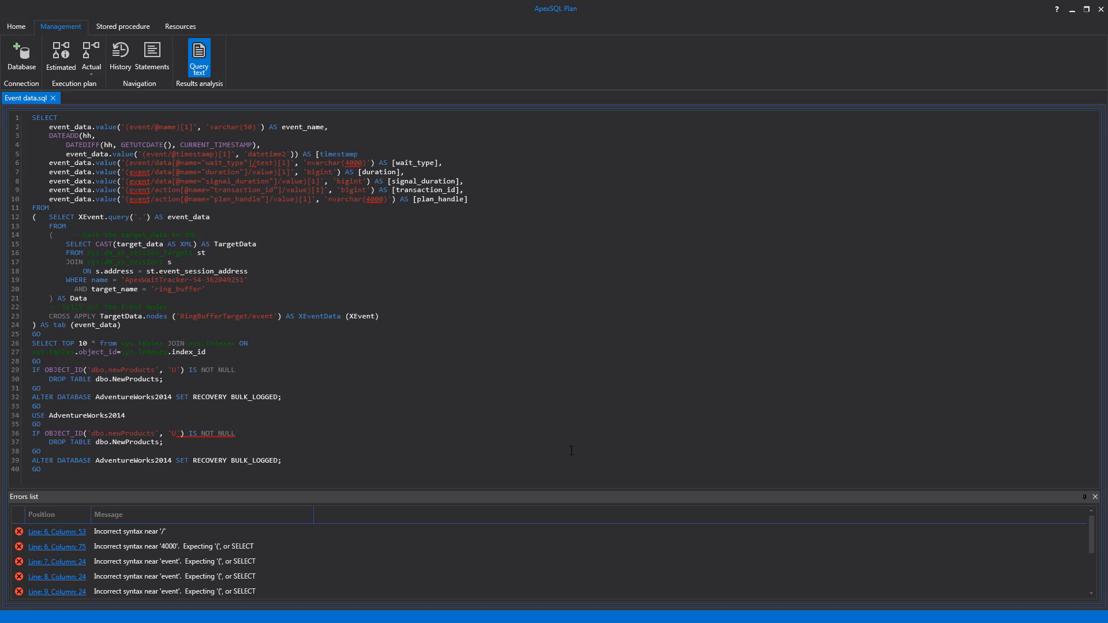
{"action": "mouse_move", "coordinate": [421, 487]}
{"action": "type", "text": "]"}
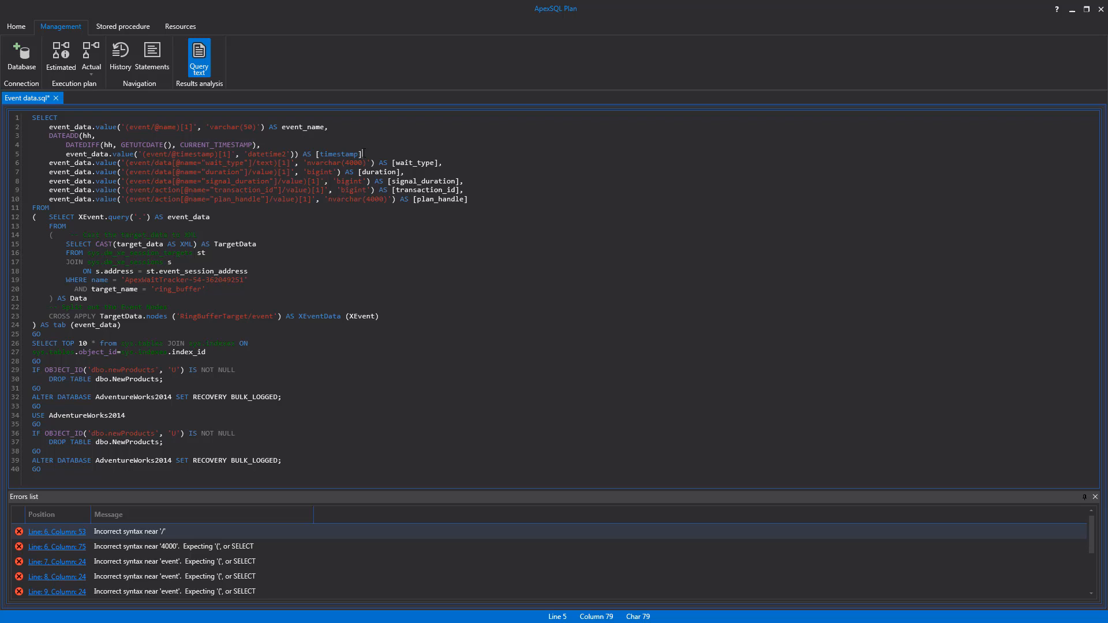
{"action": "right_click", "coordinate": [492, 283]}
{"action": "type", "text": ","}
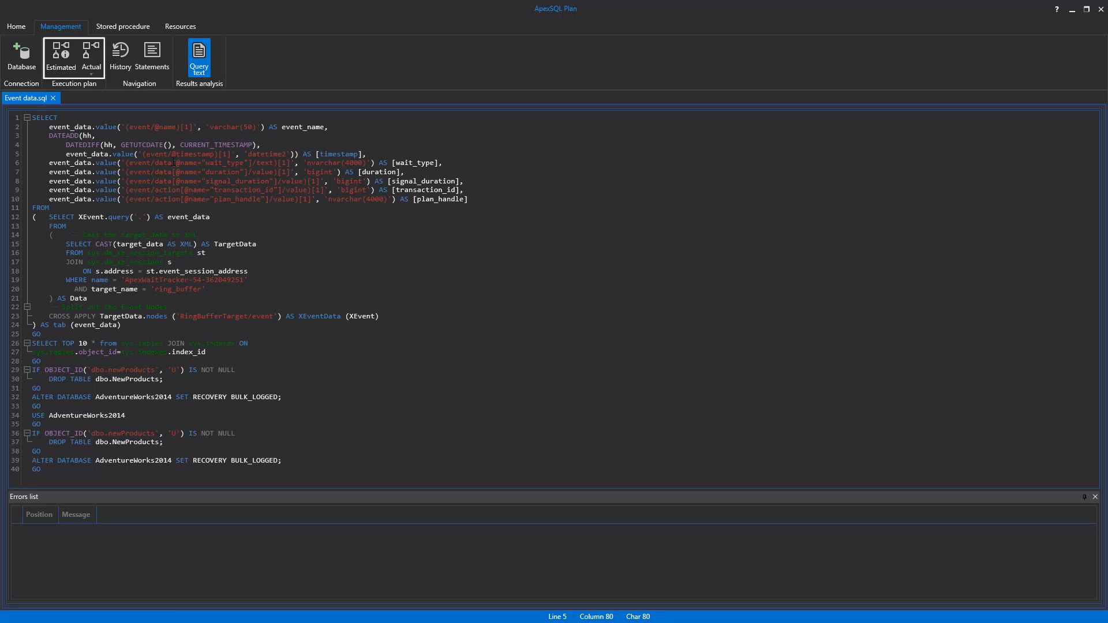
{"action": "mouse_move", "coordinate": [60, 57]}
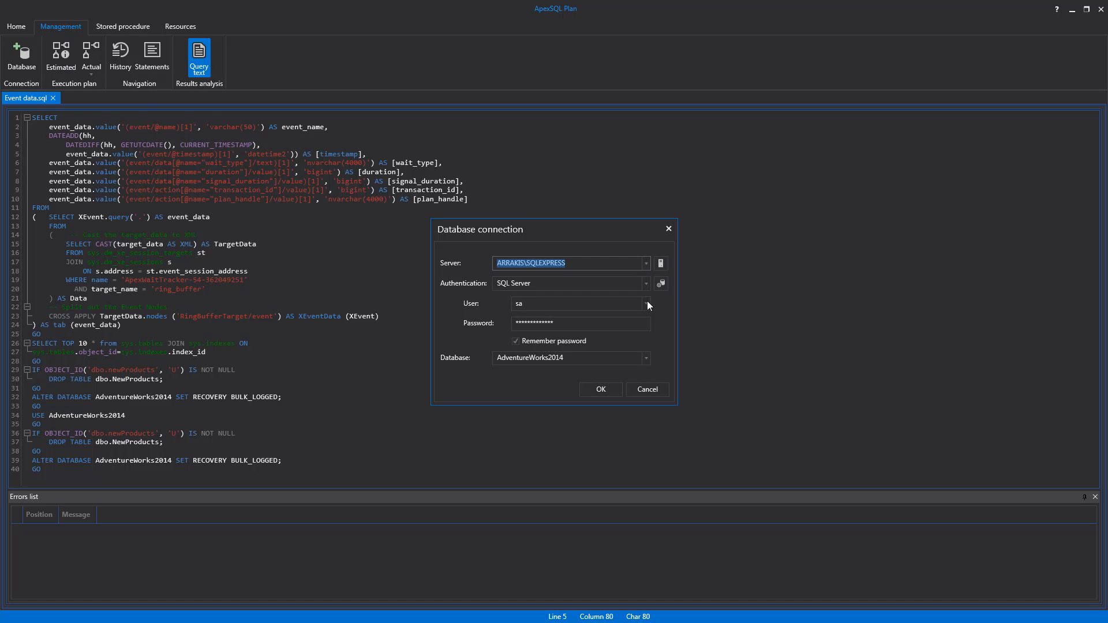
Connect to AdventureWorks2014 on ARRAKIS\SQLEXPRESS with SQL Server authentication
{"action": "left_click", "coordinate": [643, 358]}
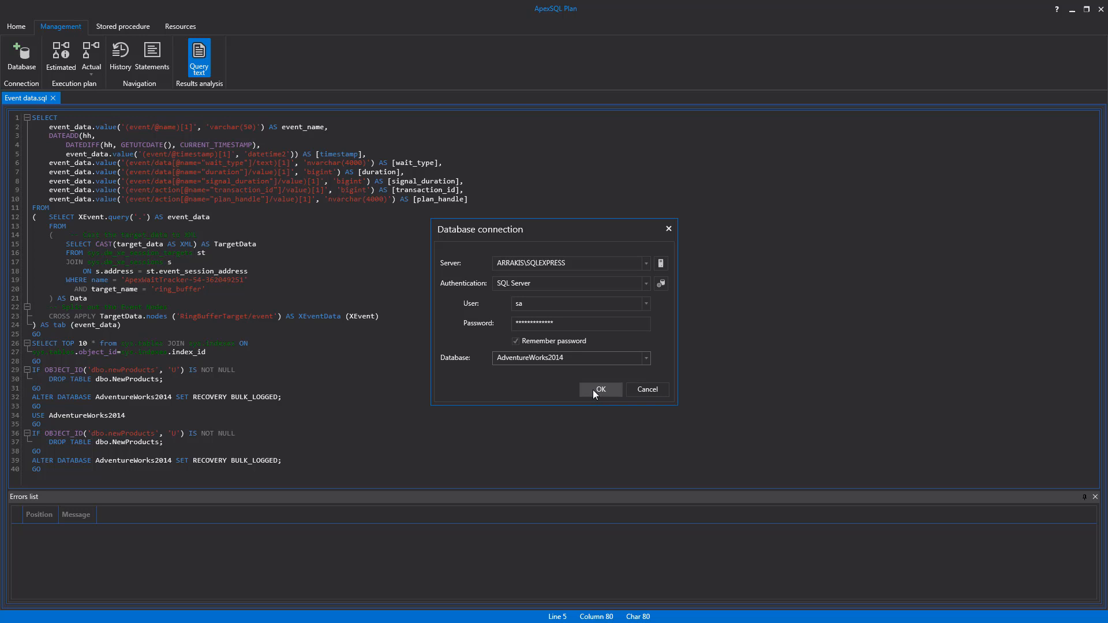
{"action": "left_click", "coordinate": [600, 389]}
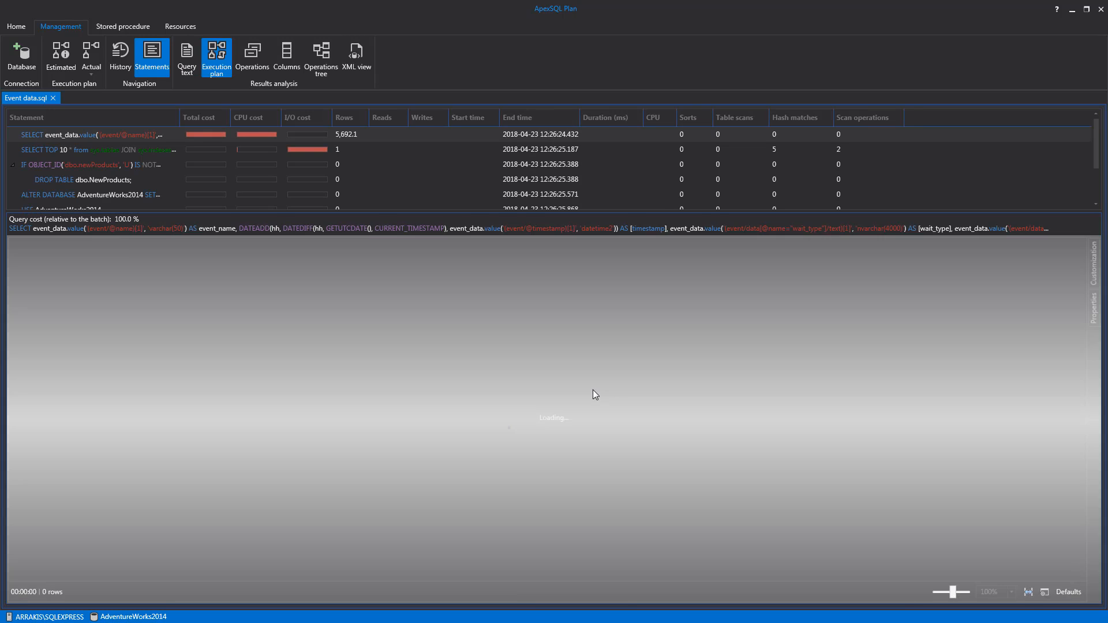
Select the SELECT TOP 10 statement to display its execution plan diagram
{"action": "left_click", "coordinate": [106, 149]}
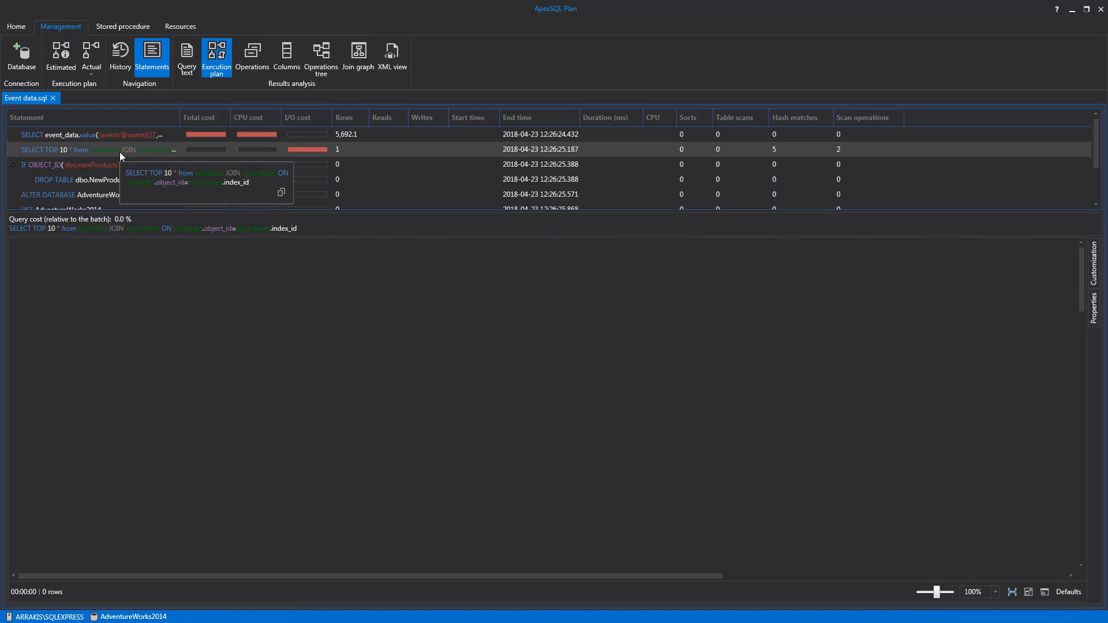
{"action": "left_click", "coordinate": [92, 149]}
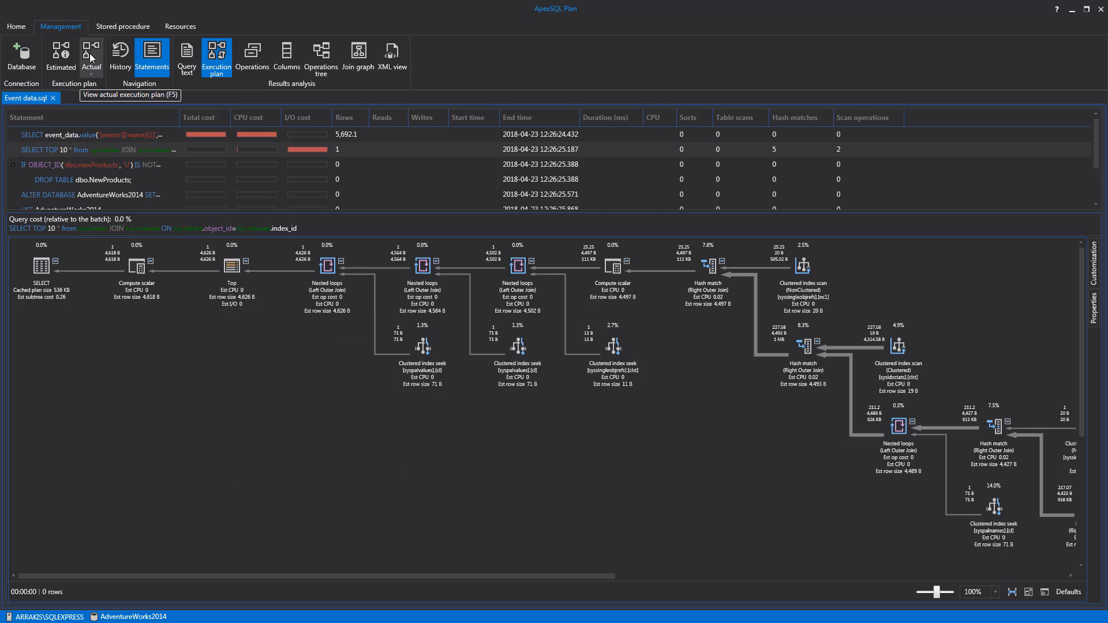
{"action": "mouse_move", "coordinate": [94, 56]}
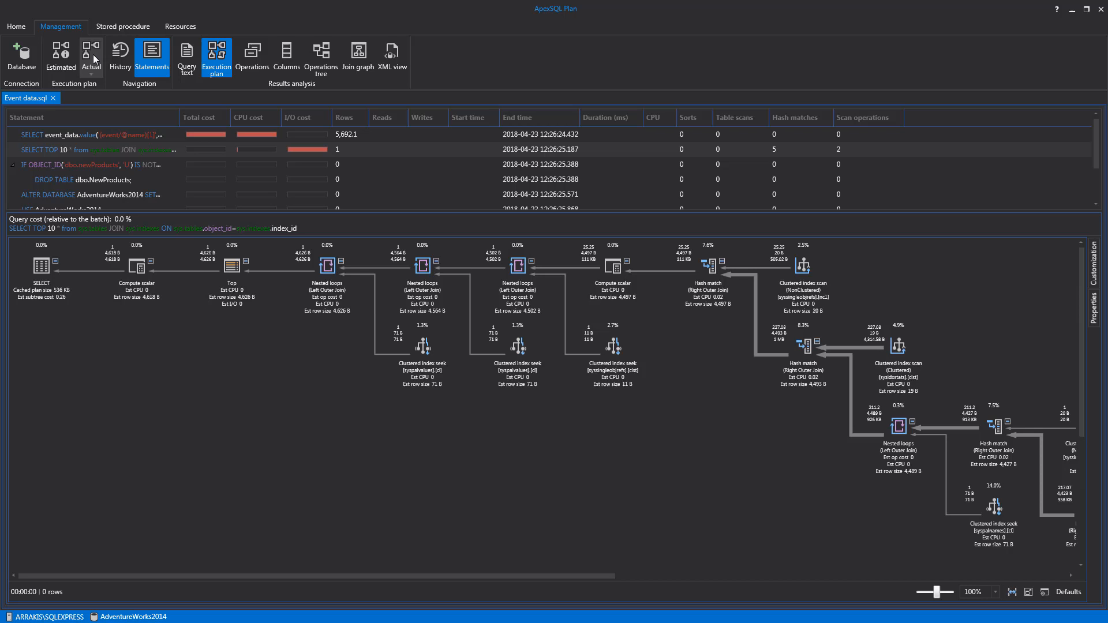
Run the Event data script to get its actual execution plan and statistics
{"action": "left_click", "coordinate": [92, 56]}
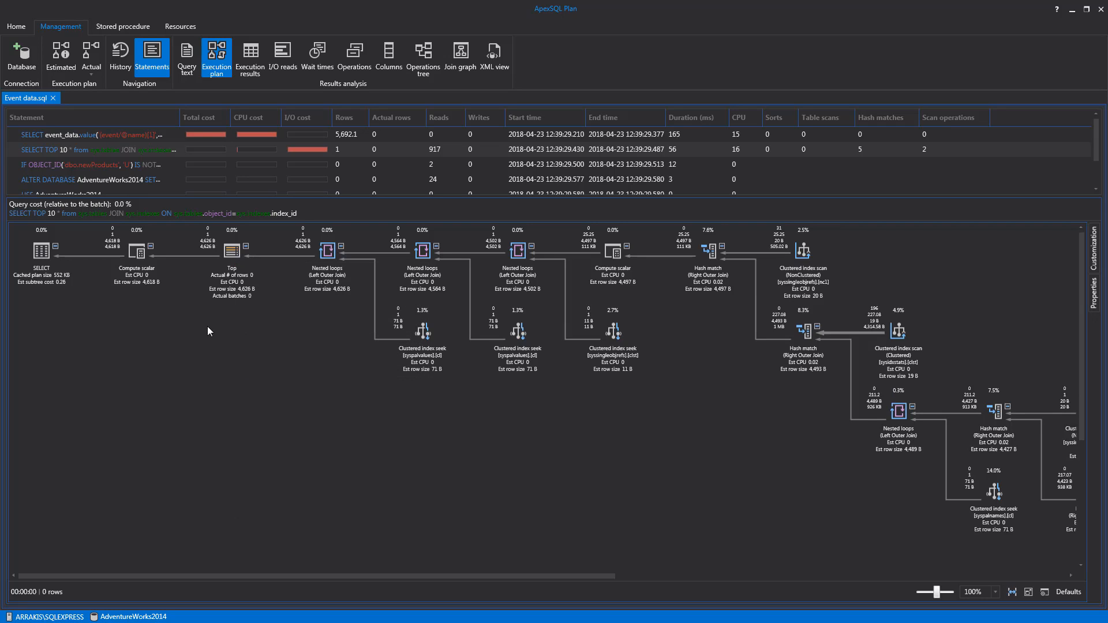
{"action": "mouse_move", "coordinate": [231, 249]}
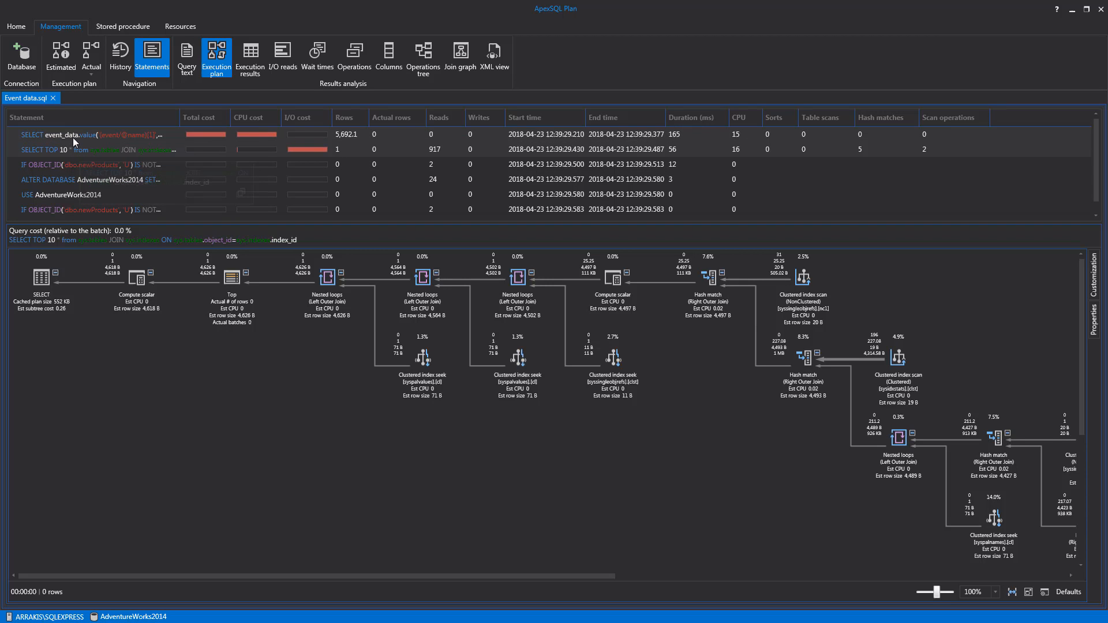
{"action": "mouse_move", "coordinate": [56, 134]}
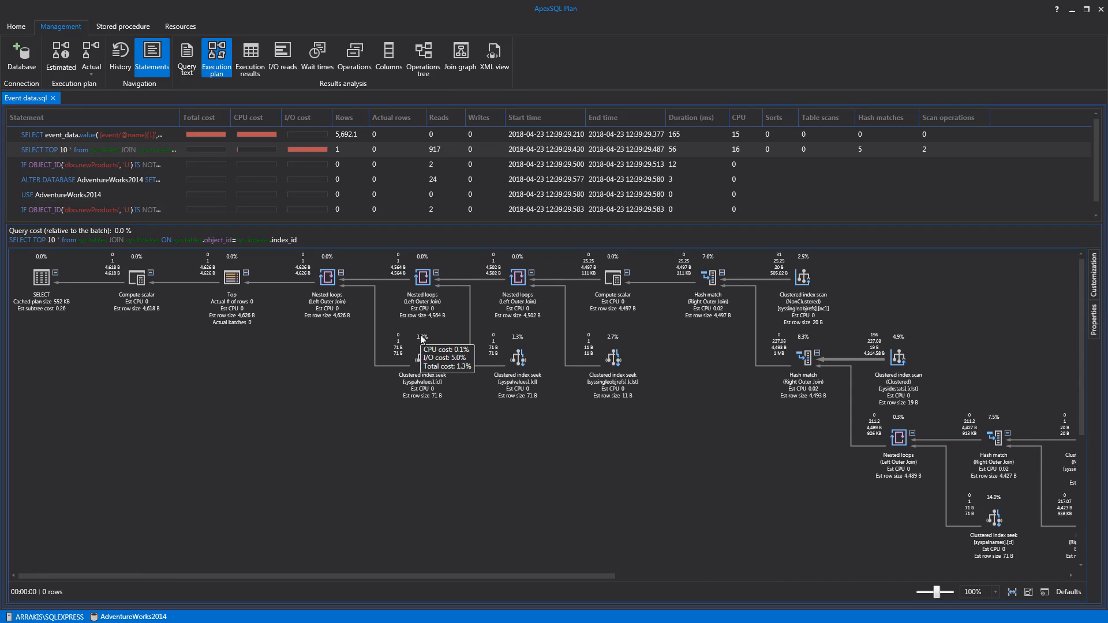
{"action": "mouse_move", "coordinate": [517, 344]}
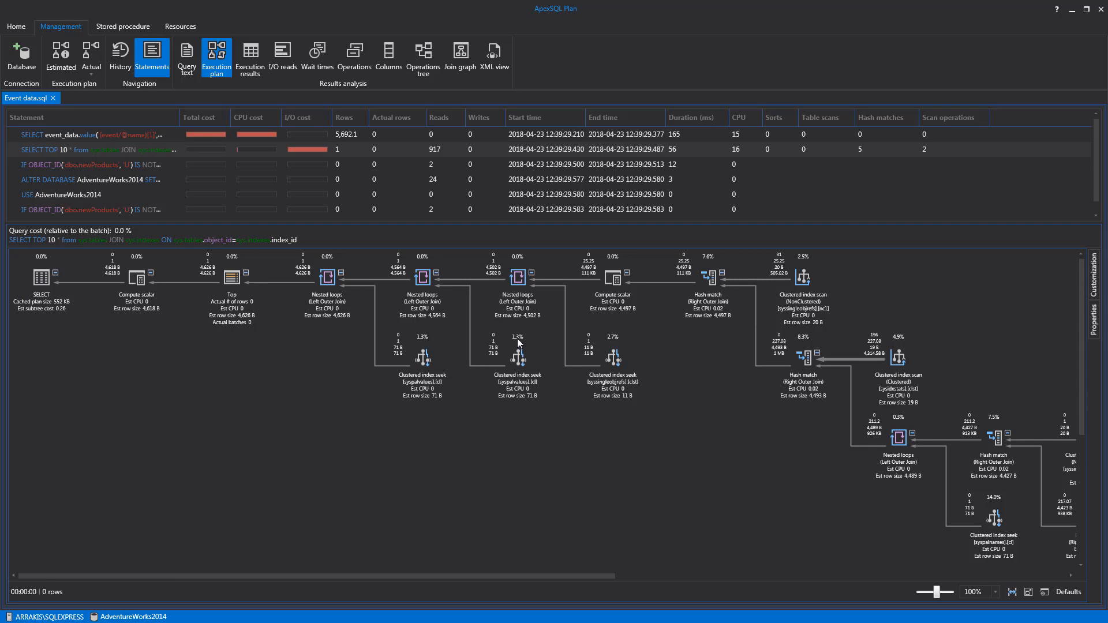
{"action": "mouse_move", "coordinate": [704, 293]}
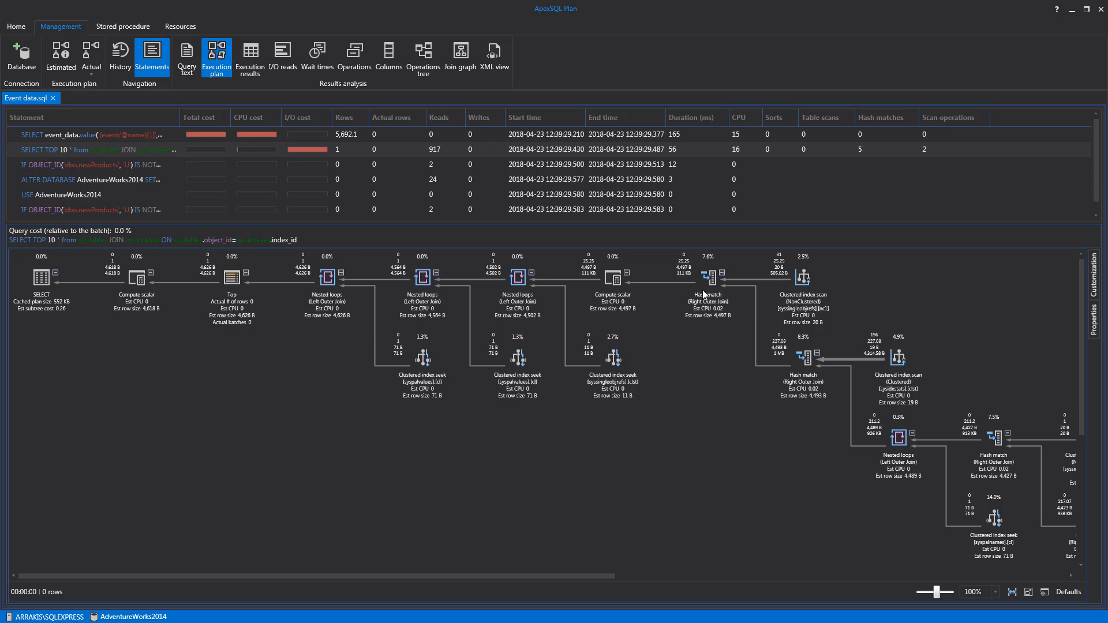
{"action": "mouse_move", "coordinate": [713, 275]}
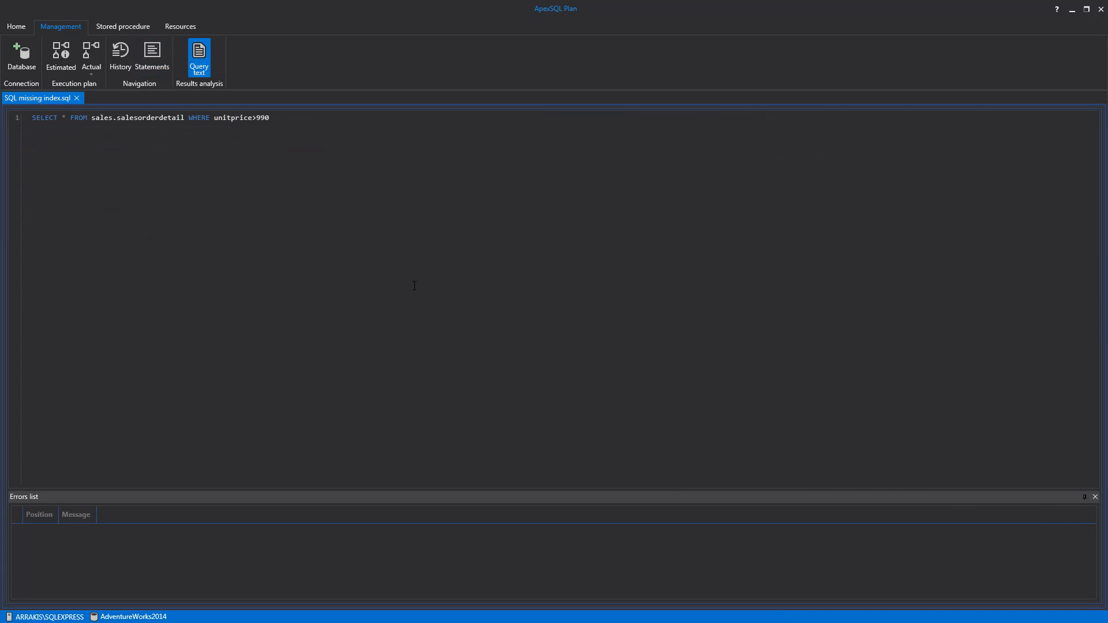
{"action": "mouse_move", "coordinate": [108, 108]}
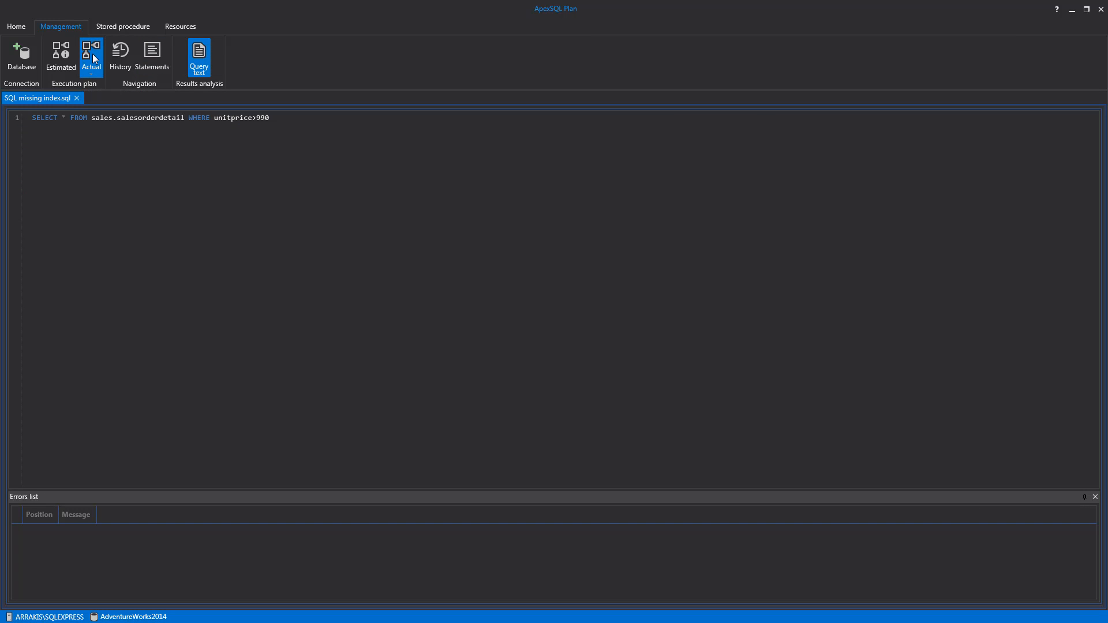
Execute the unitprice>990 query to capture its actual plan with the missing-index warning
{"action": "left_click", "coordinate": [91, 56]}
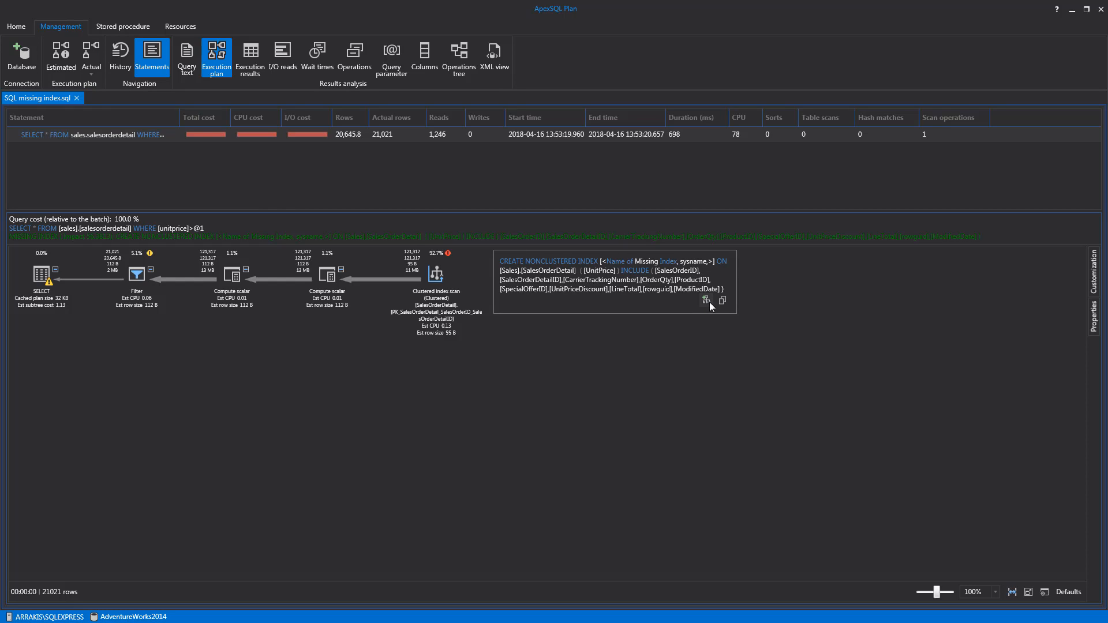
Edit the suggested index script to create idex_UnitpriceID without dropping, then close it
{"action": "left_click", "coordinate": [704, 301]}
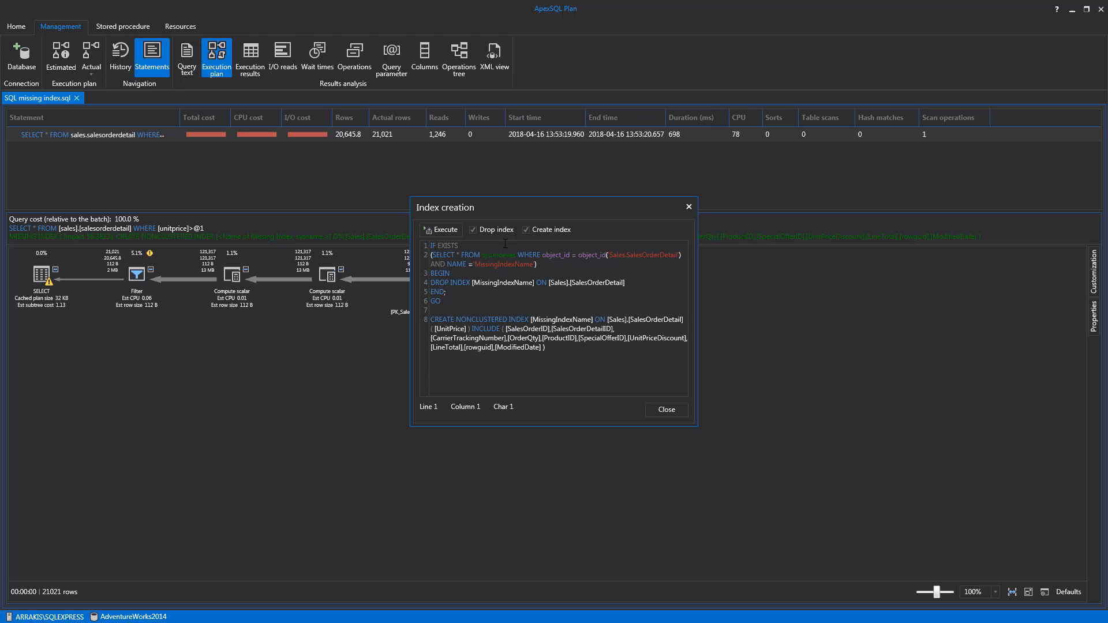
{"action": "mouse_move", "coordinate": [480, 238]}
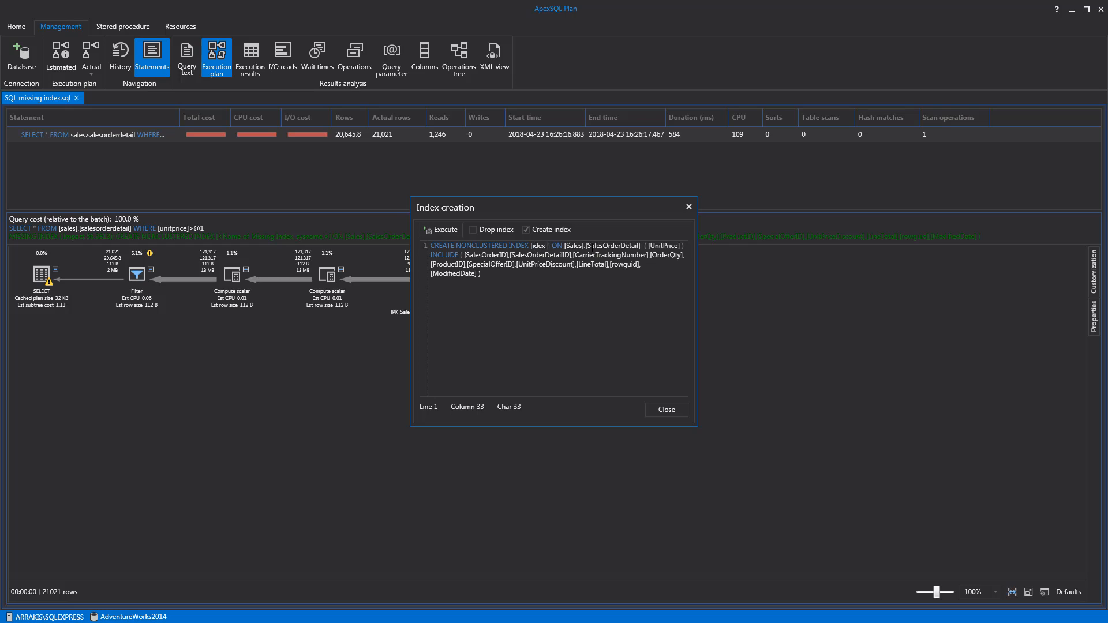
{"action": "type", "text": "UnitpriceID"}
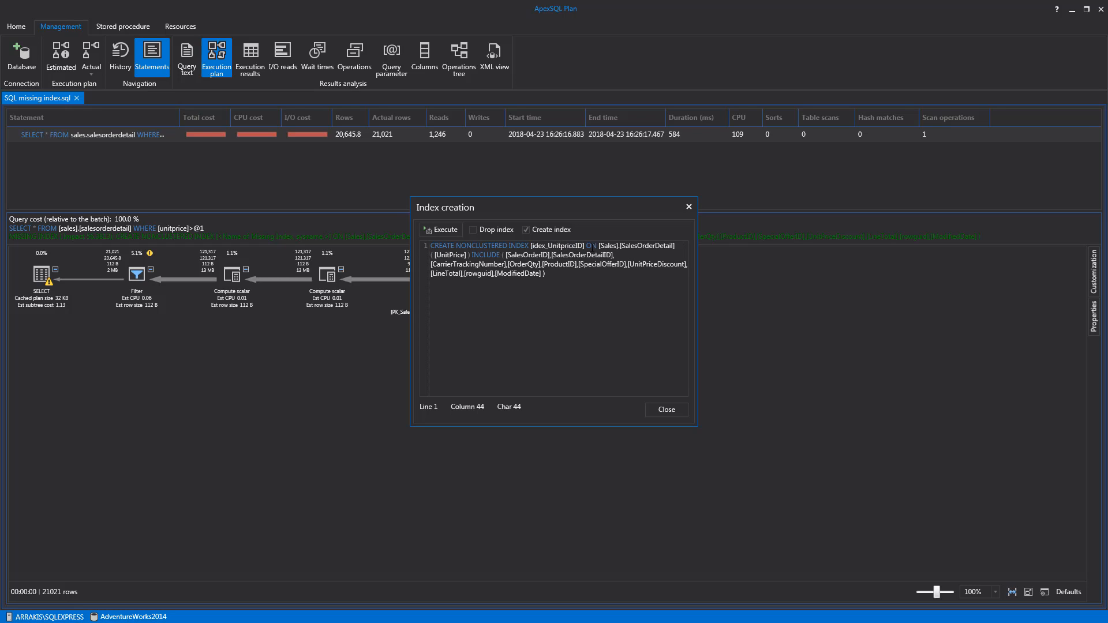
{"action": "left_click", "coordinate": [664, 410]}
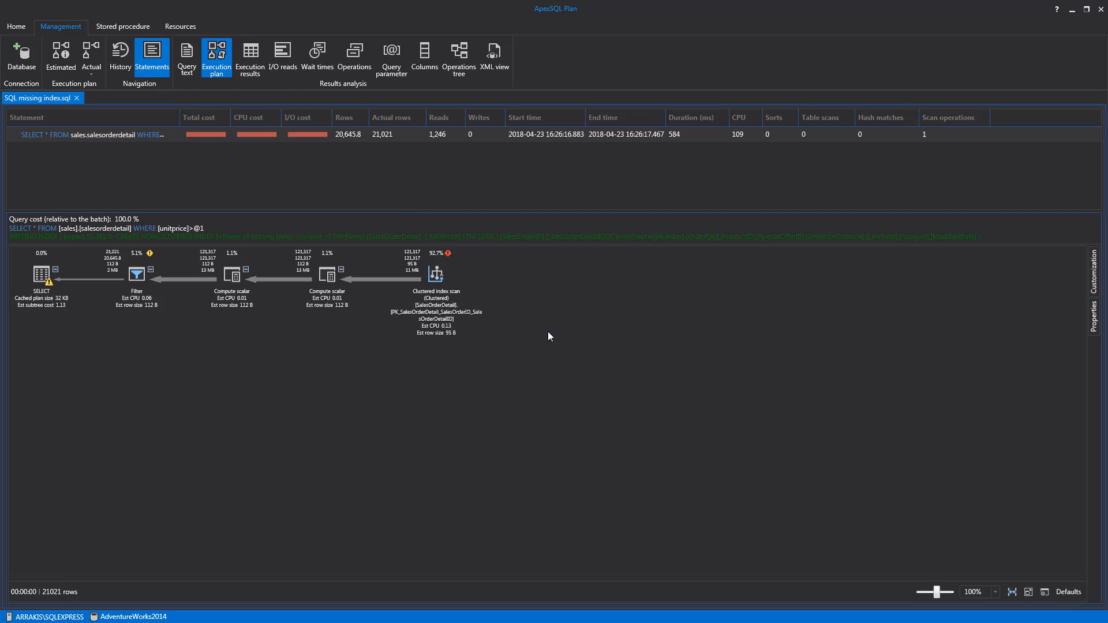
Re-run the query so the plan uses the new index with an index seek
{"action": "left_click", "coordinate": [90, 57]}
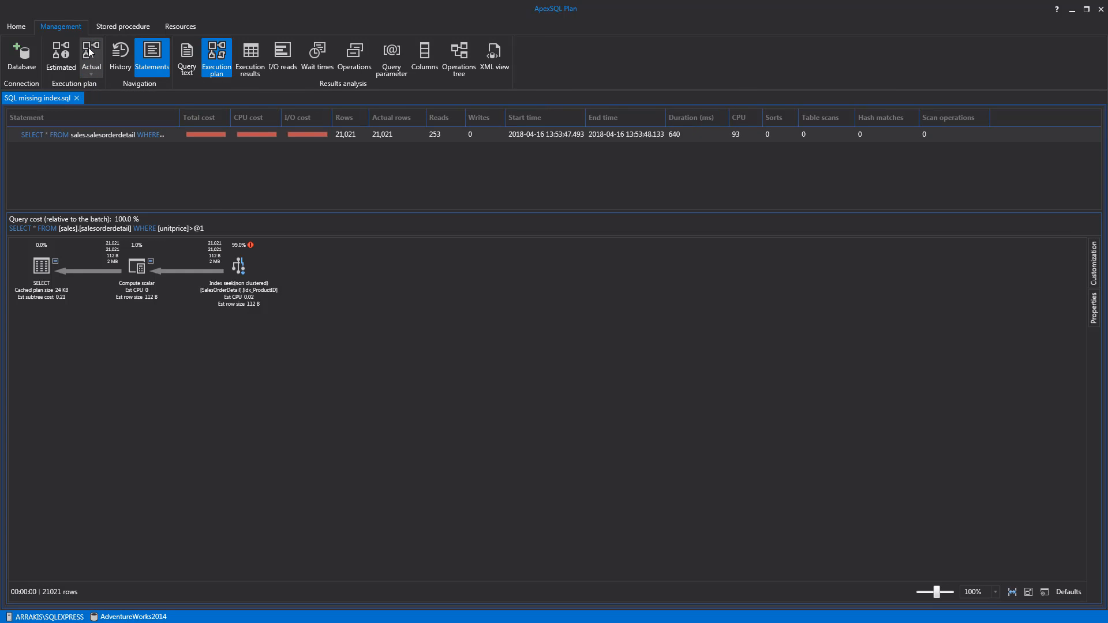
{"action": "mouse_move", "coordinate": [328, 313]}
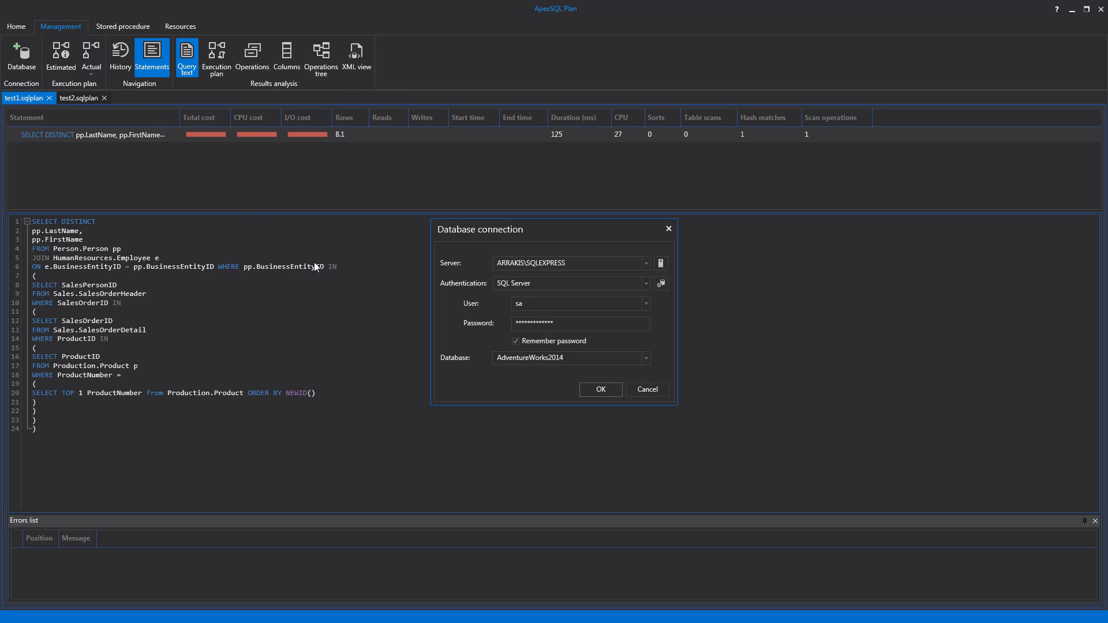
Run test1 and save its nested-loops plan for comparison
{"action": "left_click", "coordinate": [600, 389]}
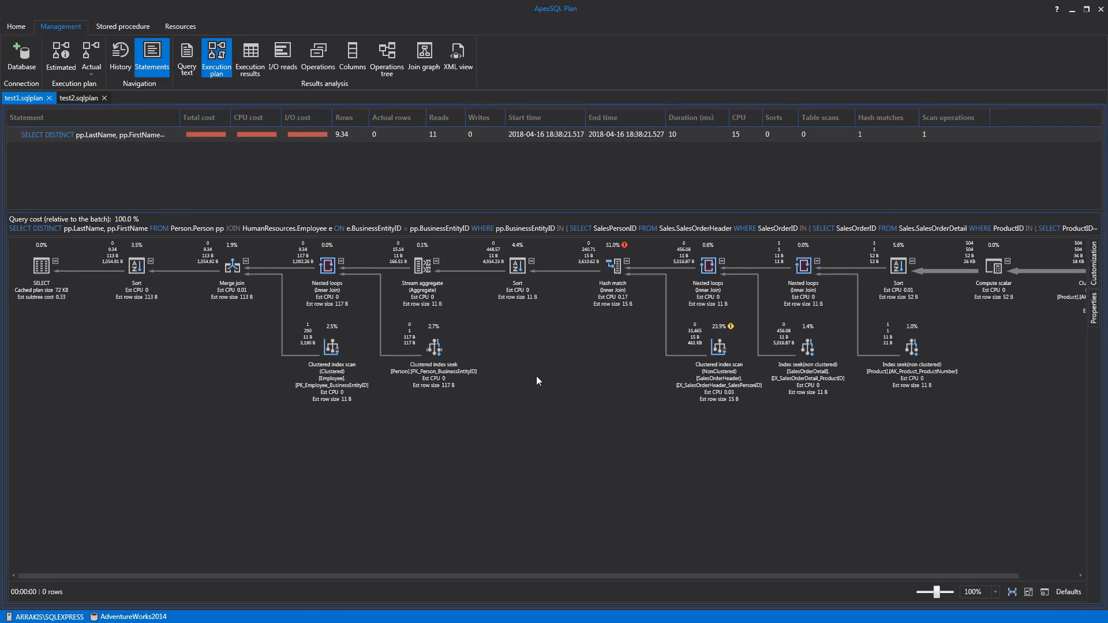
{"action": "right_click", "coordinate": [537, 380]}
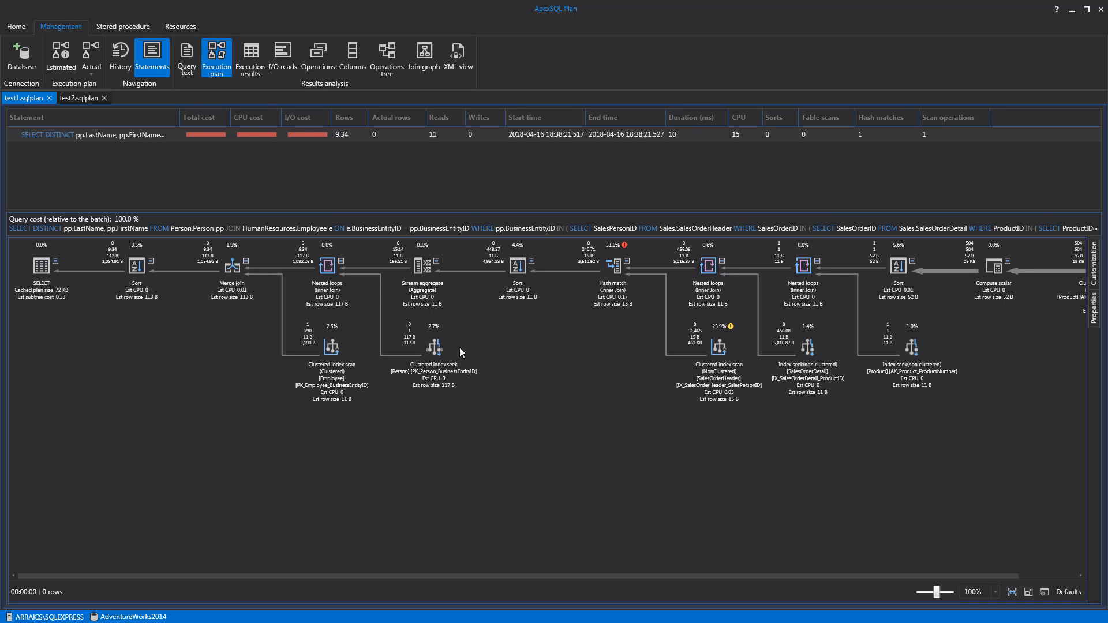
{"action": "left_click", "coordinate": [78, 97]}
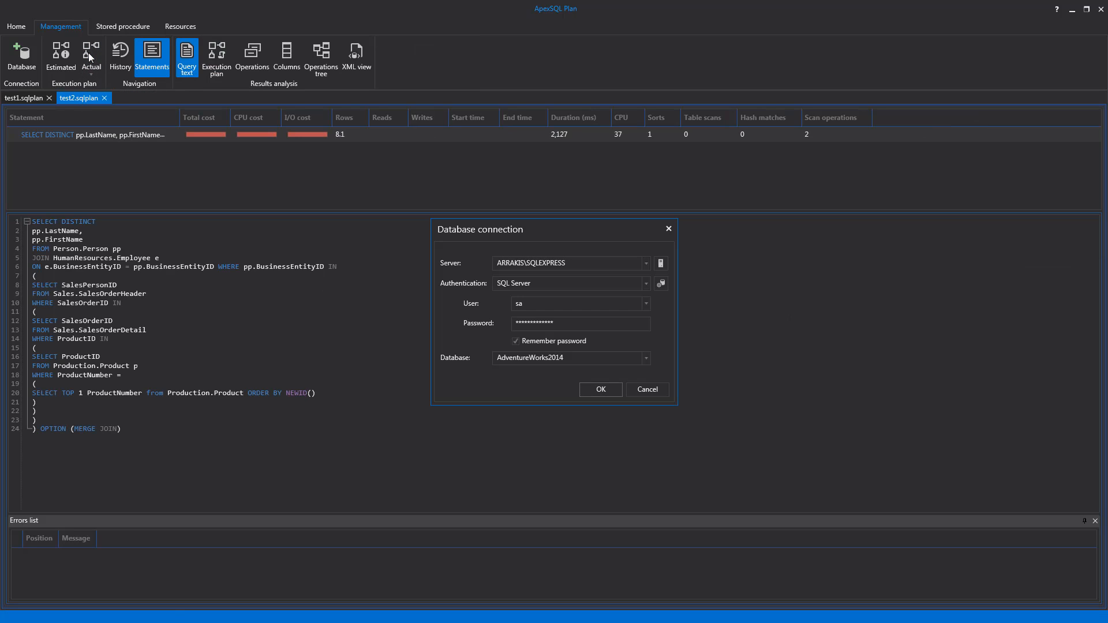
Run test2 and compare its merge-join plan with the saved test1 plan
{"action": "left_click", "coordinate": [598, 389]}
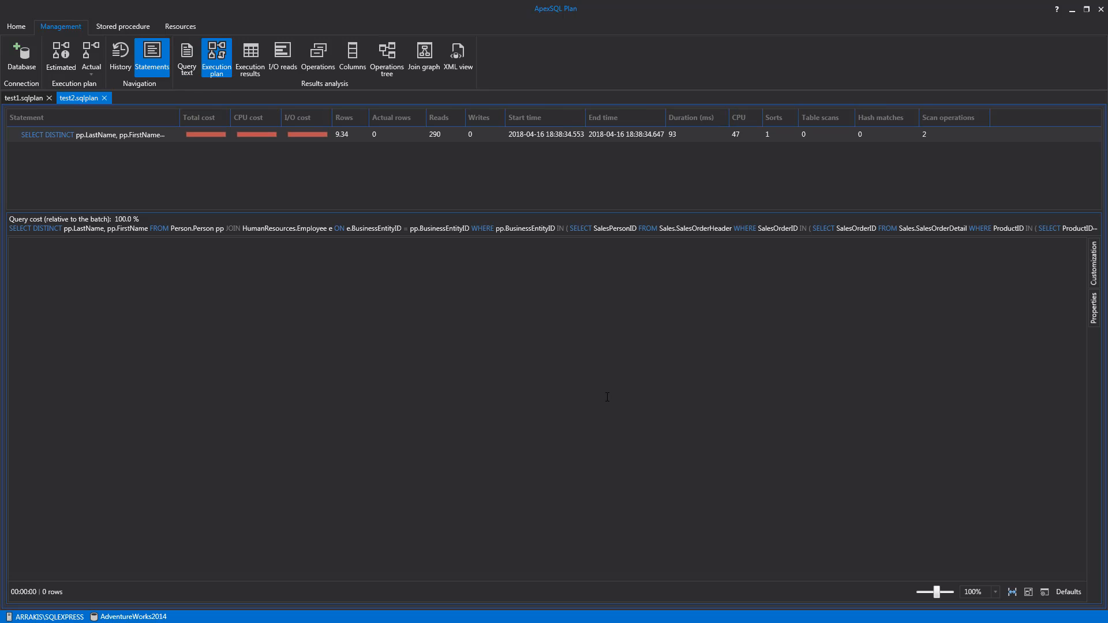
{"action": "right_click", "coordinate": [415, 415]}
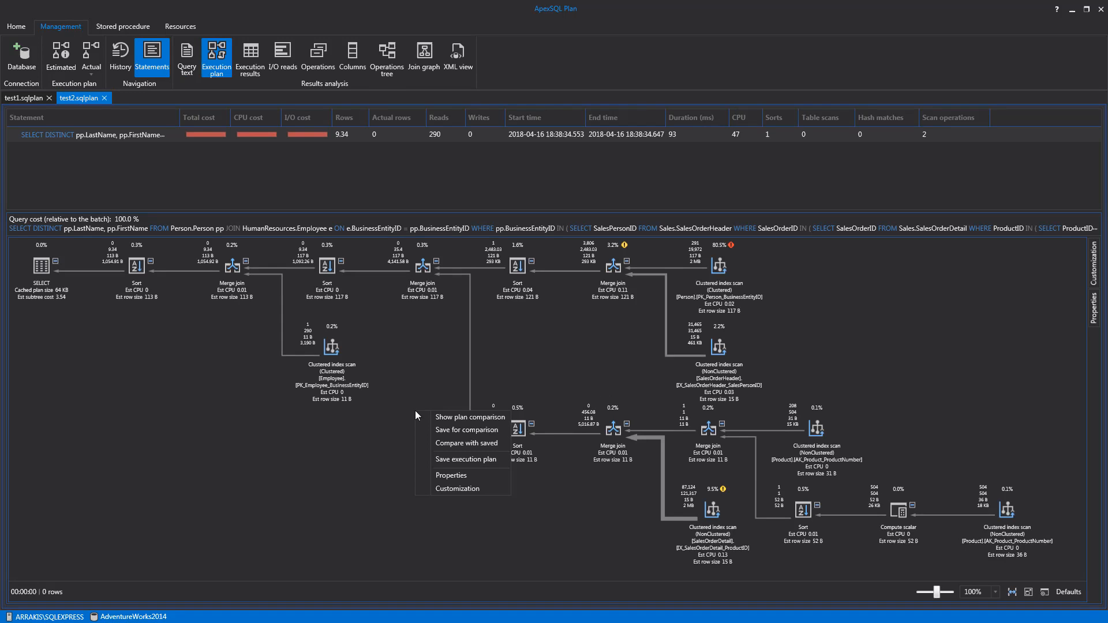
{"action": "mouse_move", "coordinate": [464, 443]}
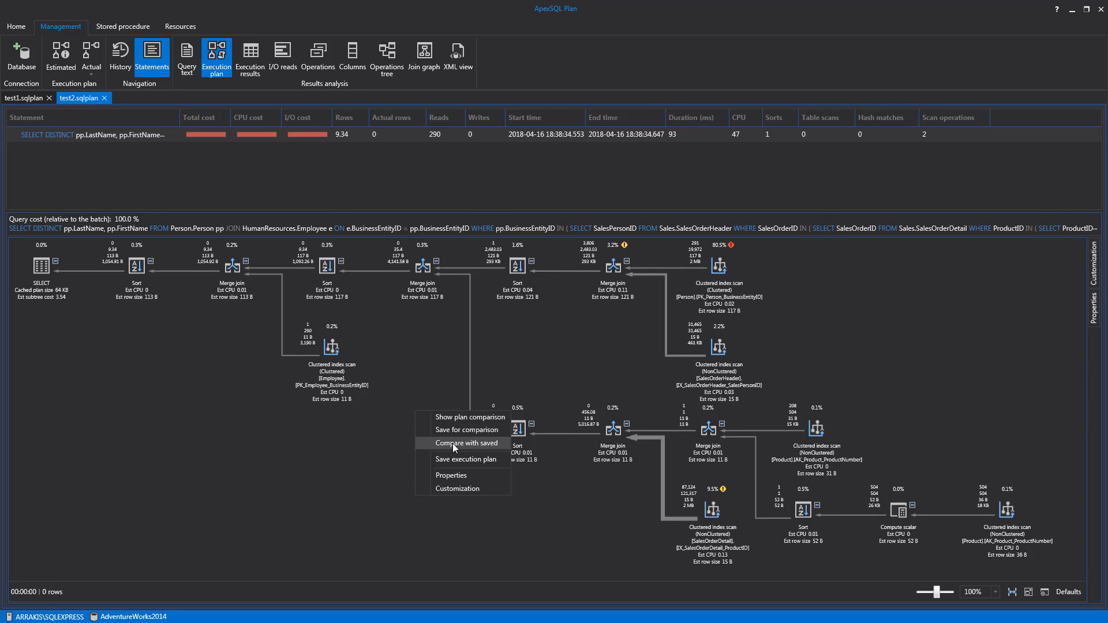
{"action": "left_click", "coordinate": [466, 443]}
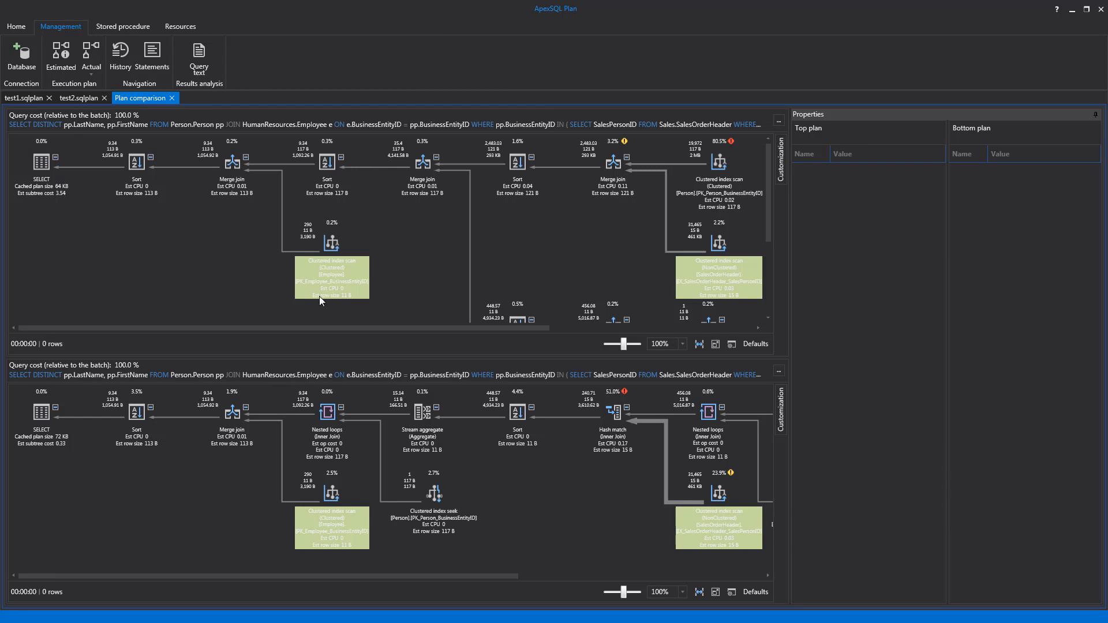
Inspect operator properties in both compared plans, including the clustered index scan, then load SQL query3.sql
{"action": "left_click", "coordinate": [231, 163]}
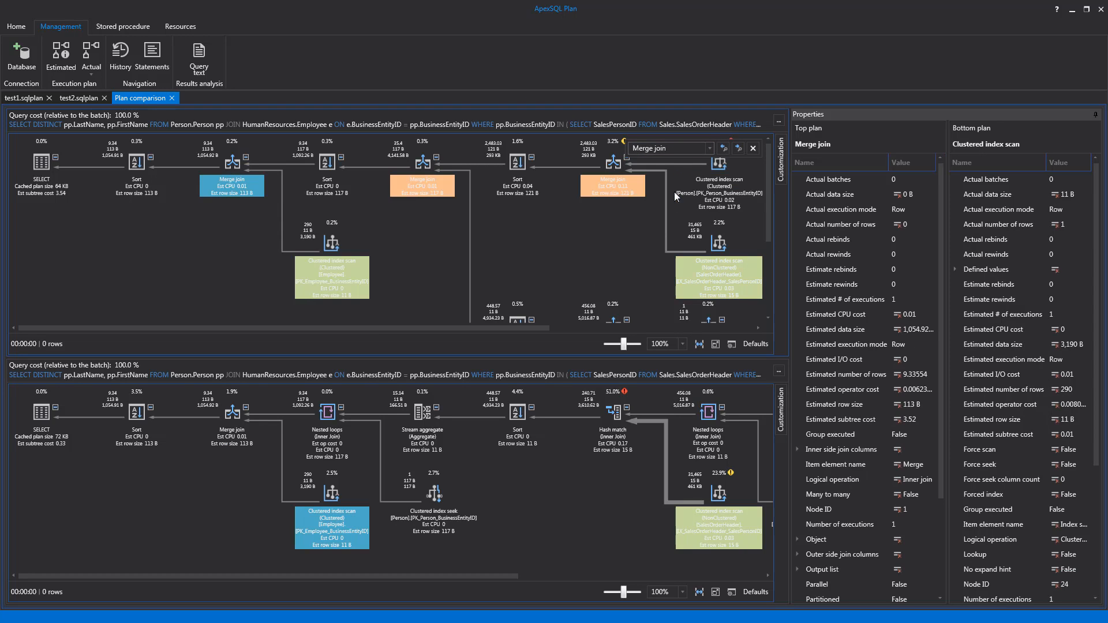
{"action": "left_click", "coordinate": [42, 182]}
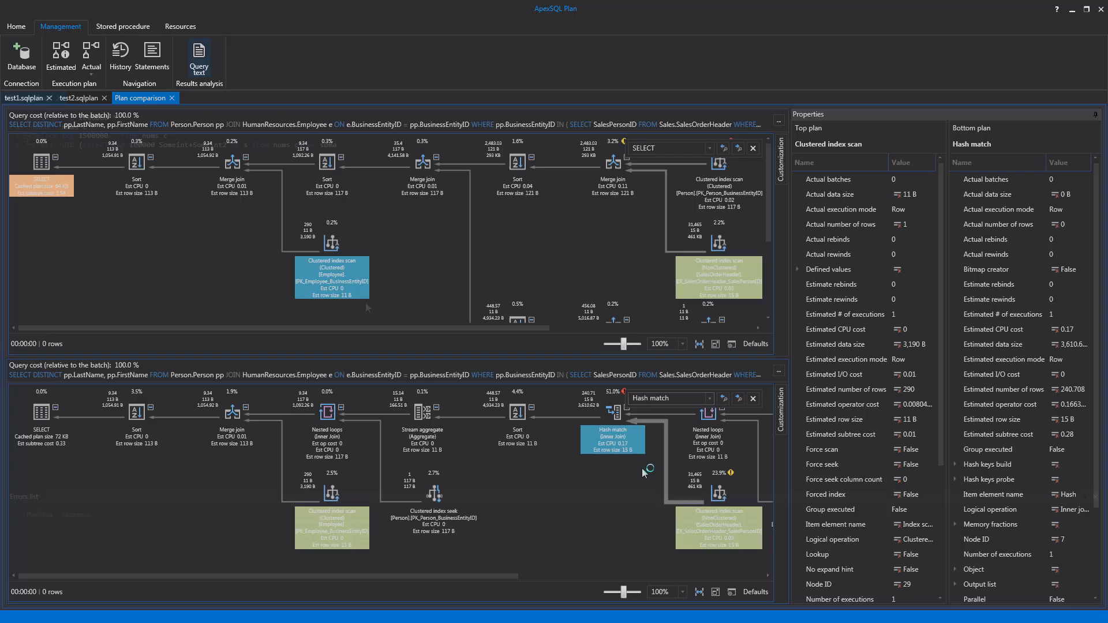
{"action": "left_click", "coordinate": [199, 58]}
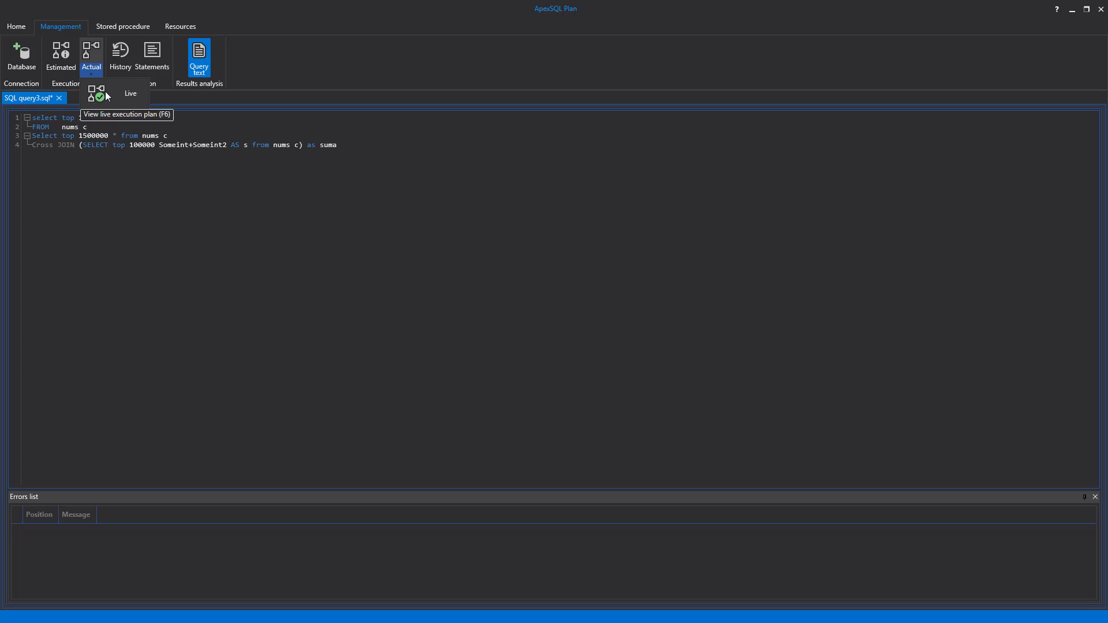
Run query3 with a live execution plan on the confirmed database connection until 100% complete
{"action": "left_click", "coordinate": [98, 92]}
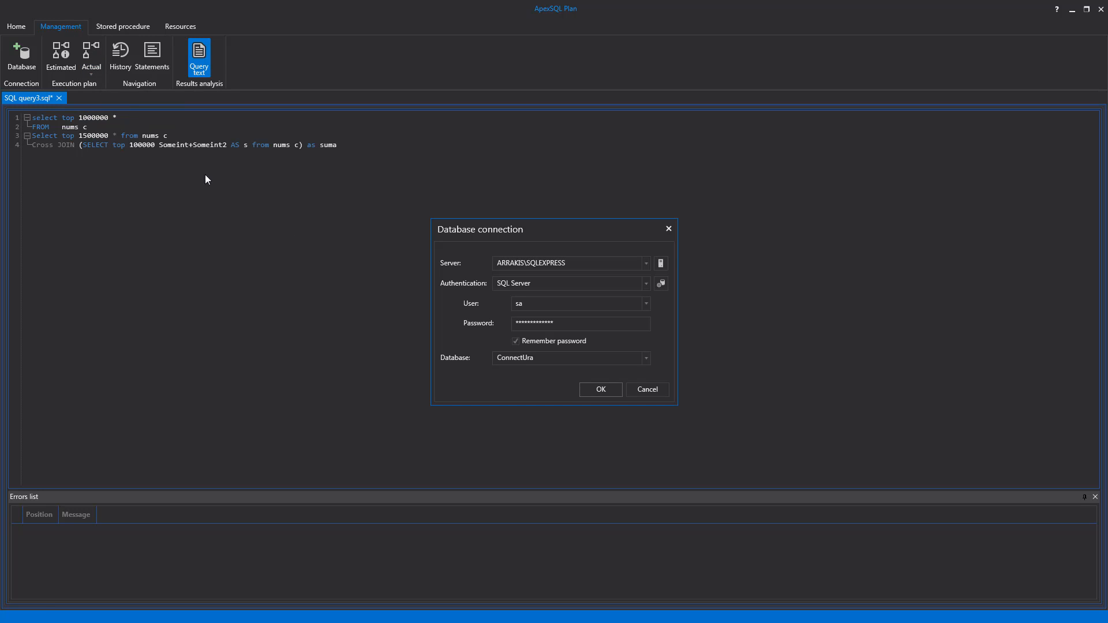
{"action": "left_click", "coordinate": [599, 388]}
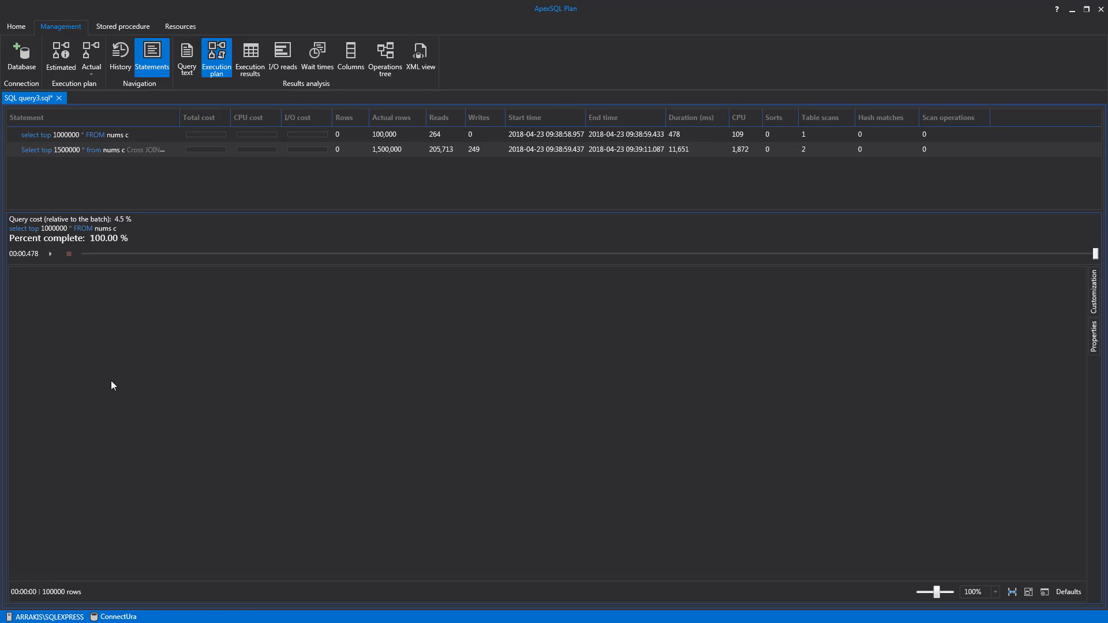
{"action": "left_click", "coordinate": [92, 149]}
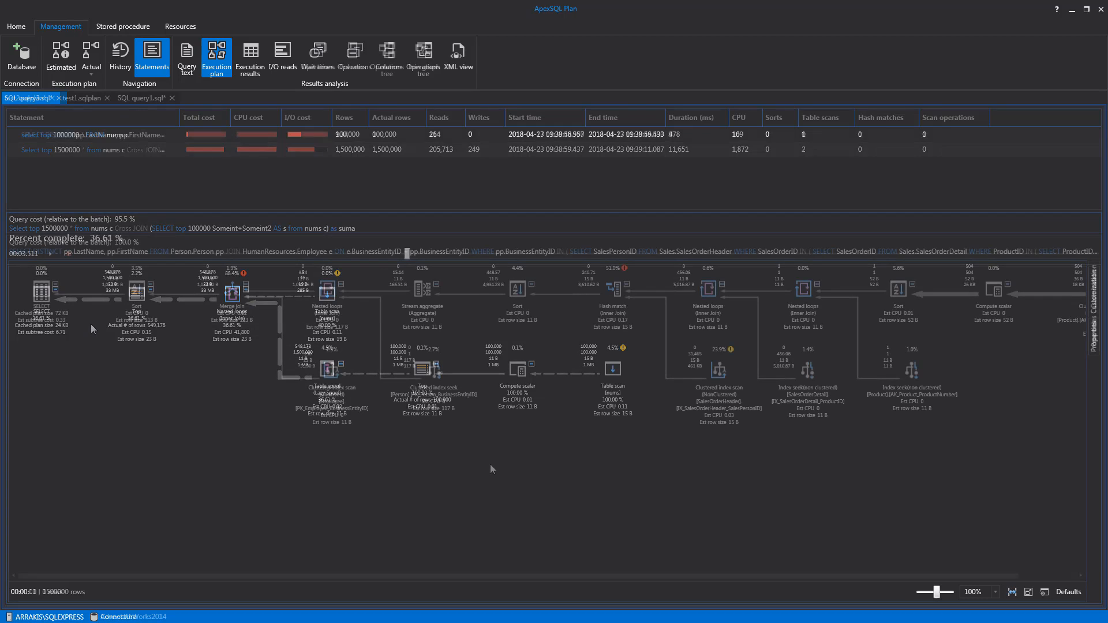
Compare test2's history executions 3 and 6 from its execution plan history
{"action": "left_click", "coordinate": [27, 97]}
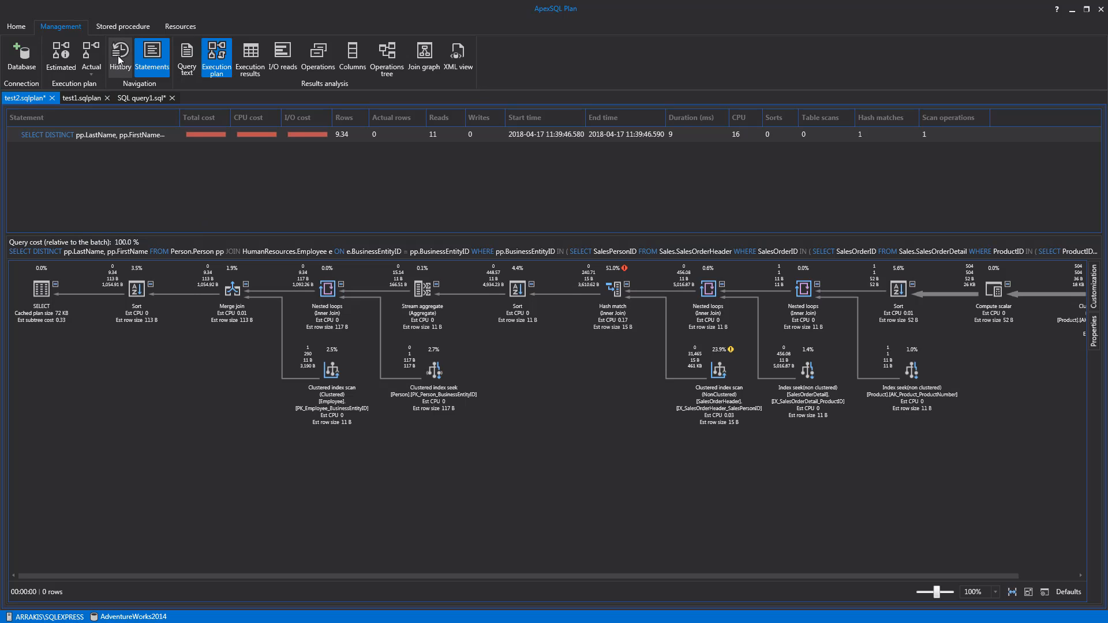
{"action": "left_click", "coordinate": [119, 56]}
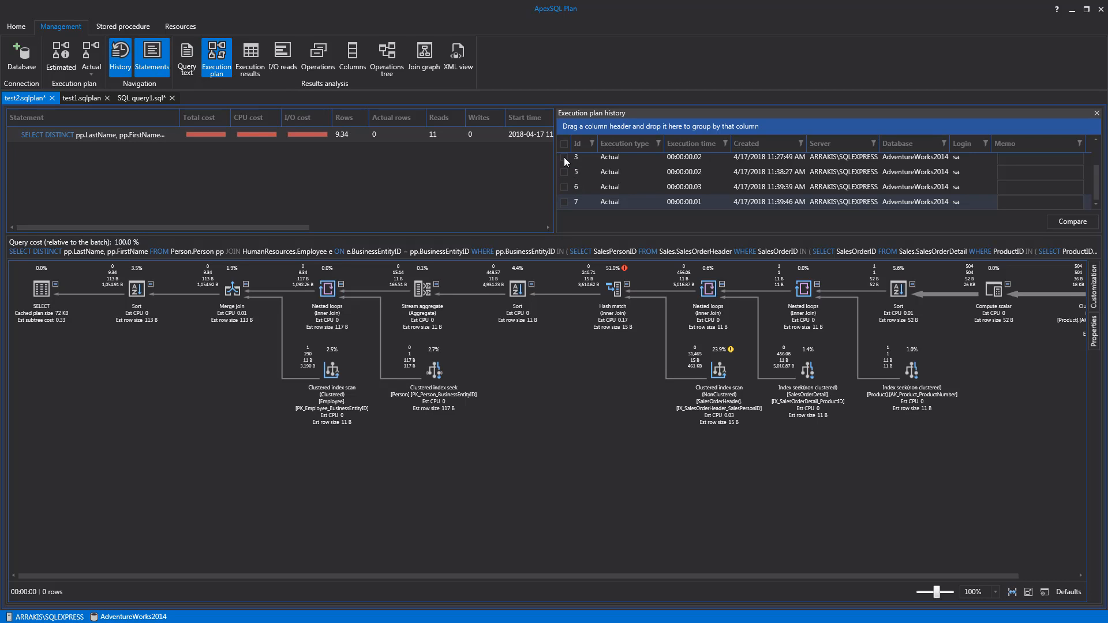
{"action": "left_click", "coordinate": [563, 156]}
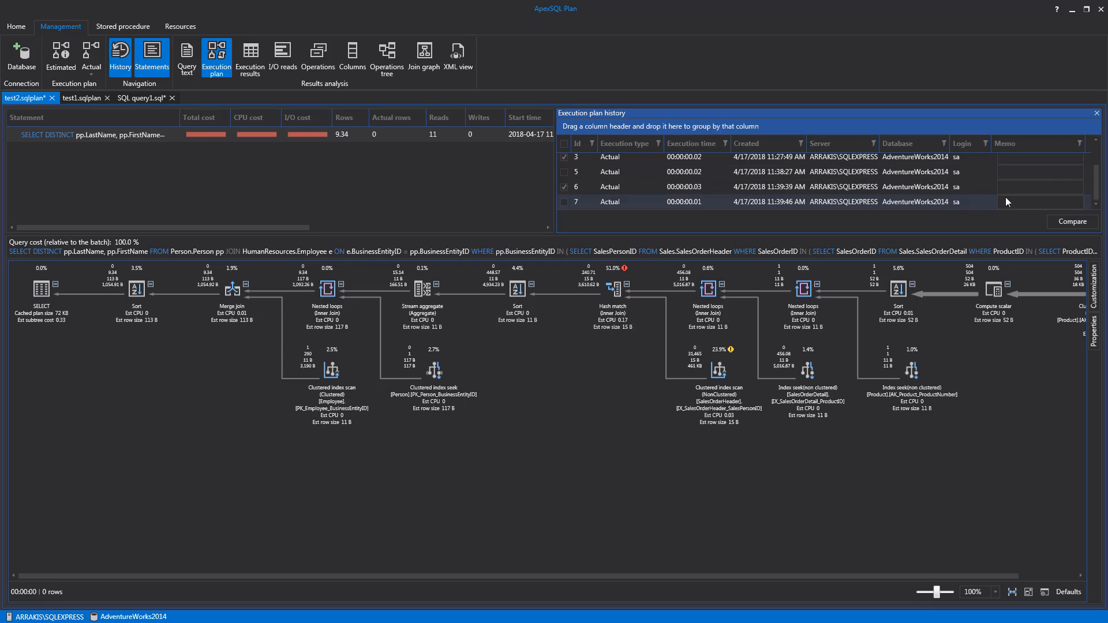
{"action": "left_click", "coordinate": [1071, 221]}
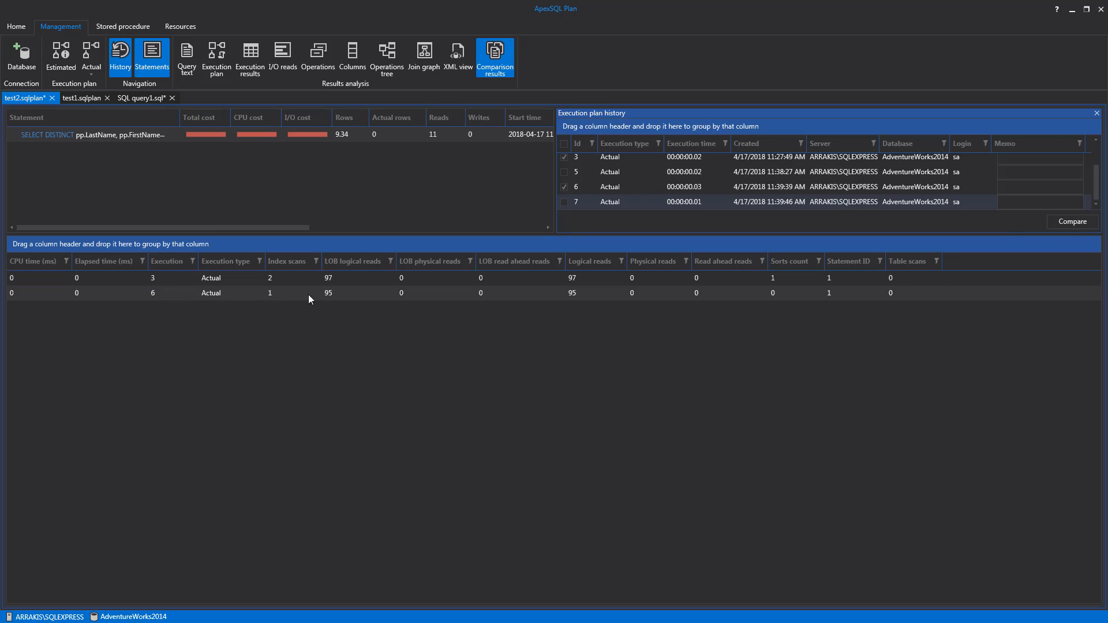
{"action": "mouse_move", "coordinate": [608, 300]}
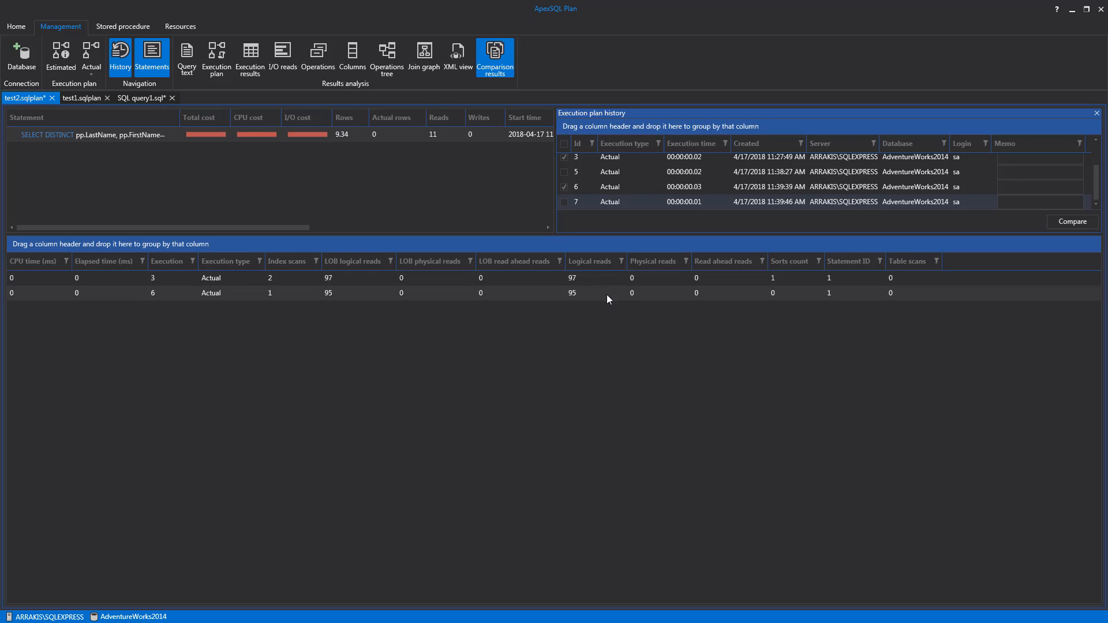
Add execution 7 to the comparison and list test2's I/O reads per table
{"action": "left_click", "coordinate": [563, 201]}
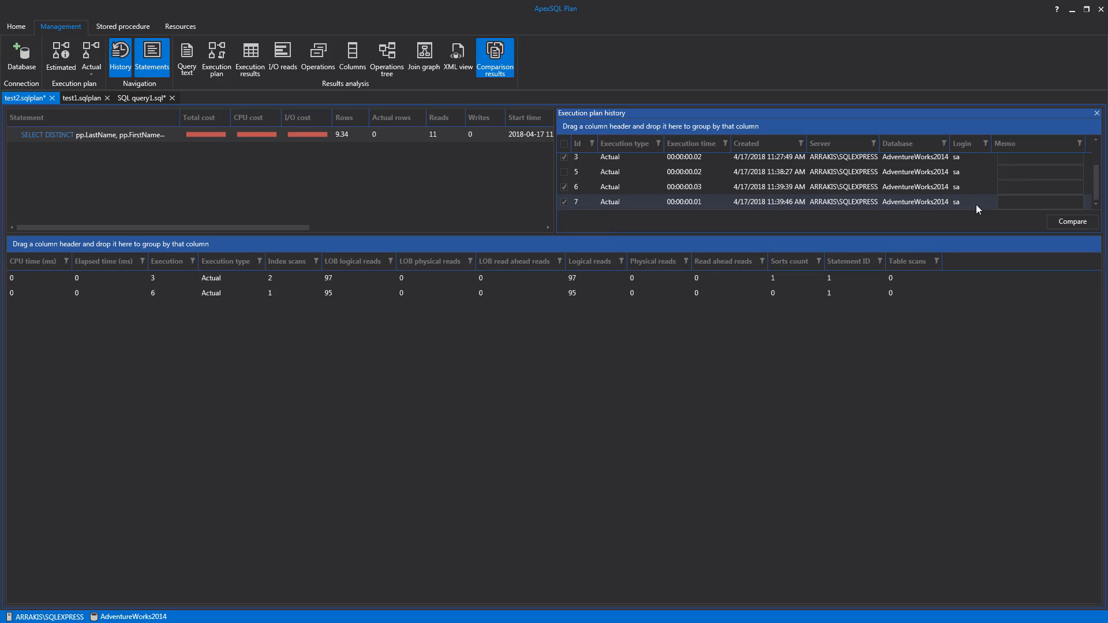
{"action": "left_click", "coordinate": [1072, 222]}
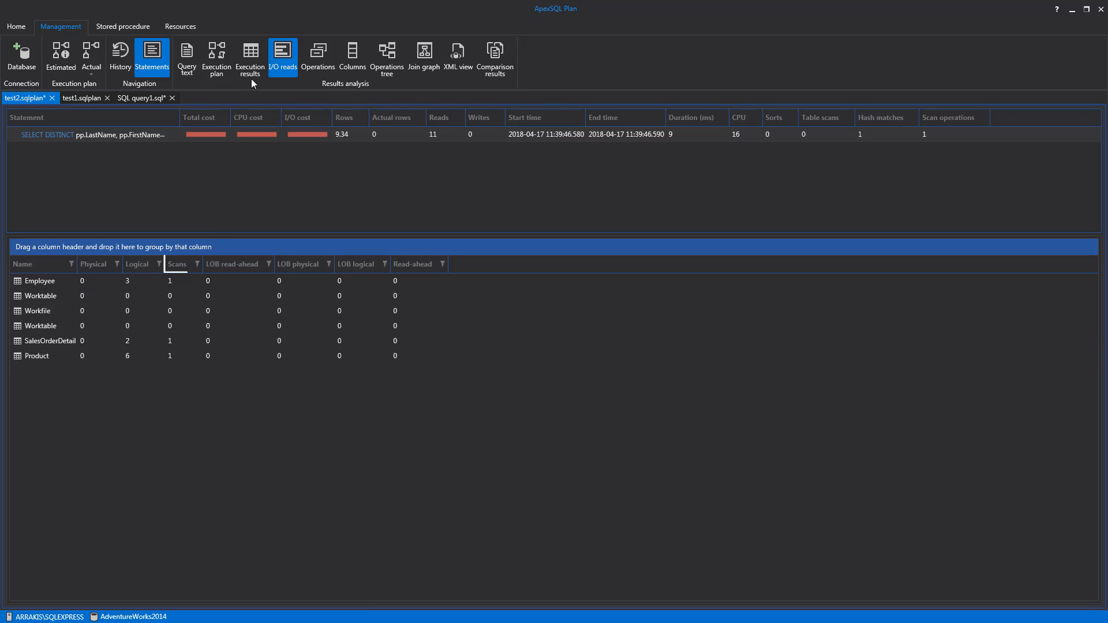
Show the query's wait times and the SOS_SCHEDULER_YIELD explanation with suggested solutions
{"action": "left_click", "coordinate": [162, 97]}
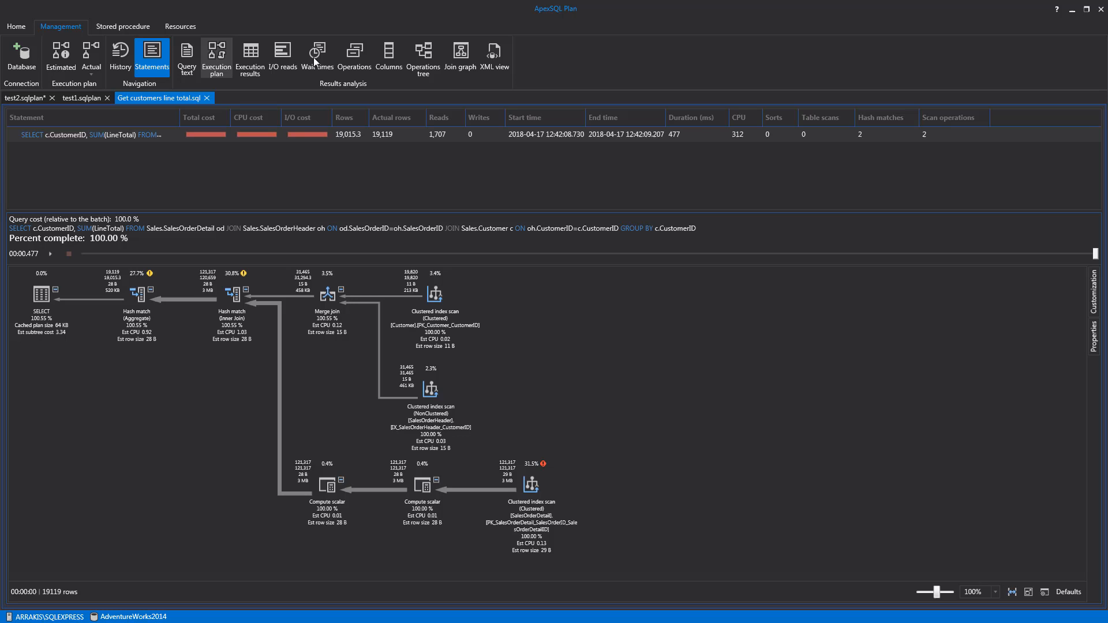
{"action": "mouse_move", "coordinate": [316, 57]}
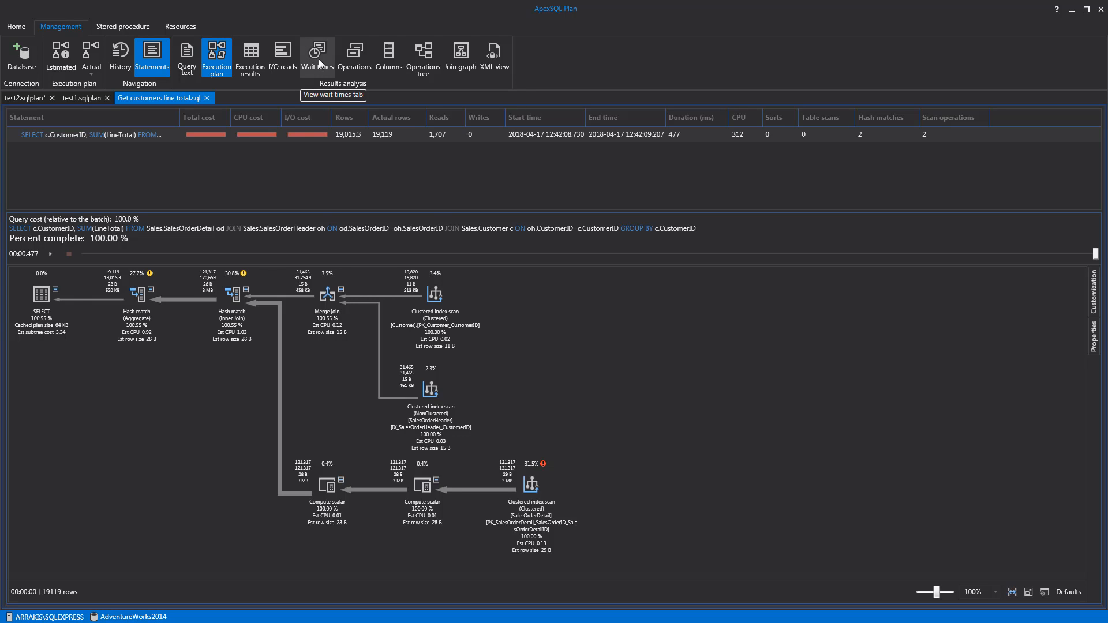
{"action": "left_click", "coordinate": [317, 56]}
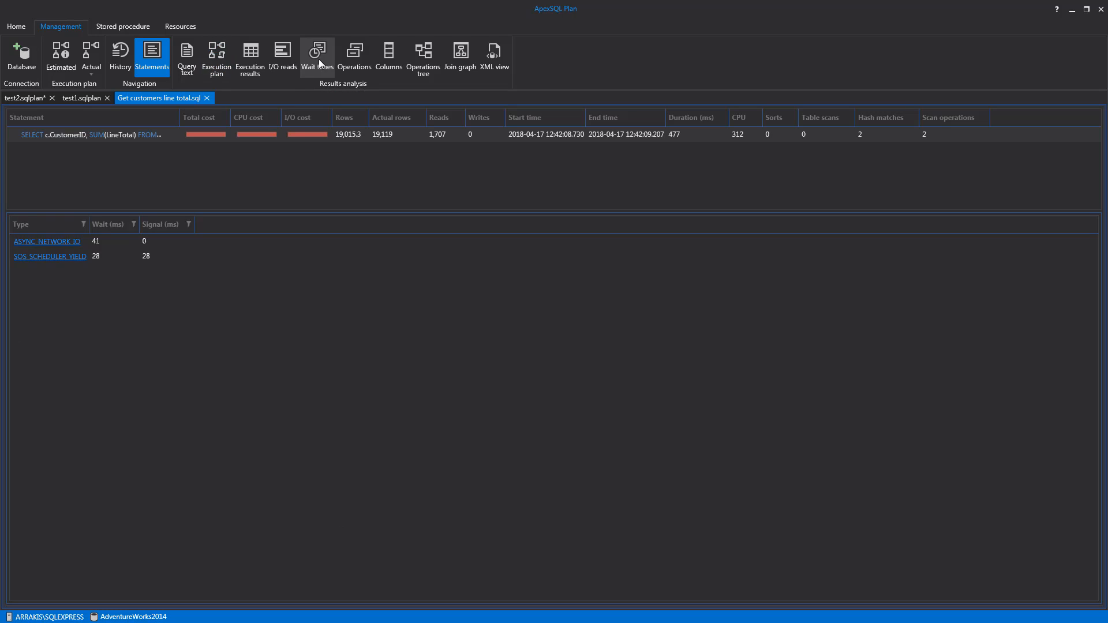
{"action": "mouse_move", "coordinate": [75, 265]}
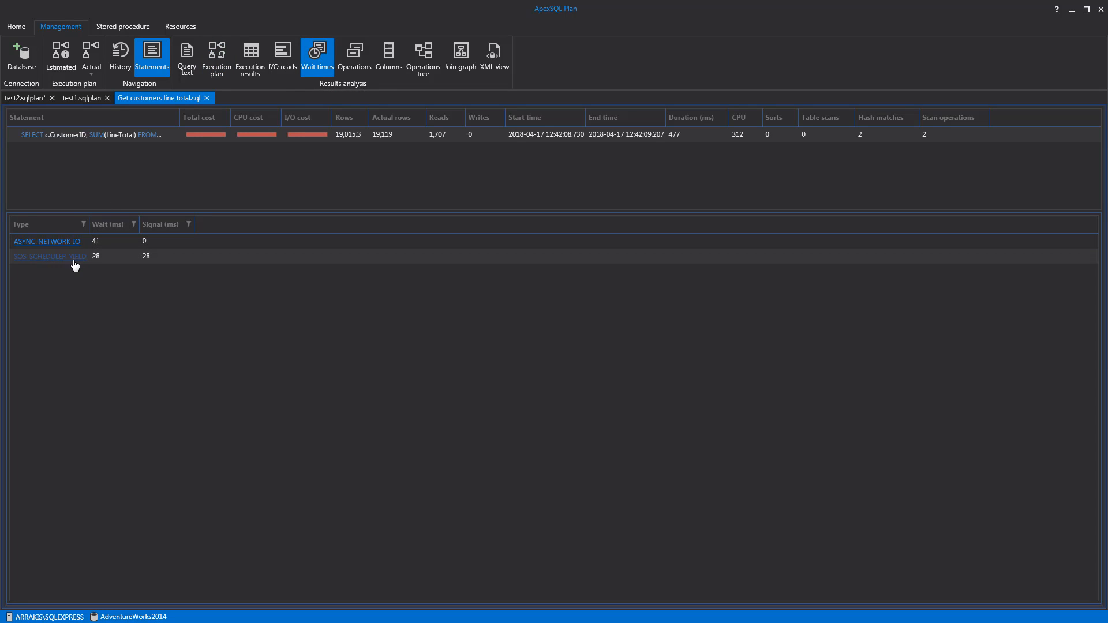
{"action": "left_click", "coordinate": [50, 256]}
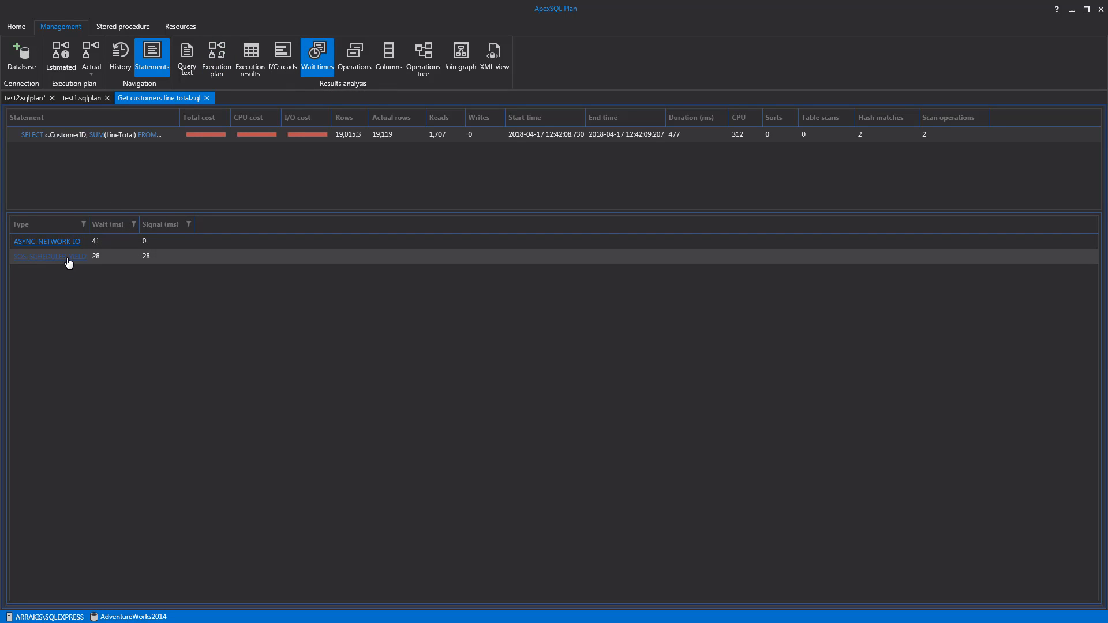
{"action": "left_click", "coordinate": [49, 256]}
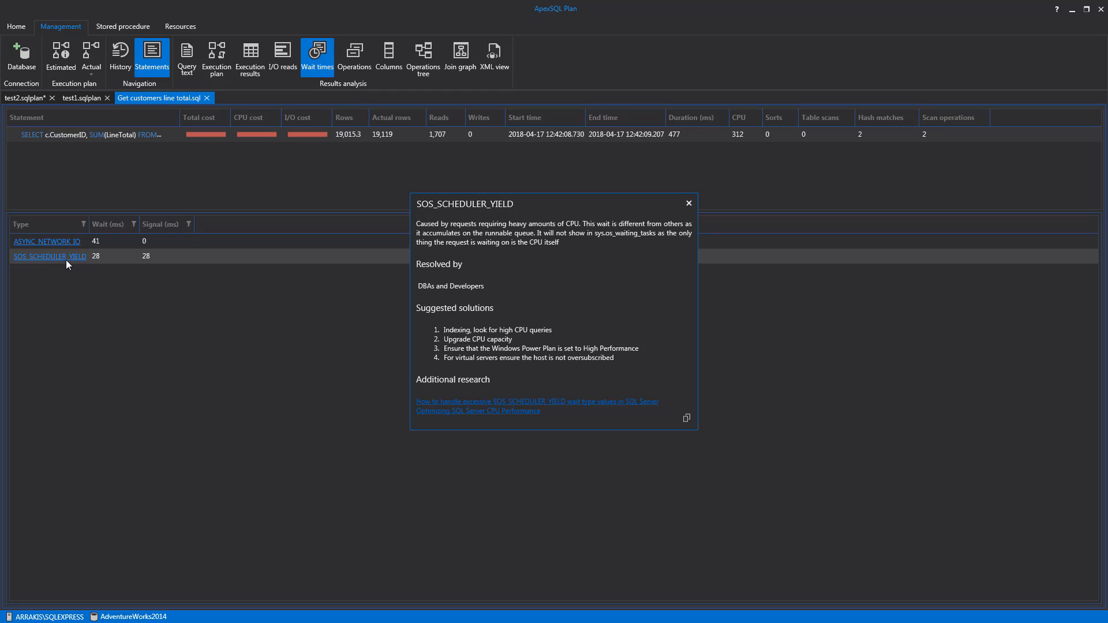
{"action": "mouse_move", "coordinate": [339, 266]}
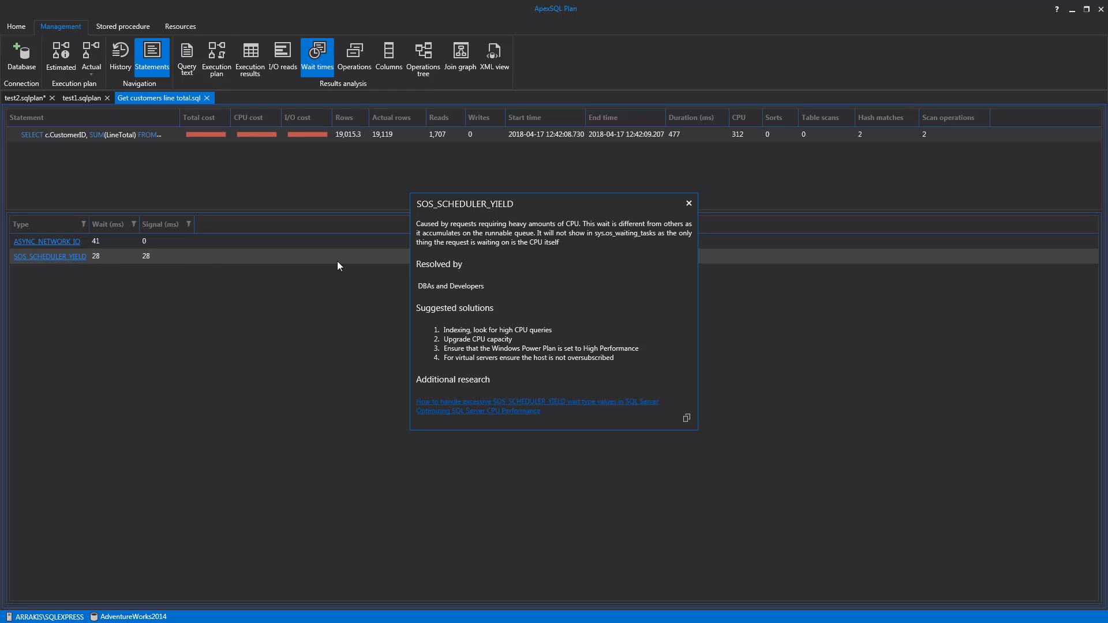
{"action": "mouse_move", "coordinate": [343, 265]}
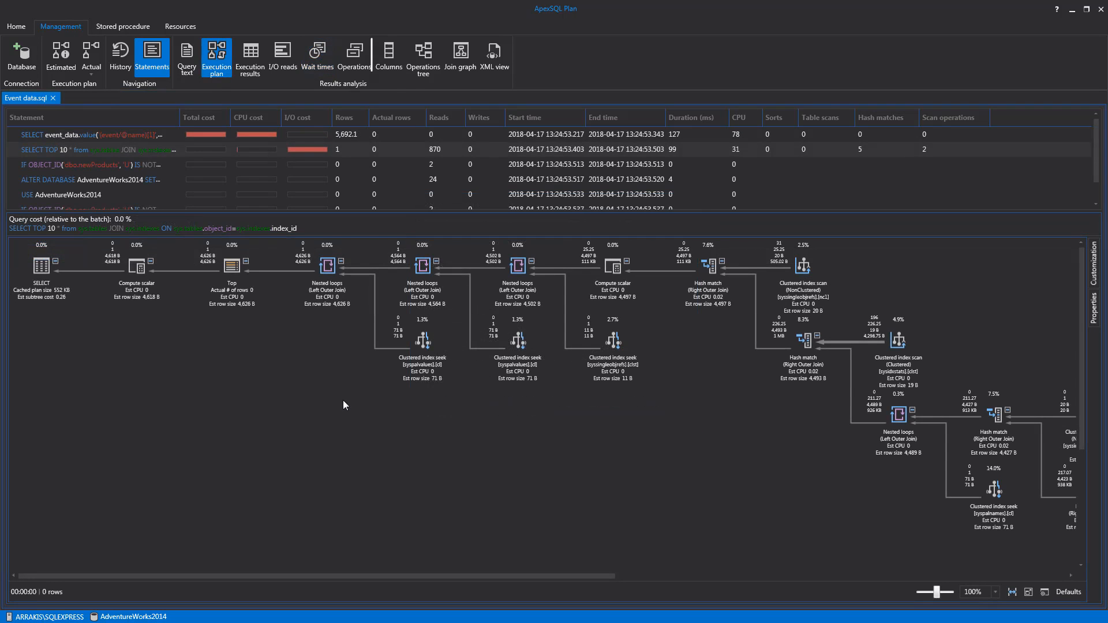
Review the plan's Columns list and Operations tree, then switch to join graph example.sql's execution plan
{"action": "left_click", "coordinate": [388, 55]}
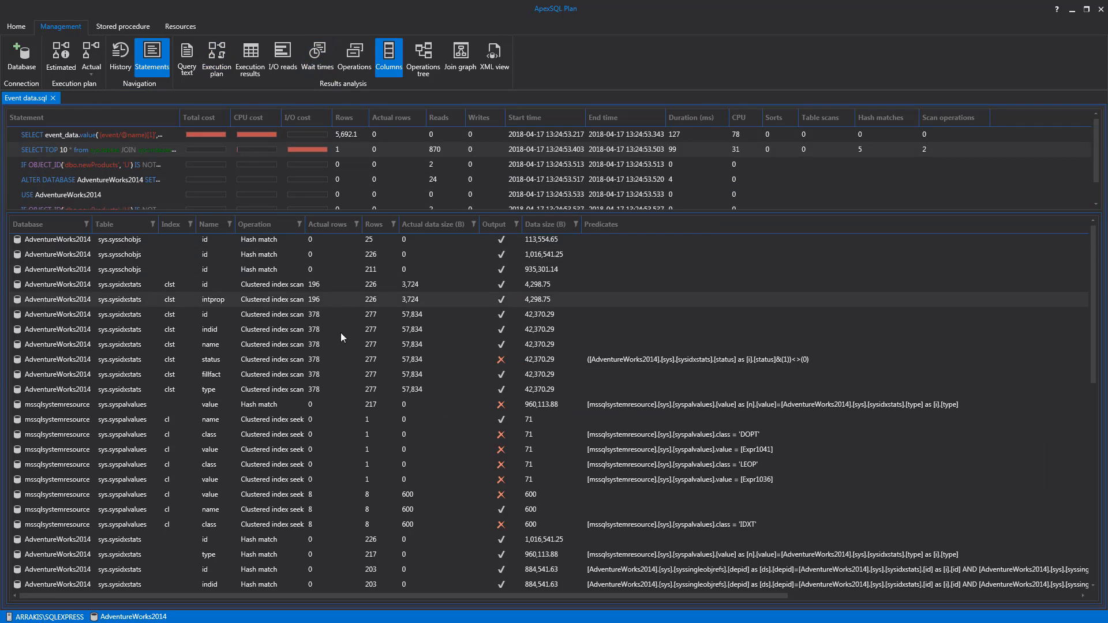
{"action": "scroll", "scroll_direction": "down", "scroll_amount": 3}
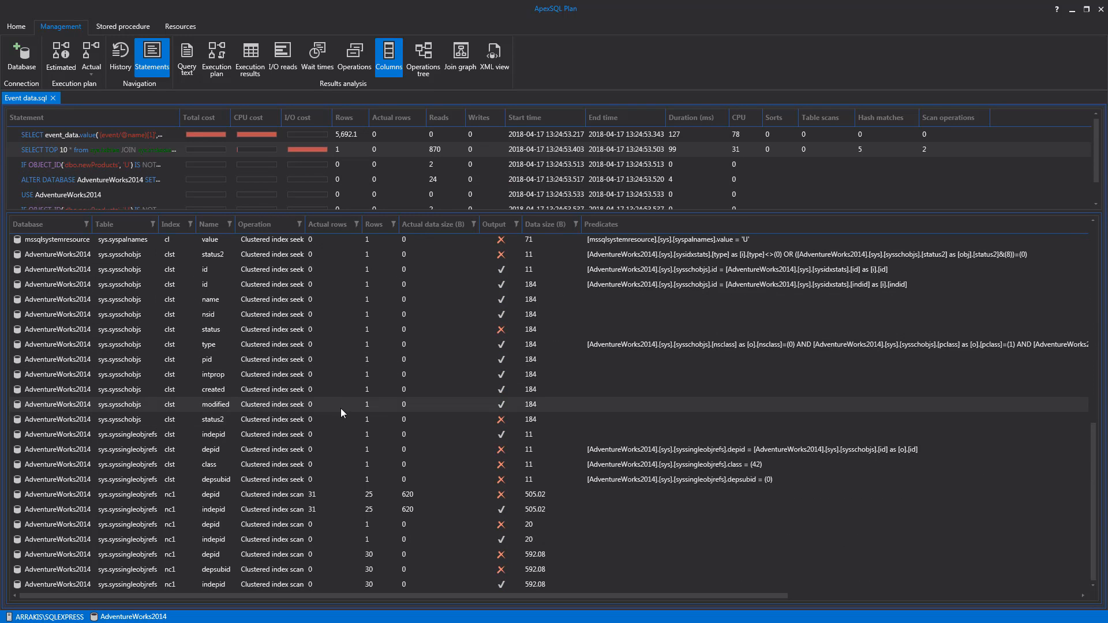
{"action": "mouse_move", "coordinate": [422, 56]}
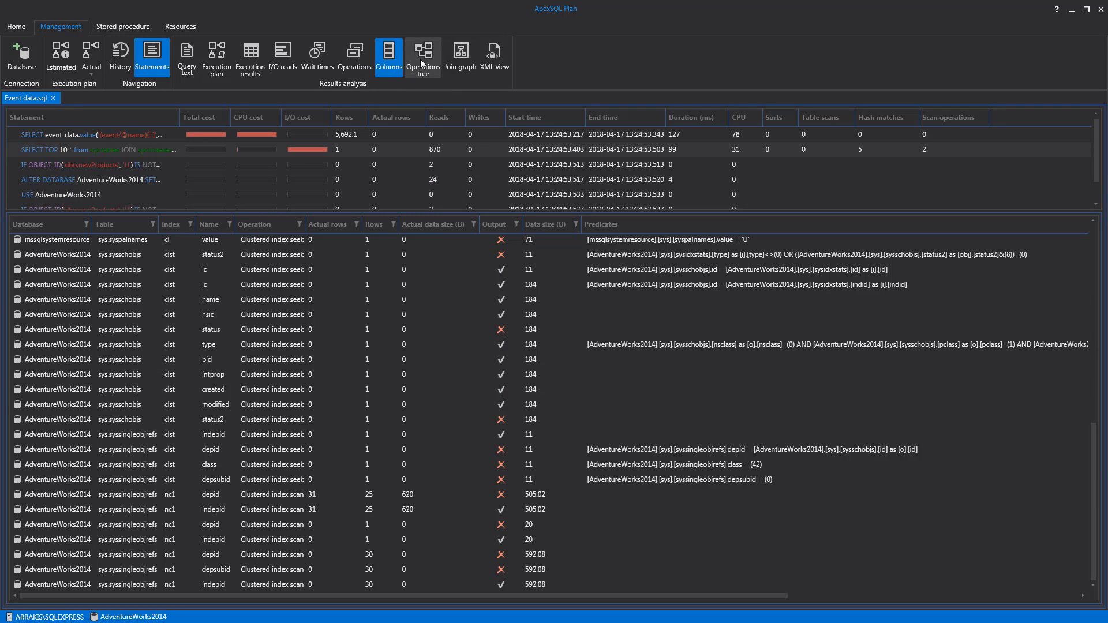
{"action": "left_click", "coordinate": [422, 54]}
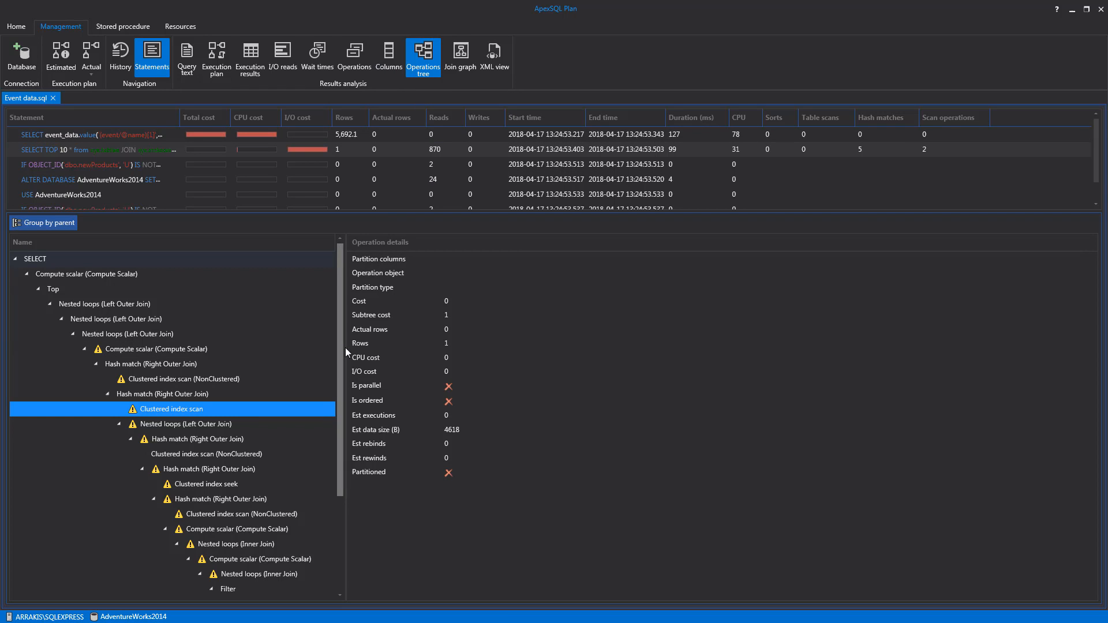
{"action": "left_click_drag", "start_coordinate": [347, 347], "coordinate": [365, 348]}
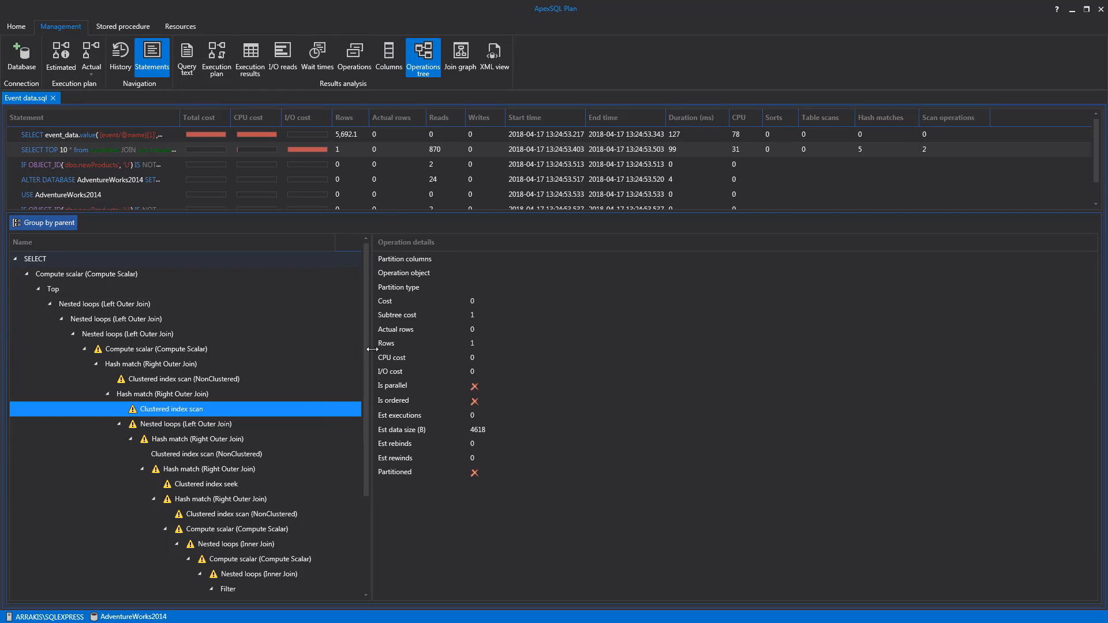
{"action": "left_click", "coordinate": [209, 454]}
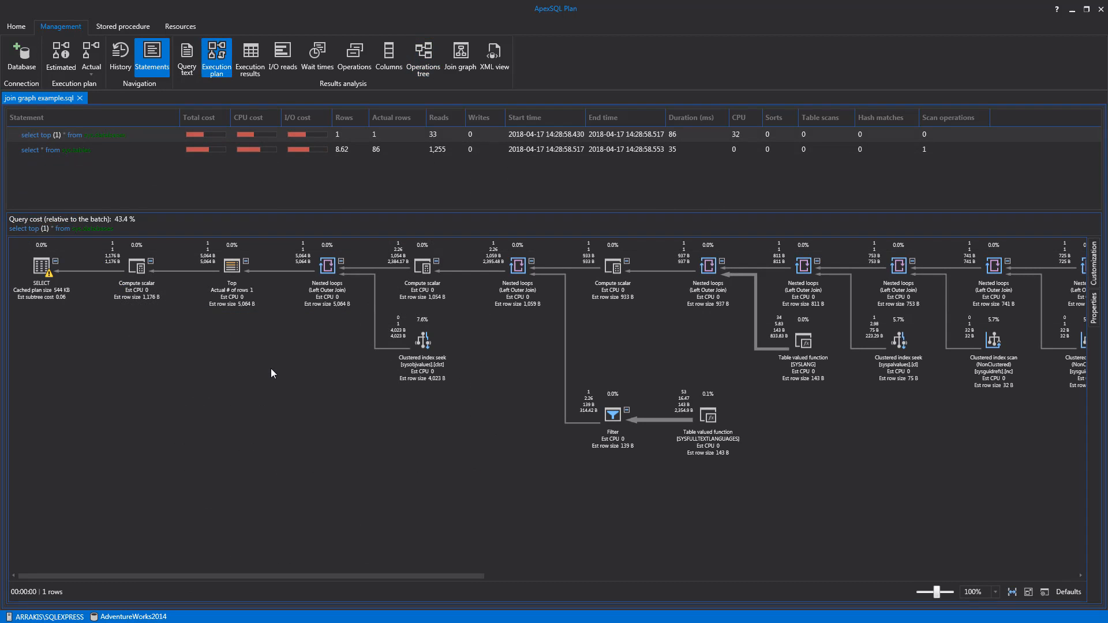
{"action": "mouse_move", "coordinate": [461, 57]}
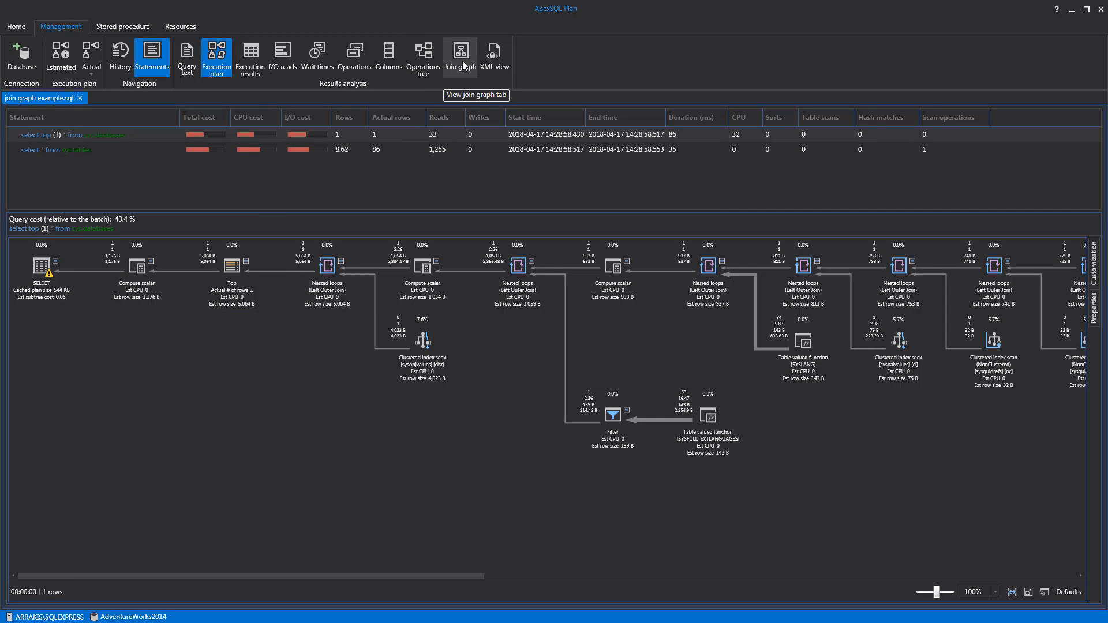
Show the join graph linking sysdbreg to the syssingleobjrefs aliases and sysobjvalues
{"action": "left_click", "coordinate": [460, 57]}
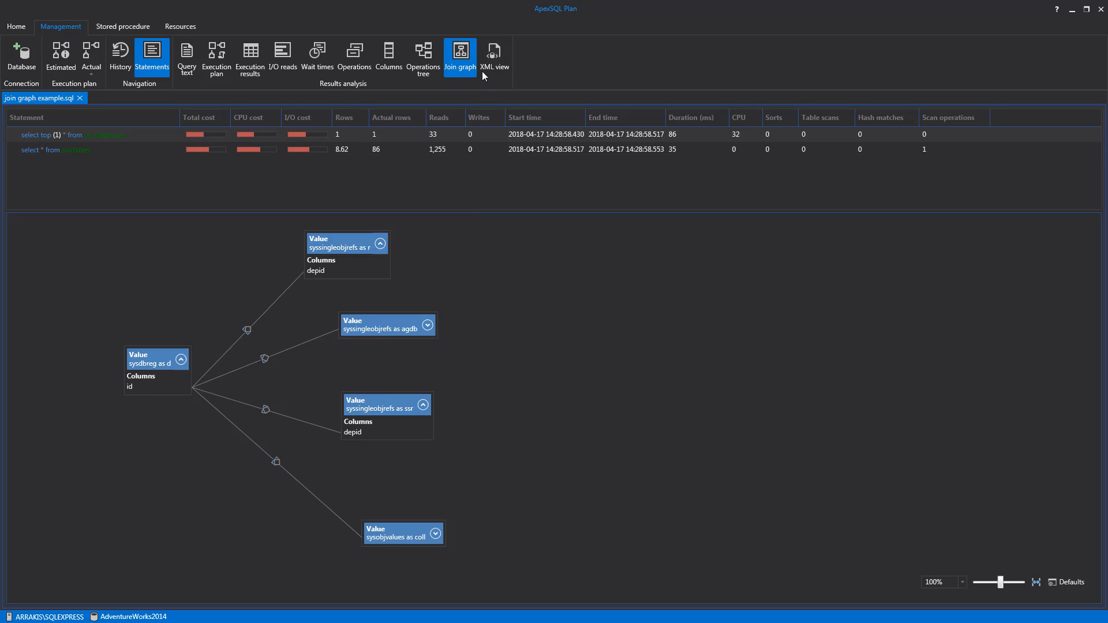
View the plan as raw XML with its Export to XML option and the statements grid's export choices
{"action": "left_click", "coordinate": [495, 57]}
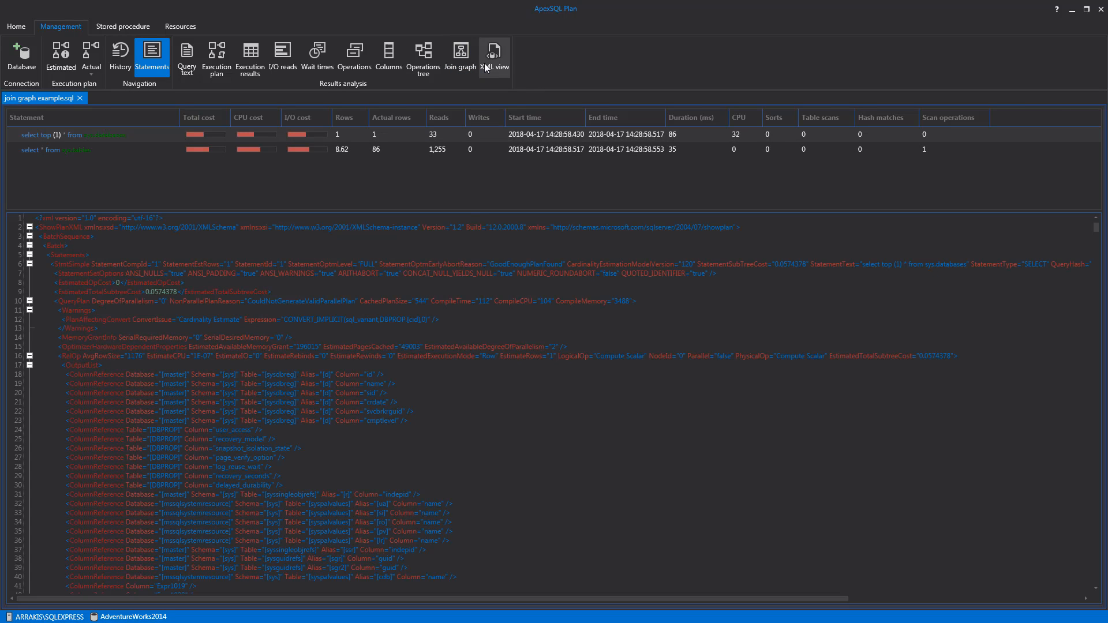
{"action": "left_click", "coordinate": [494, 57]}
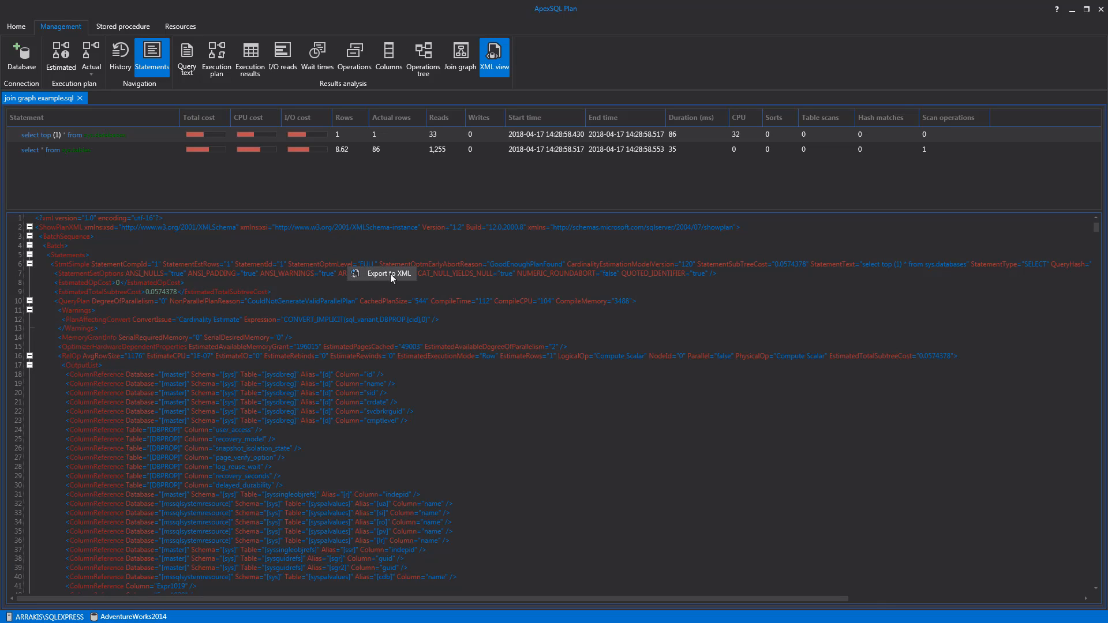
{"action": "mouse_move", "coordinate": [378, 272]}
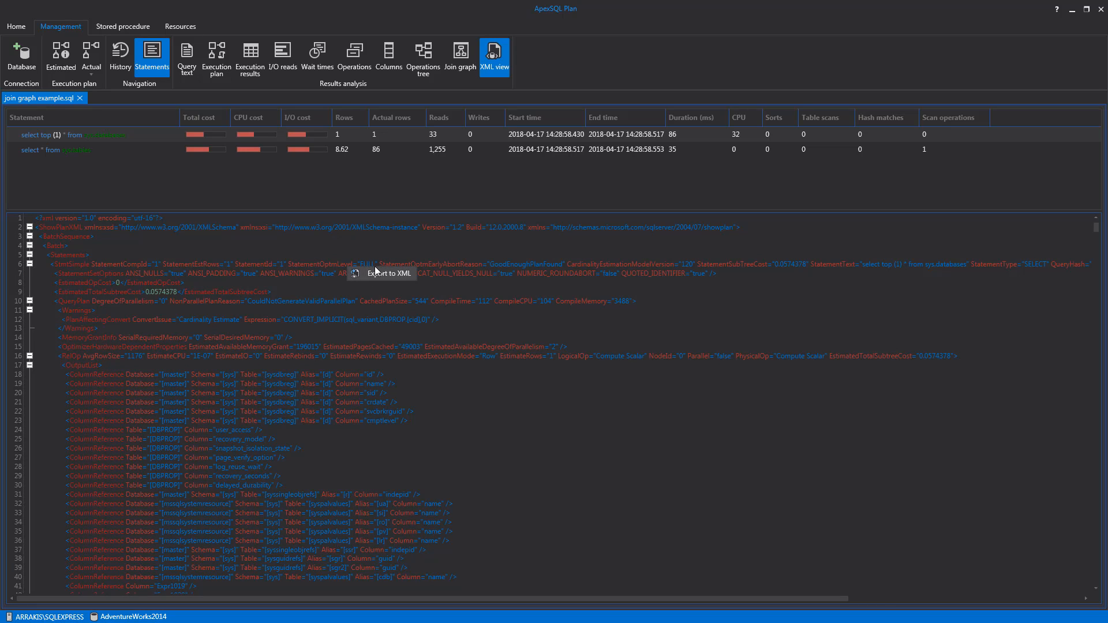
{"action": "mouse_move", "coordinate": [405, 143]}
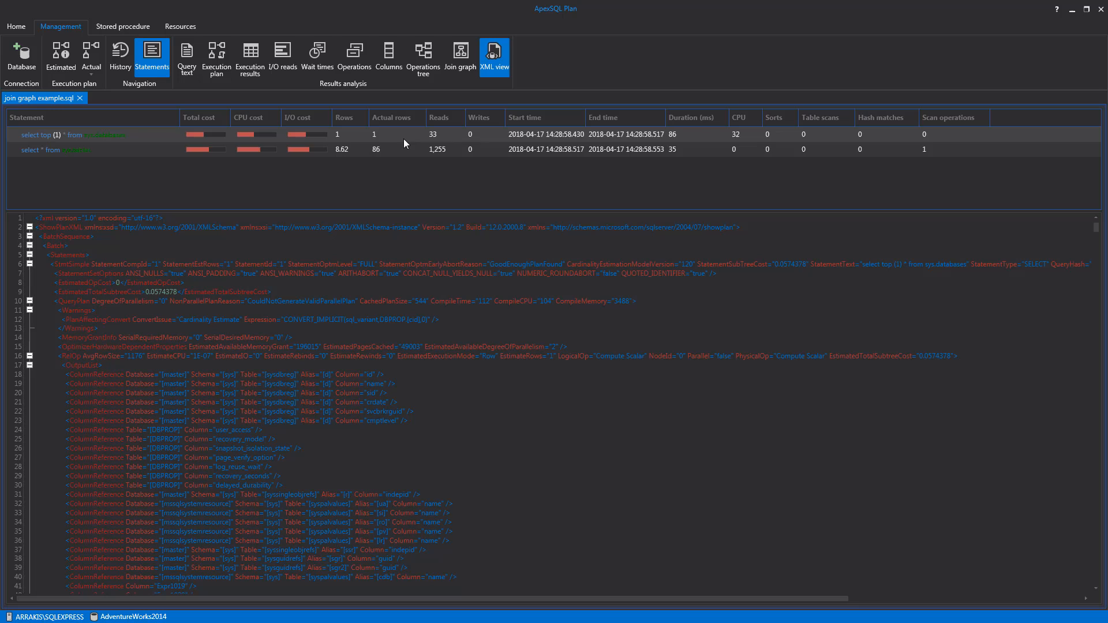
{"action": "right_click", "coordinate": [406, 143]}
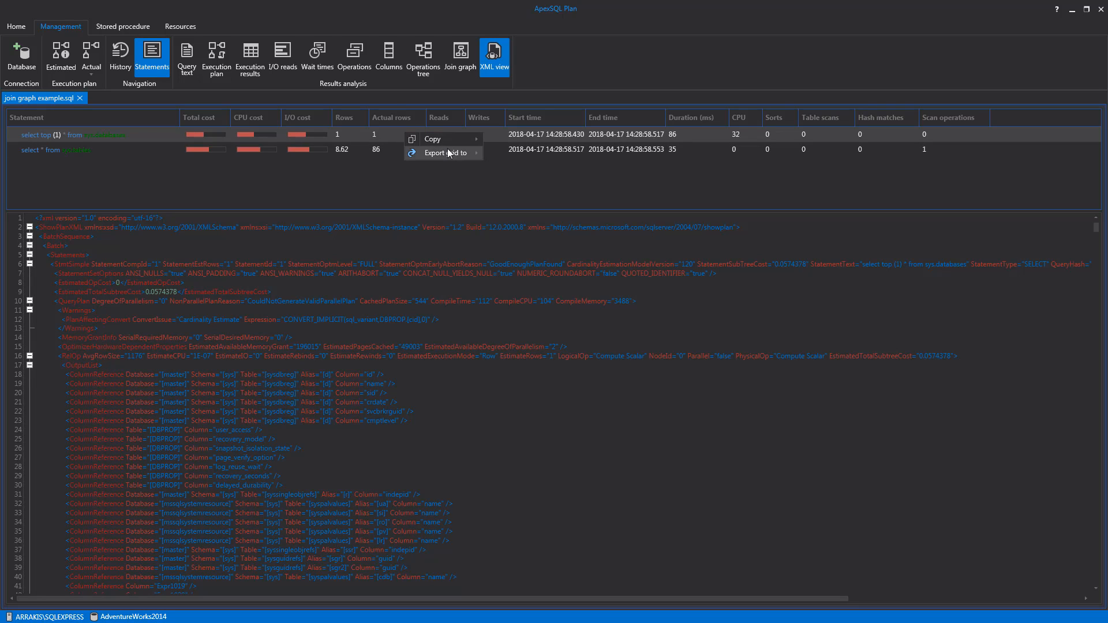
{"action": "left_click", "coordinate": [445, 153]}
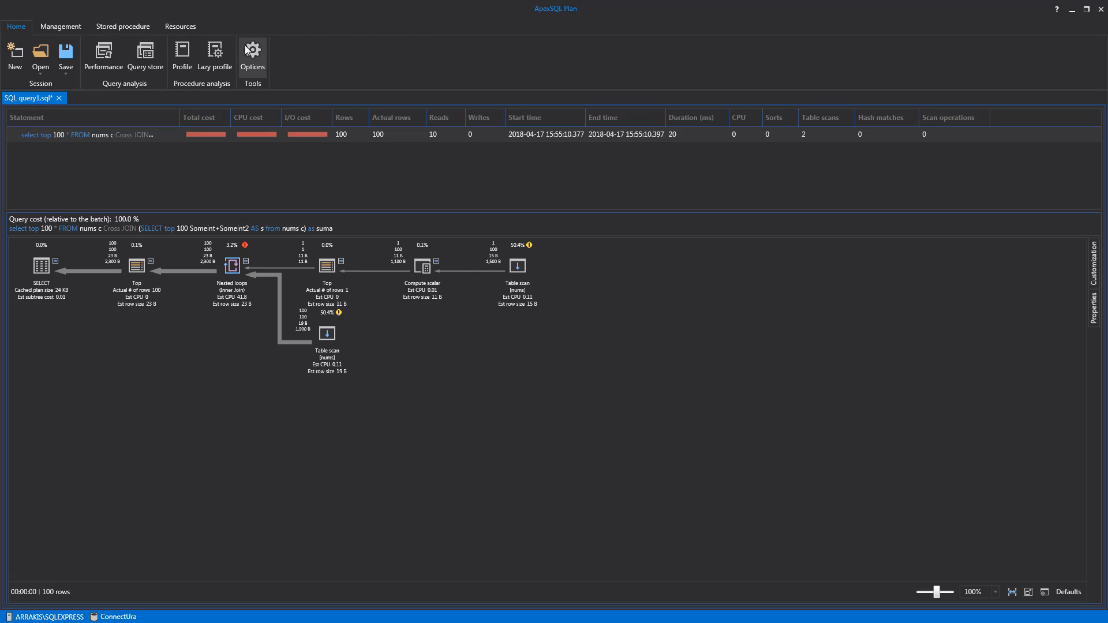
Review Options, re-run the query for its actual plan and show its RowNum, SomeInt, SomeInt2 result rows
{"action": "left_click", "coordinate": [252, 53]}
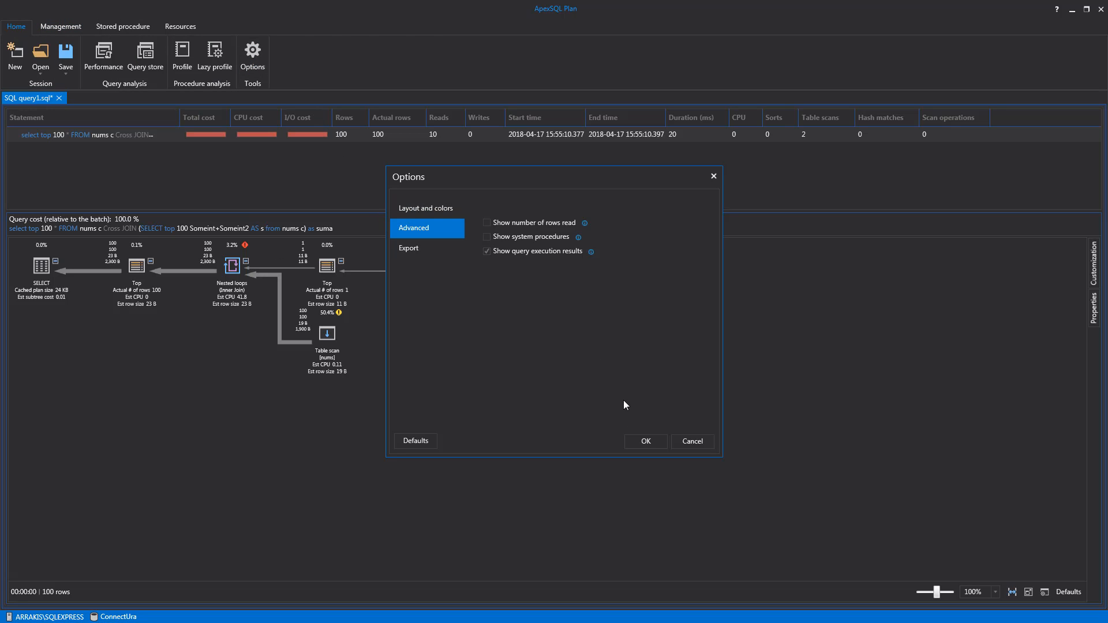
{"action": "left_click", "coordinate": [644, 441]}
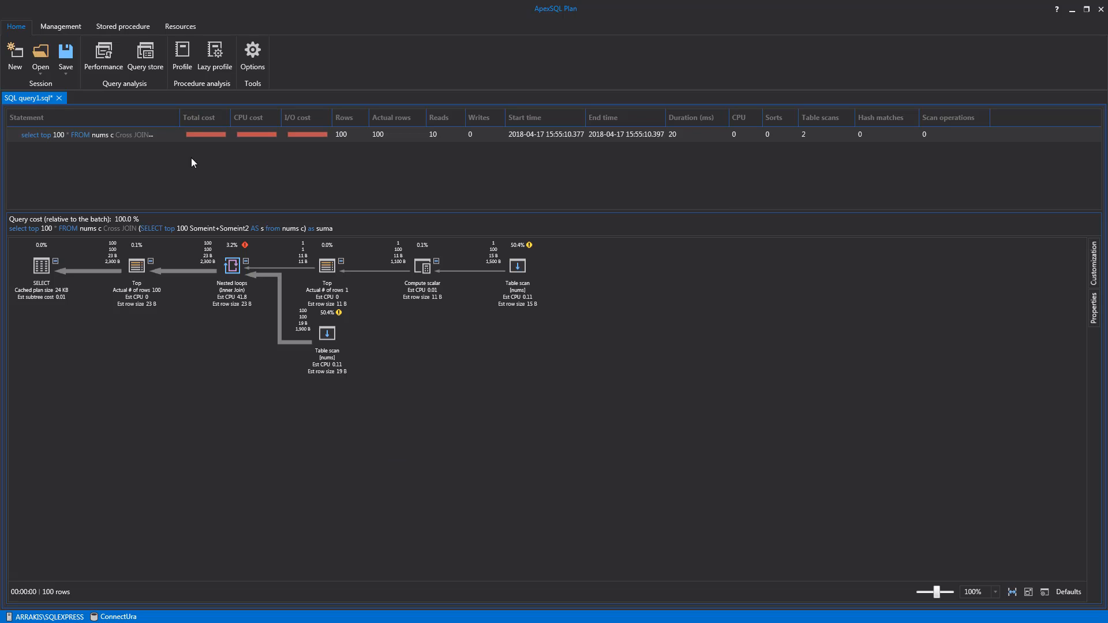
{"action": "left_click", "coordinate": [60, 27]}
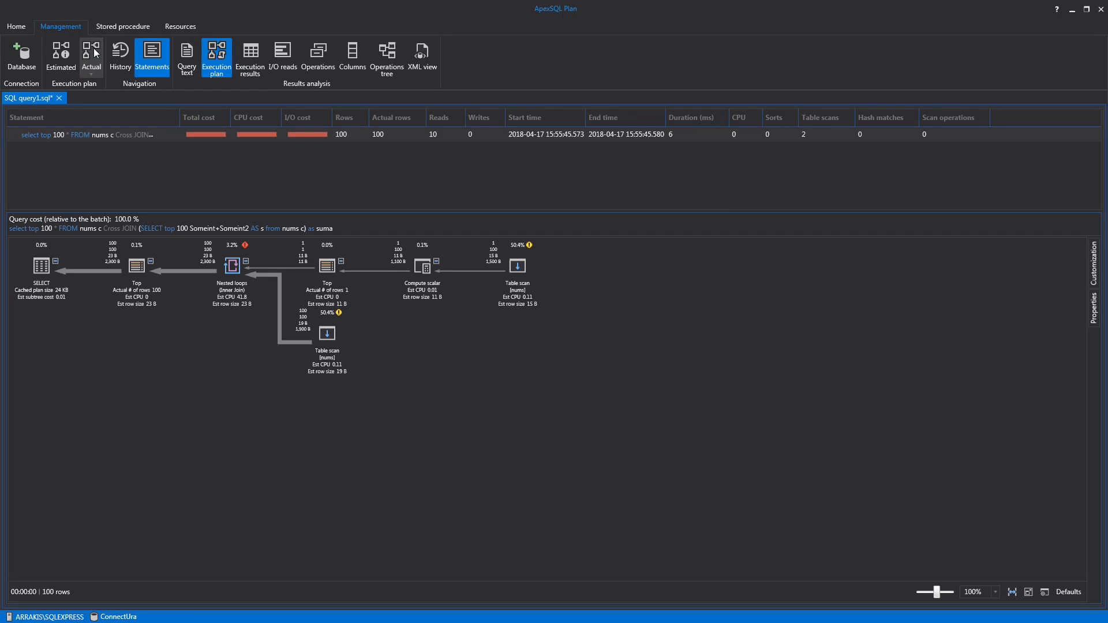
{"action": "left_click", "coordinate": [249, 56]}
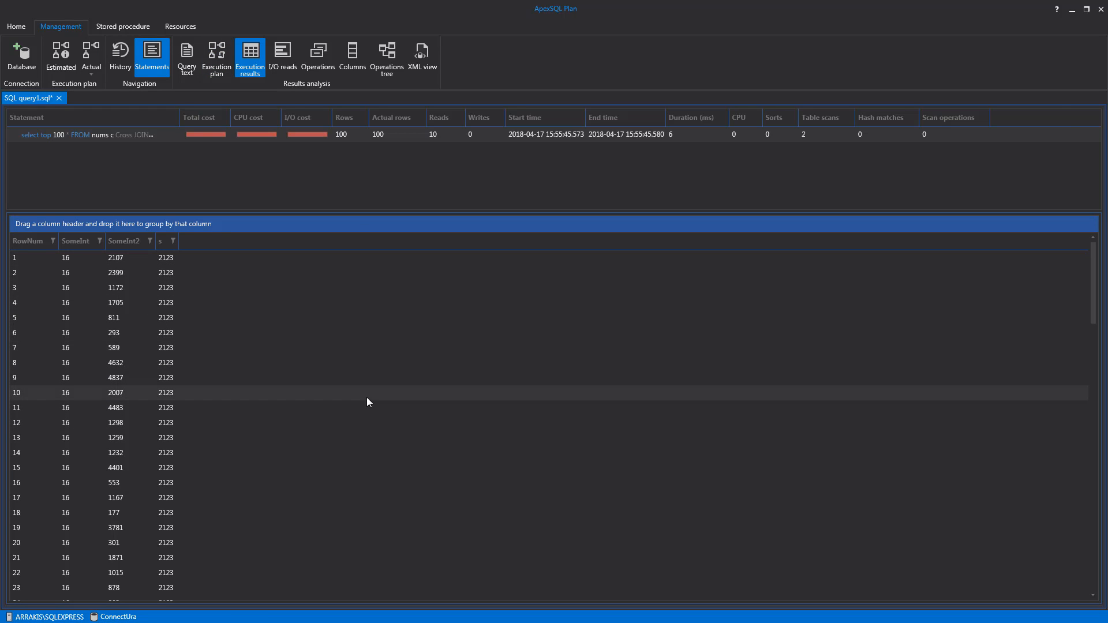
{"action": "mouse_move", "coordinate": [30, 54]}
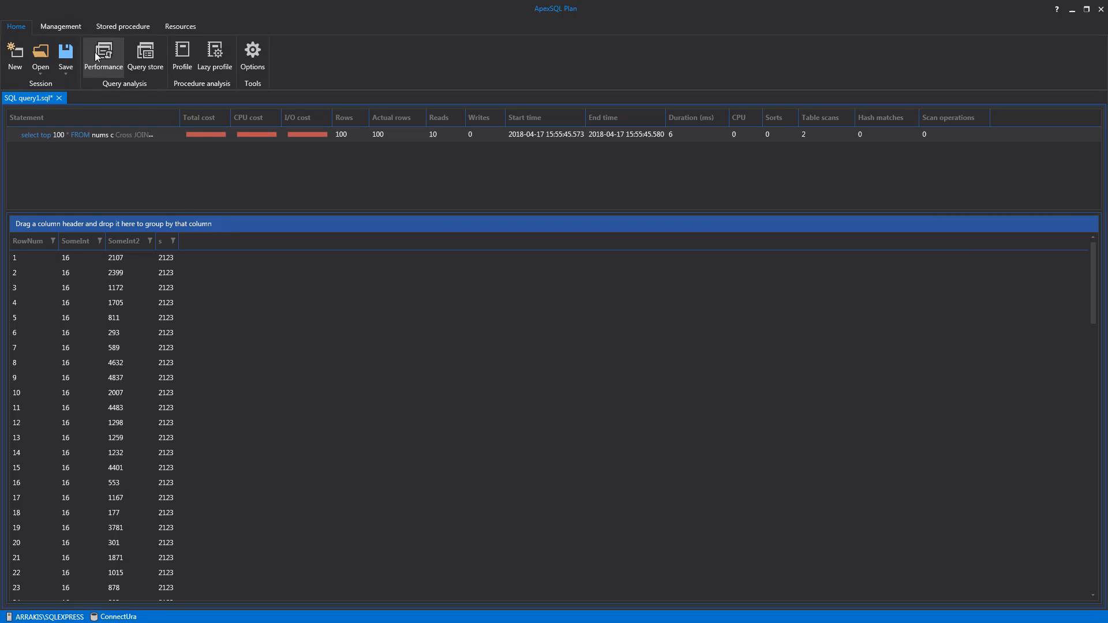
{"action": "mouse_move", "coordinate": [104, 69]}
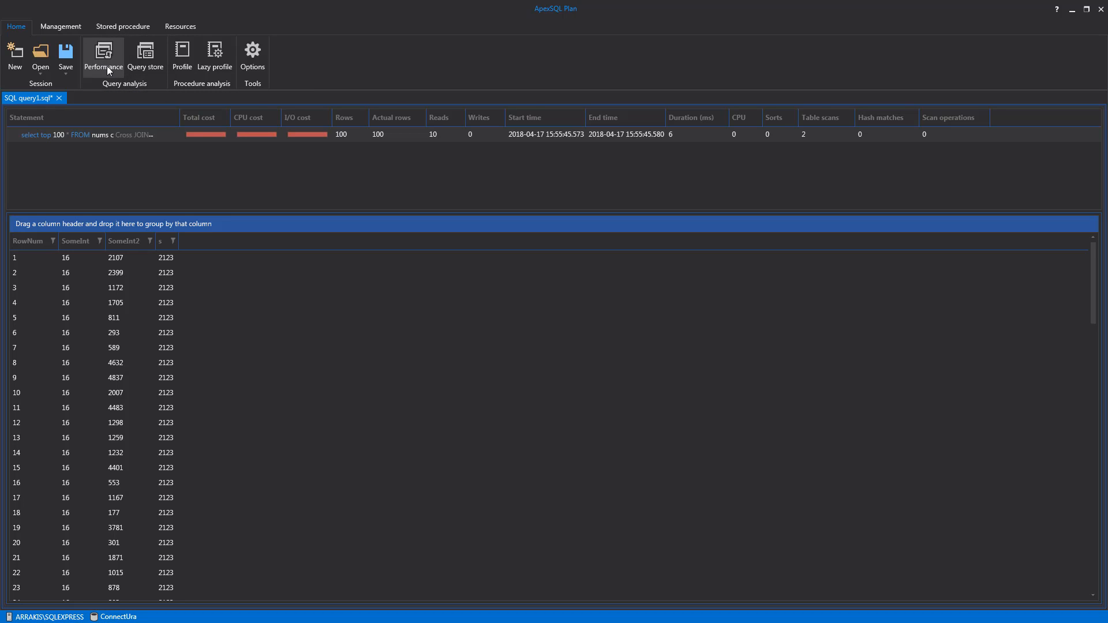
{"action": "mouse_move", "coordinate": [109, 60]}
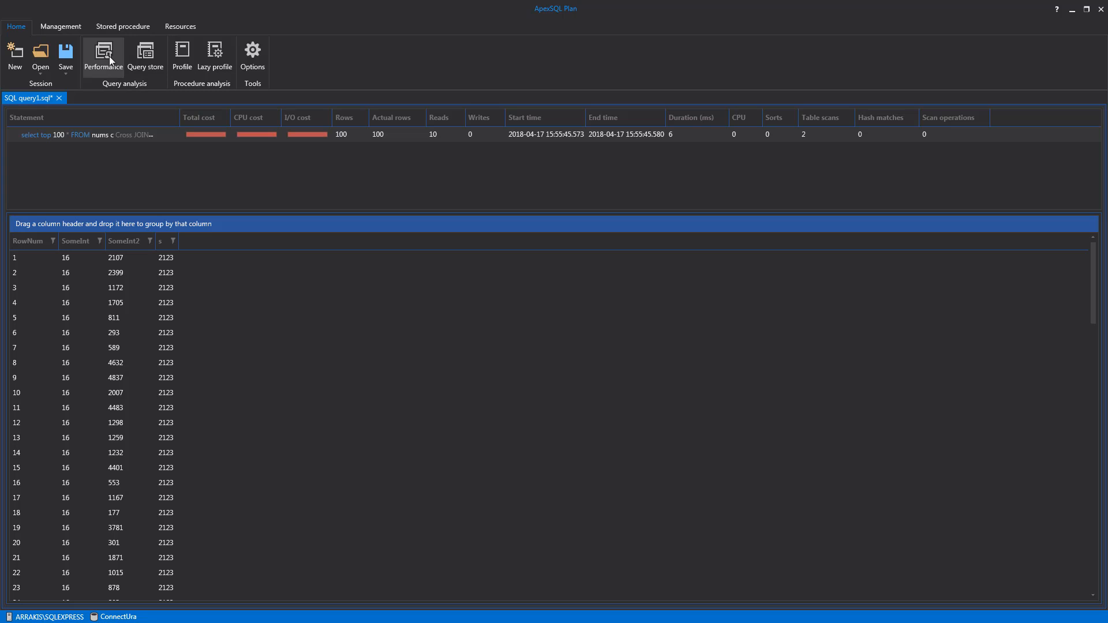
{"action": "mouse_move", "coordinate": [121, 66]}
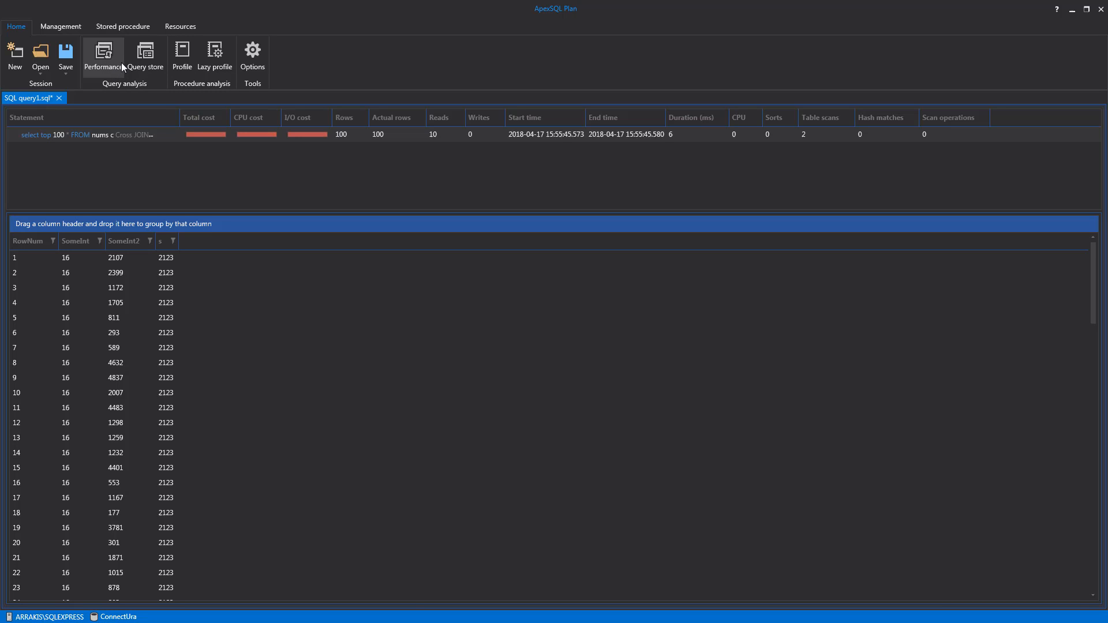
List the top 50 queries by execution count with average time, CPU and read statistics
{"action": "left_click", "coordinate": [103, 56]}
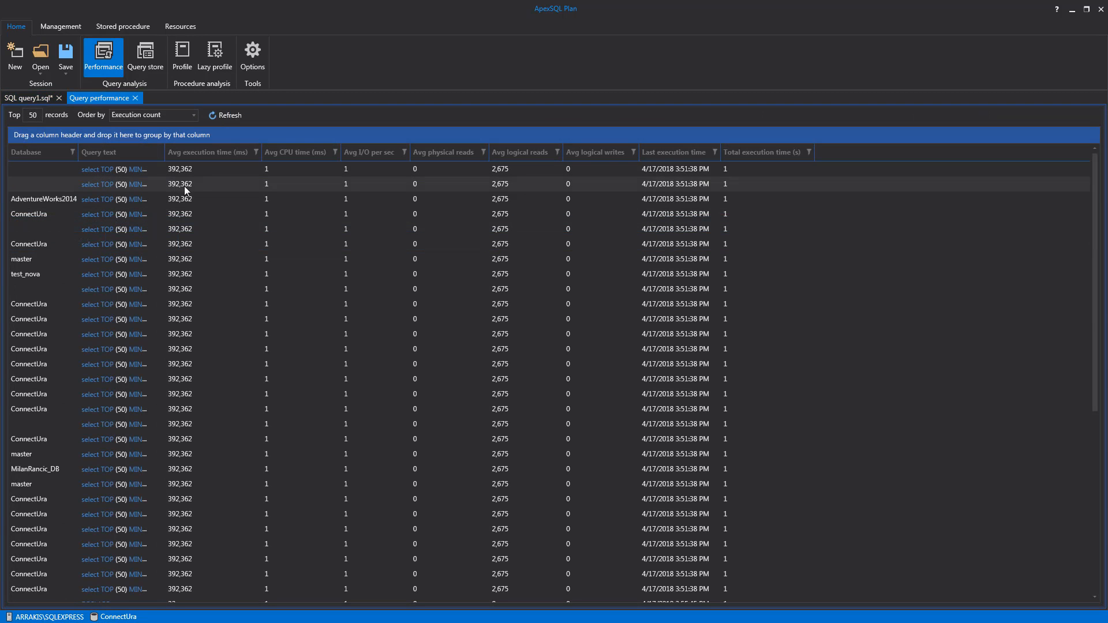
{"action": "mouse_move", "coordinate": [209, 316]}
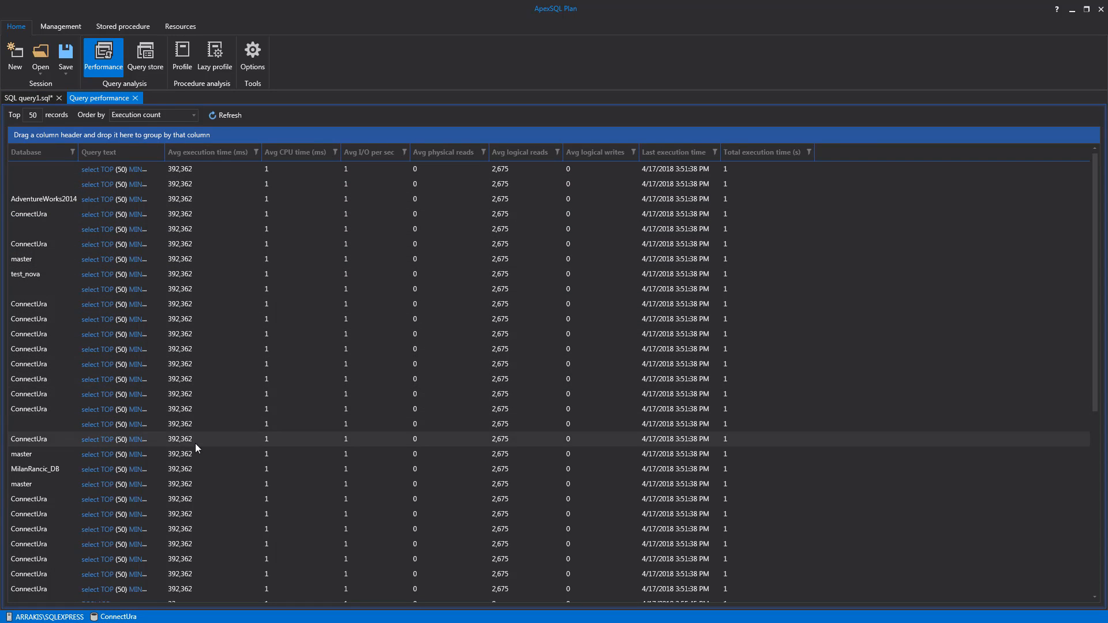
{"action": "scroll", "scroll_direction": "down", "scroll_amount": 3}
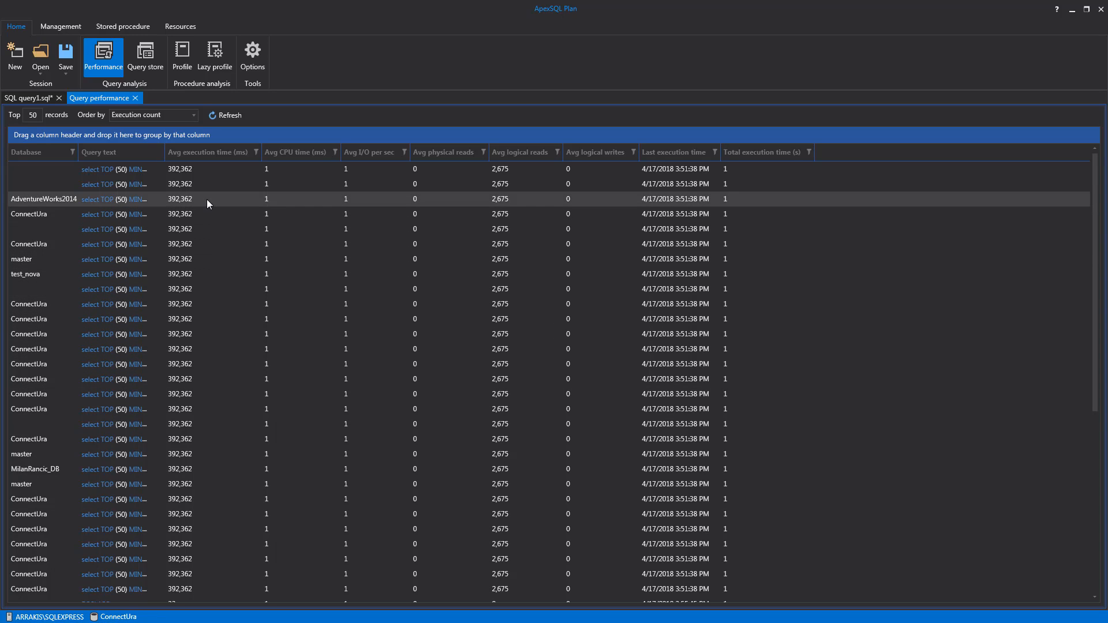
Show the AdventureWorks2014 query row from the performance list as its graphical execution plan
{"action": "right_click", "coordinate": [208, 203]}
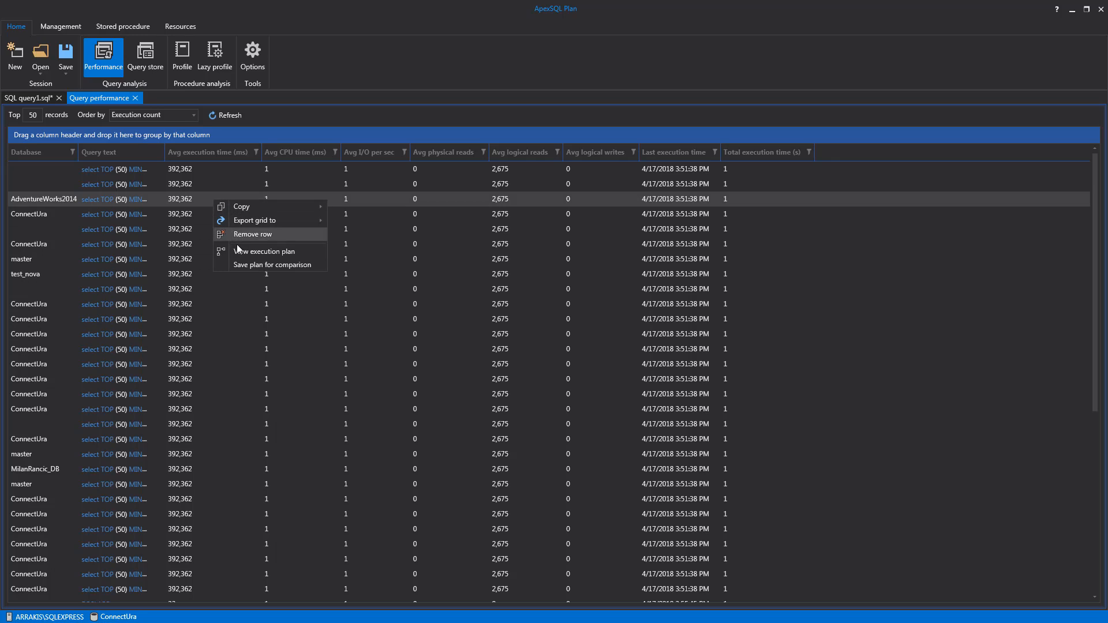
{"action": "mouse_move", "coordinate": [260, 269]}
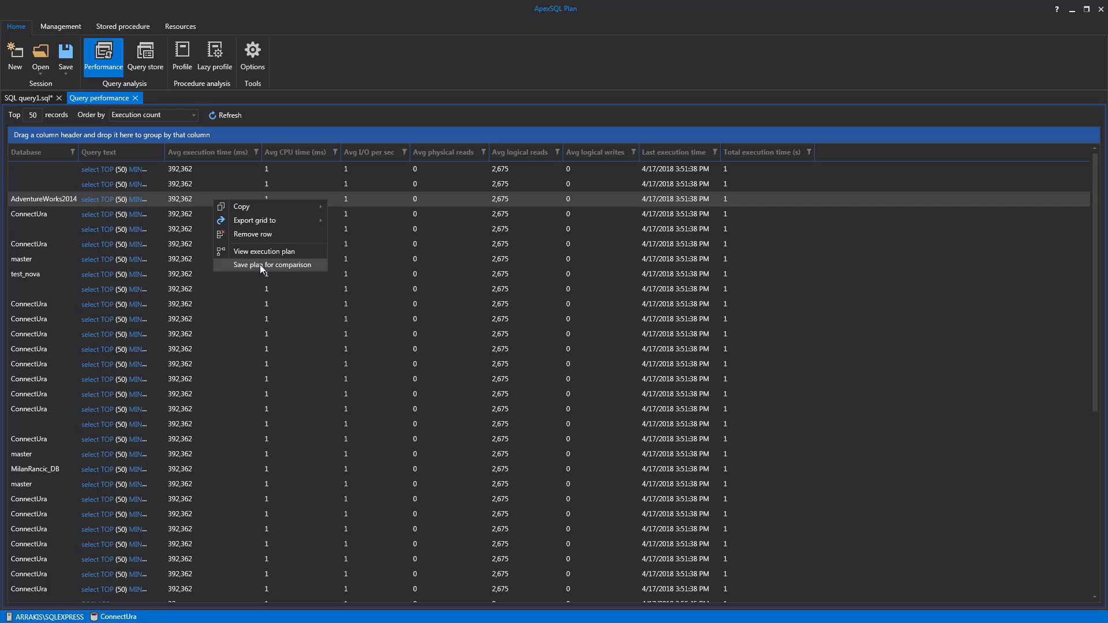
{"action": "mouse_move", "coordinate": [278, 251]}
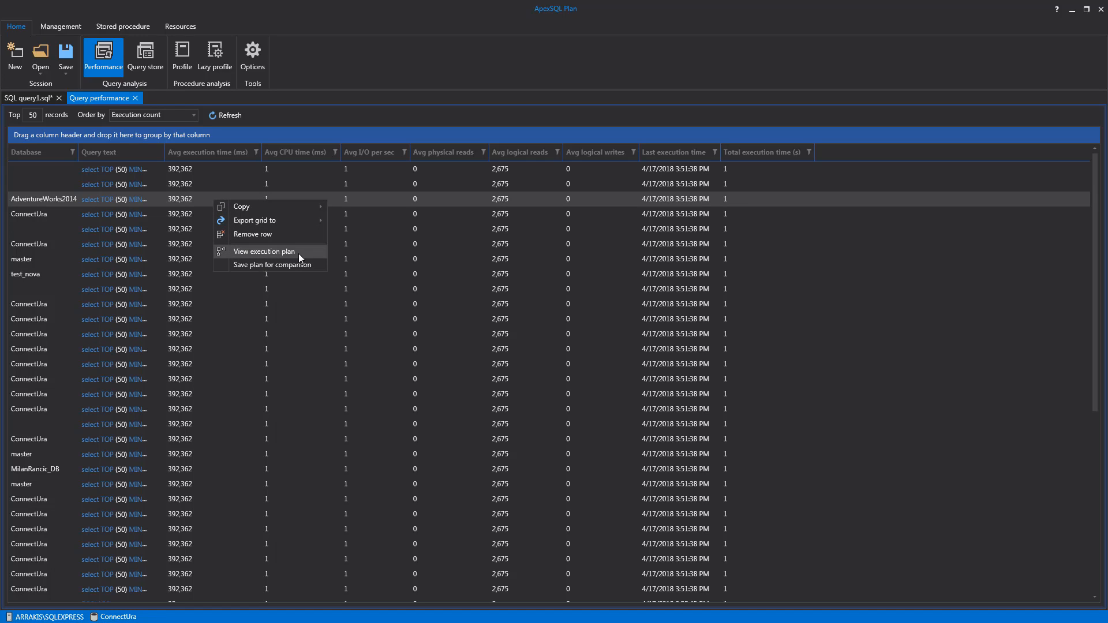
{"action": "mouse_move", "coordinate": [309, 256]}
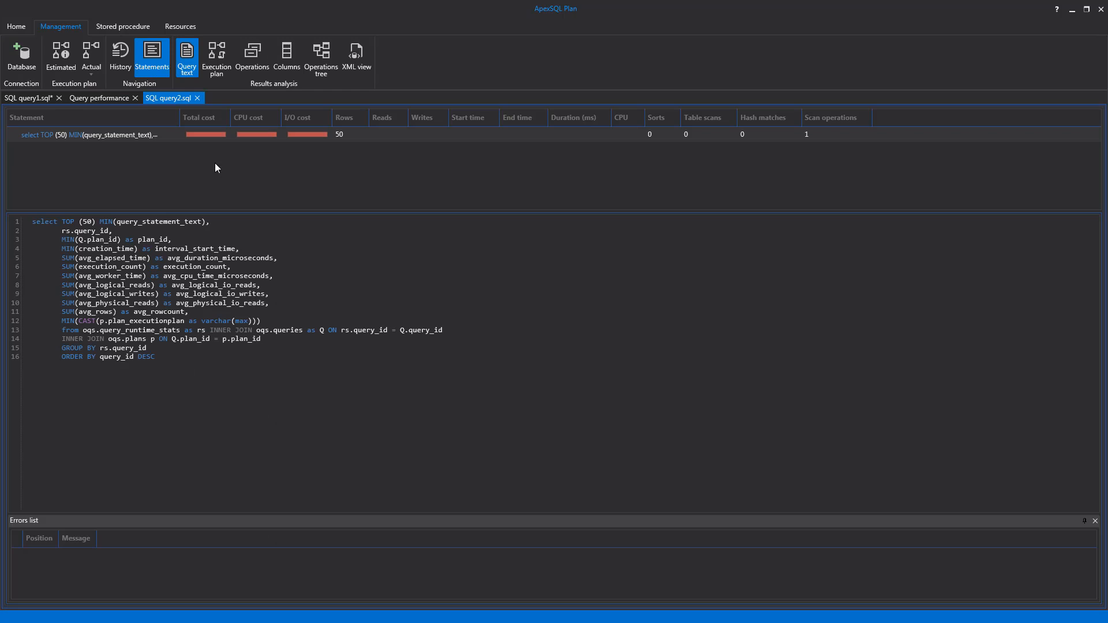
{"action": "left_click", "coordinate": [215, 57]}
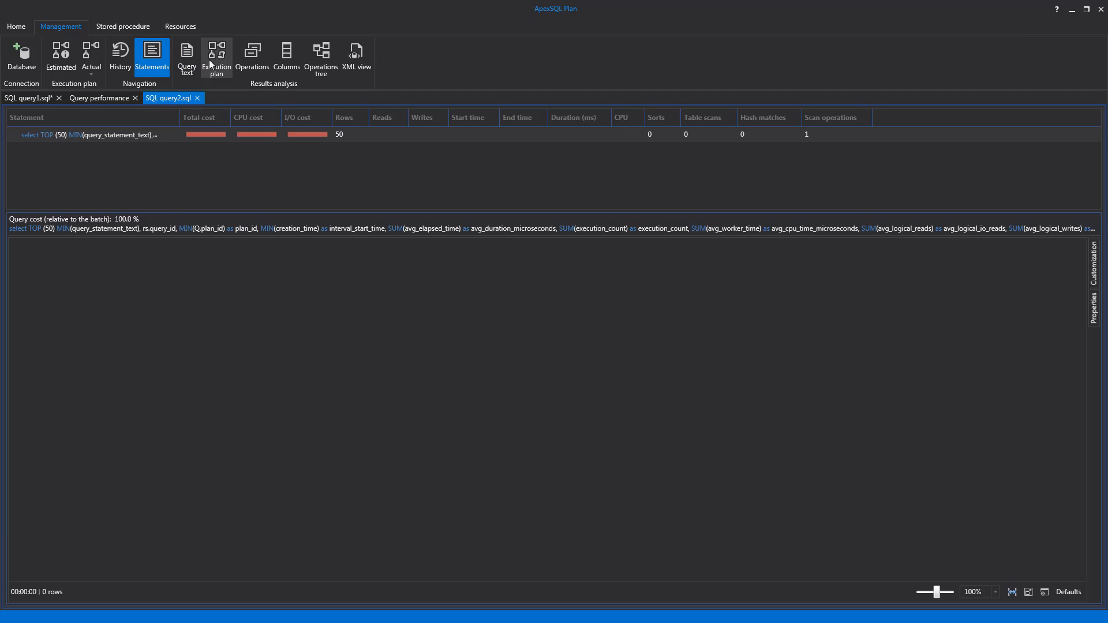
{"action": "left_click", "coordinate": [217, 56]}
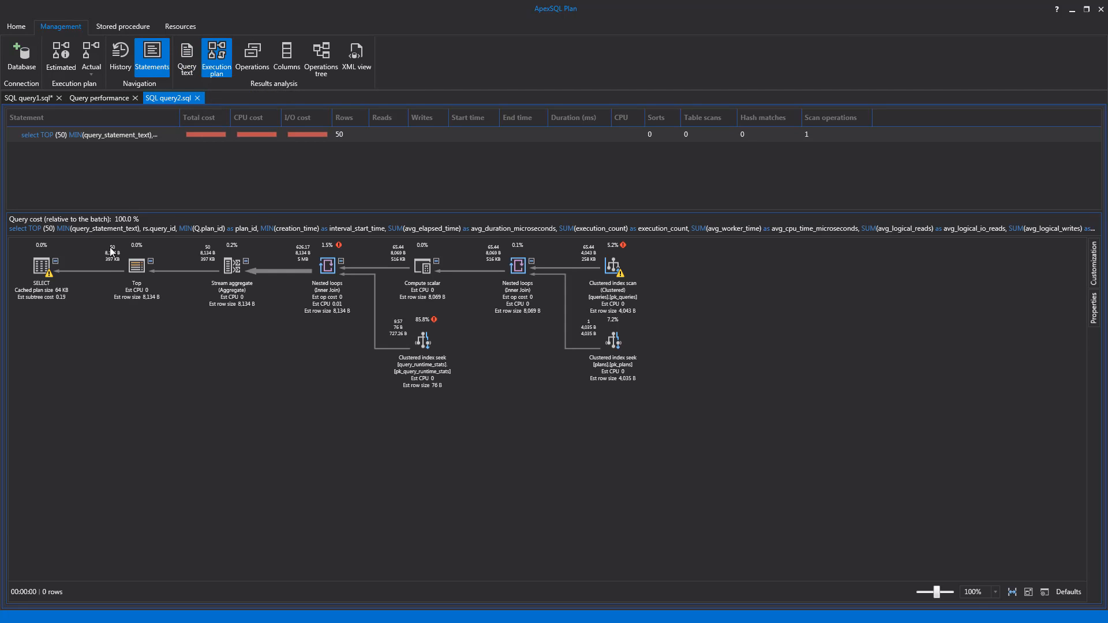
{"action": "mouse_move", "coordinate": [399, 372]}
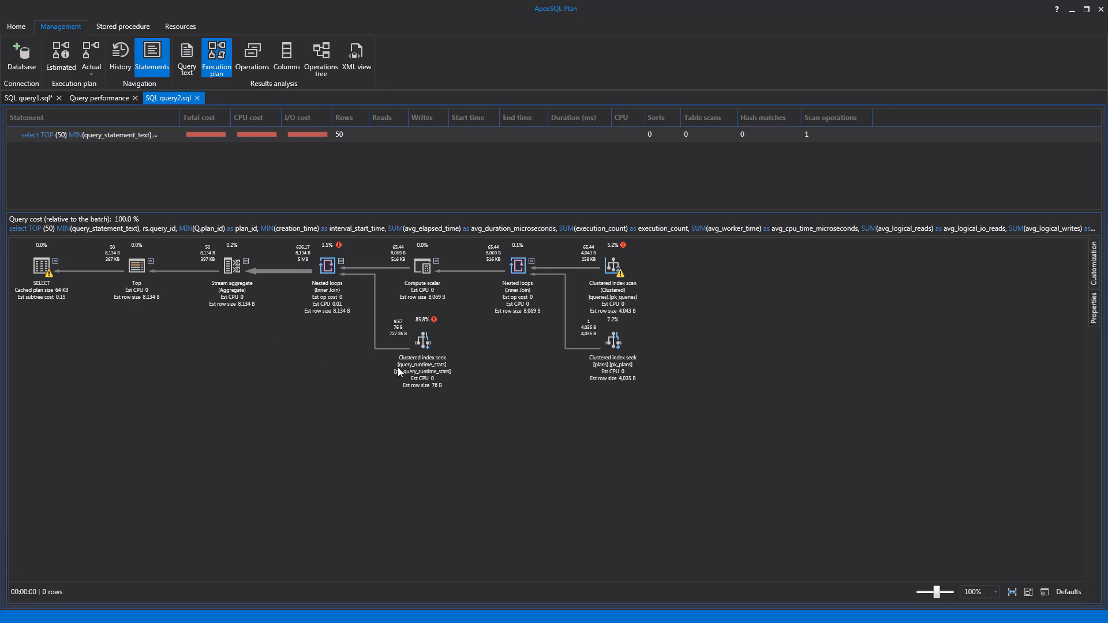
{"action": "mouse_move", "coordinate": [645, 382]}
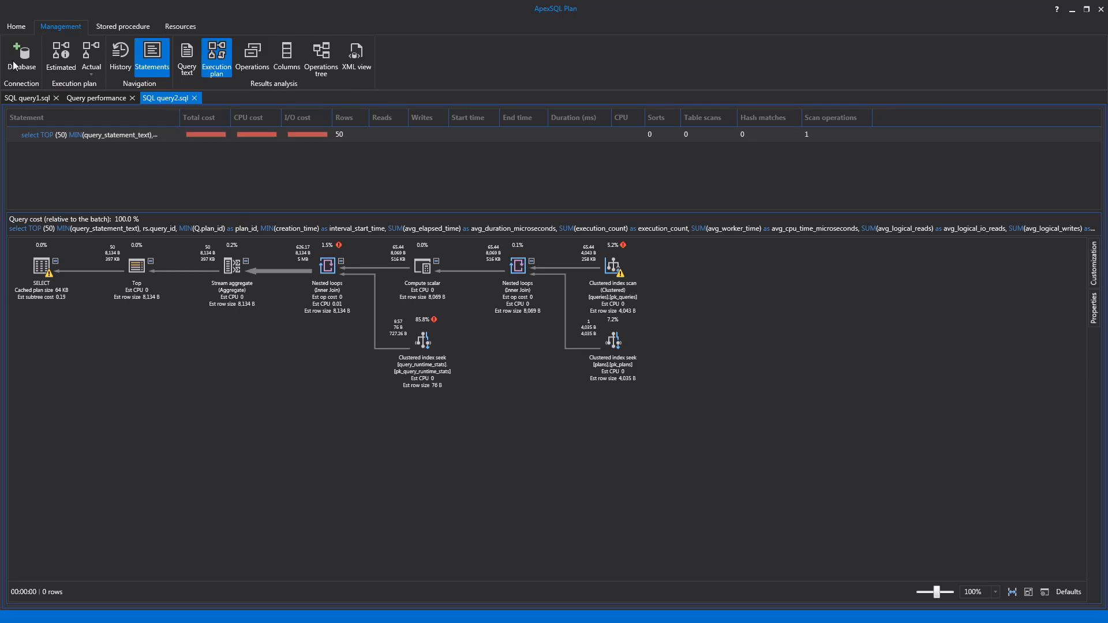
Connect the Query store window to AdventureWorks2014 and enable Query Store on it
{"action": "left_click", "coordinate": [15, 26]}
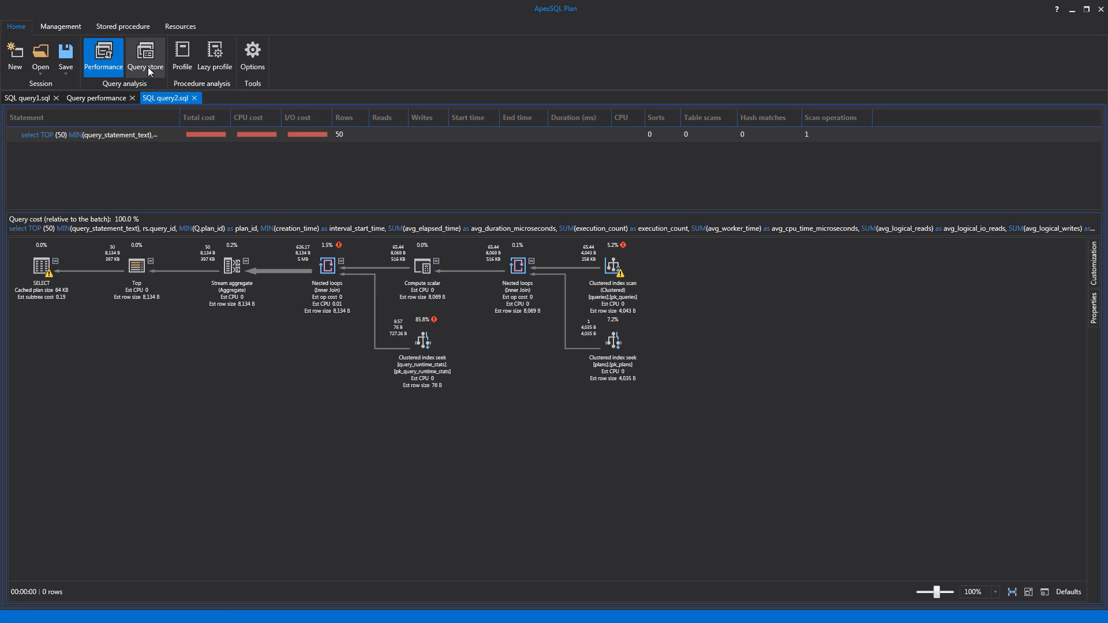
{"action": "left_click", "coordinate": [146, 53]}
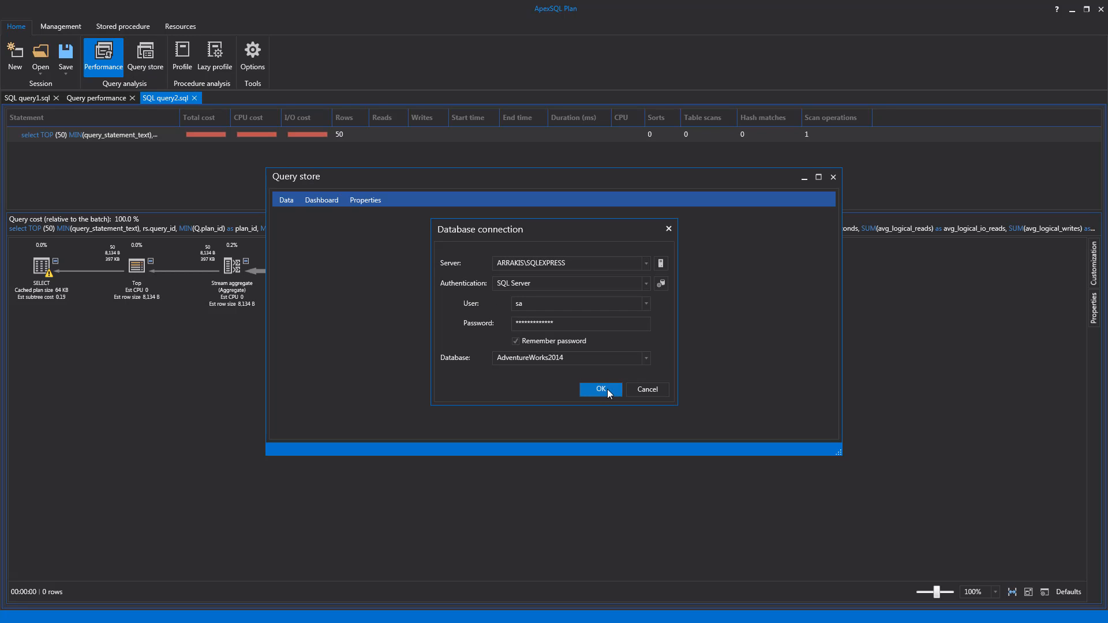
{"action": "left_click", "coordinate": [600, 389]}
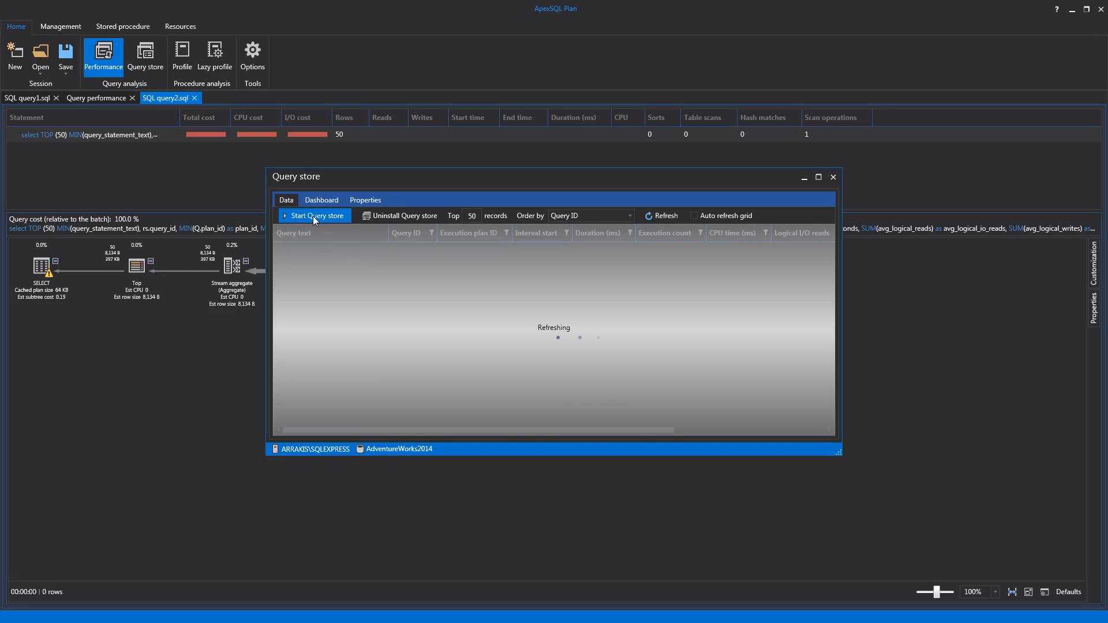
{"action": "left_click", "coordinate": [316, 216]}
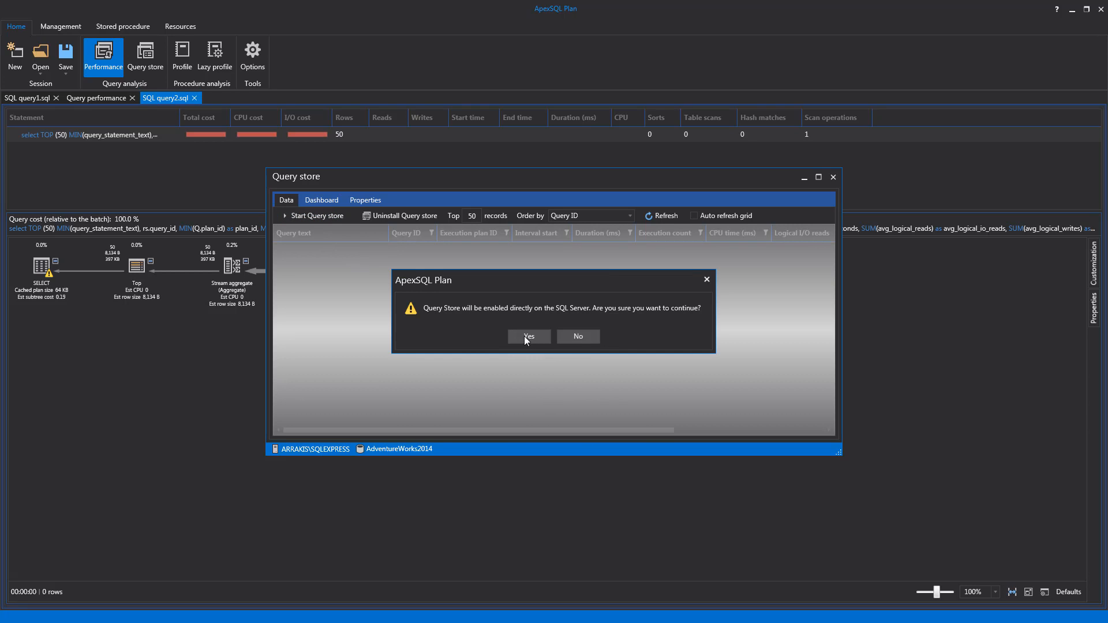
{"action": "left_click", "coordinate": [528, 336]}
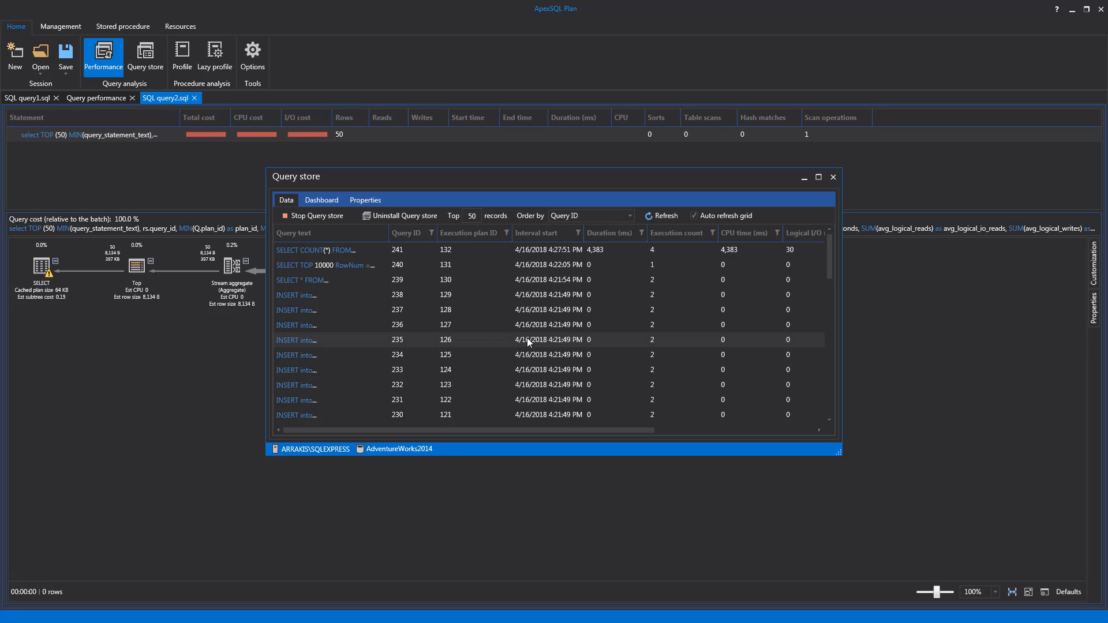
{"action": "mouse_move", "coordinate": [484, 342]}
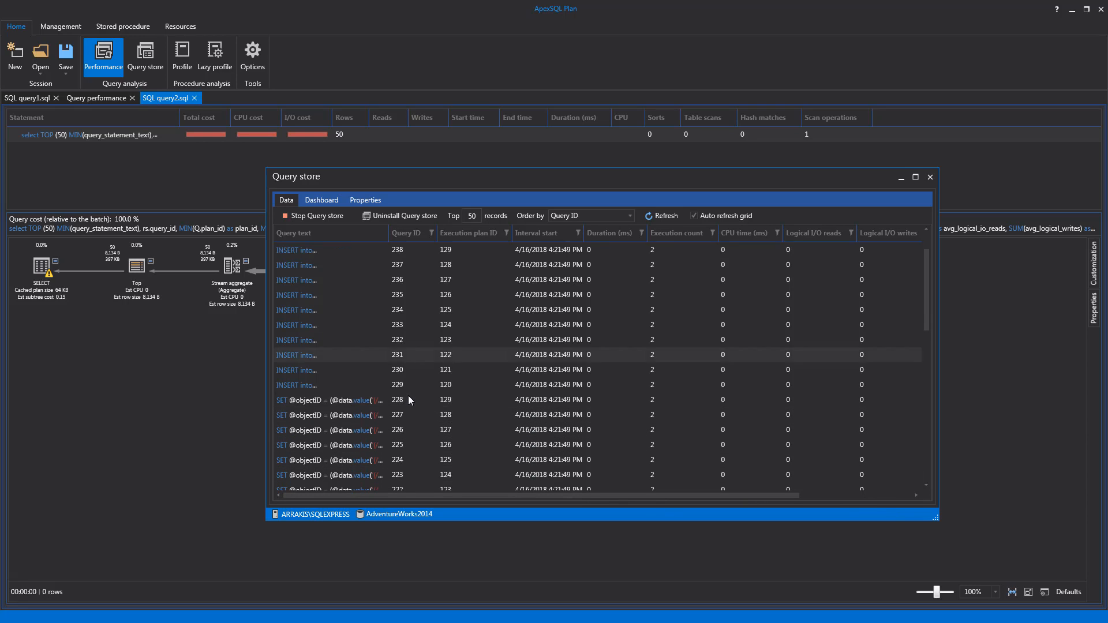
Bring up the actions menu for the SELECT TOP 10000 query row in Query store
{"action": "scroll", "scroll_direction": "down", "scroll_amount": 3}
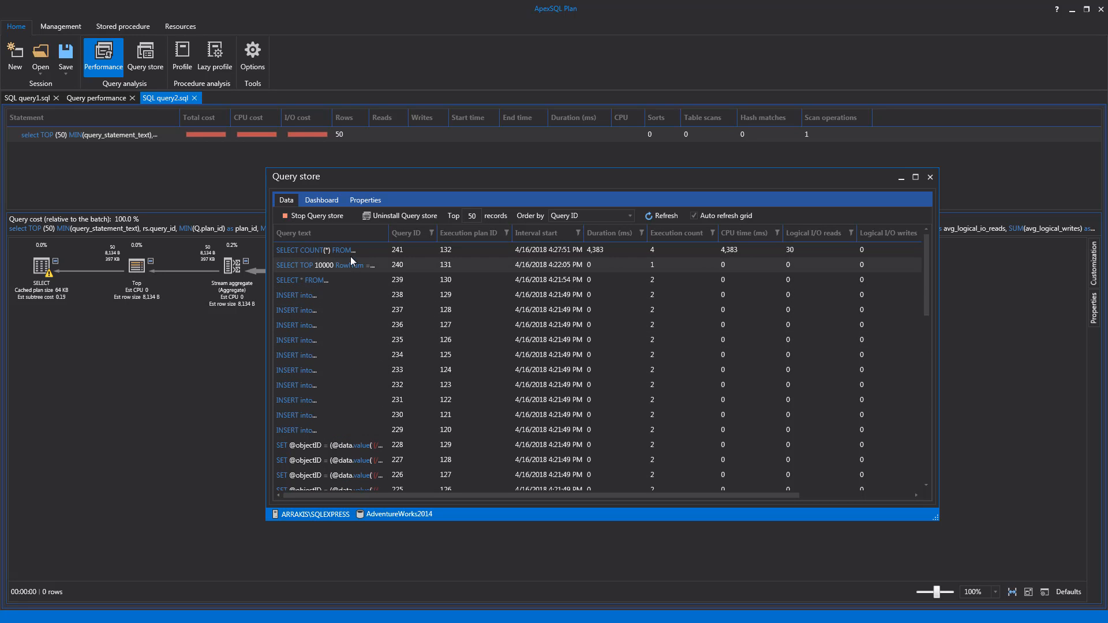
{"action": "mouse_move", "coordinate": [346, 265]}
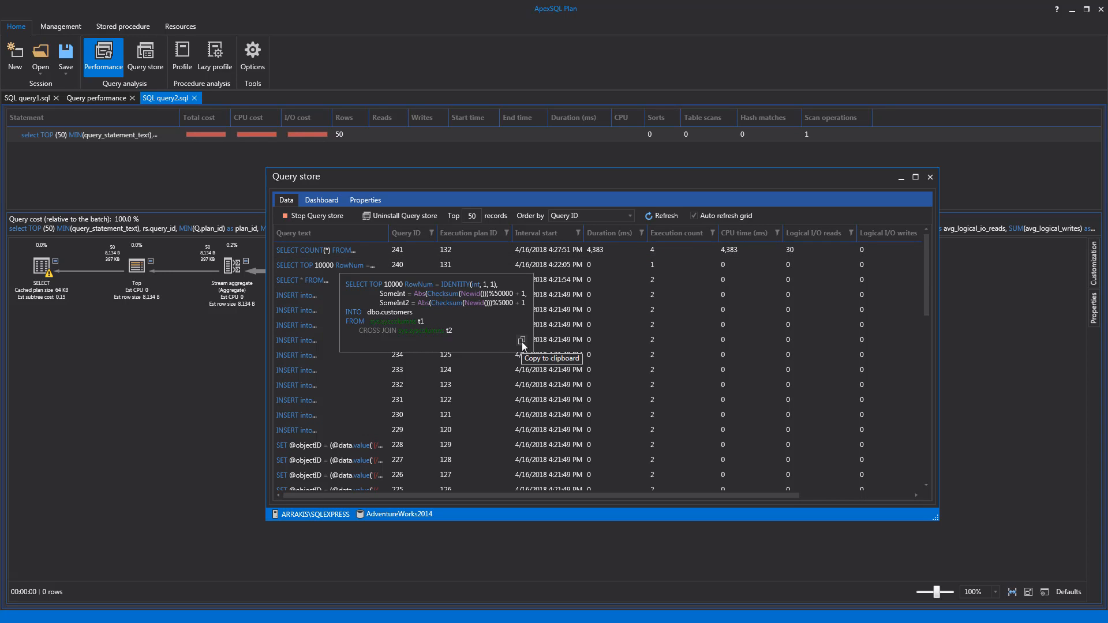
{"action": "mouse_move", "coordinate": [524, 344]}
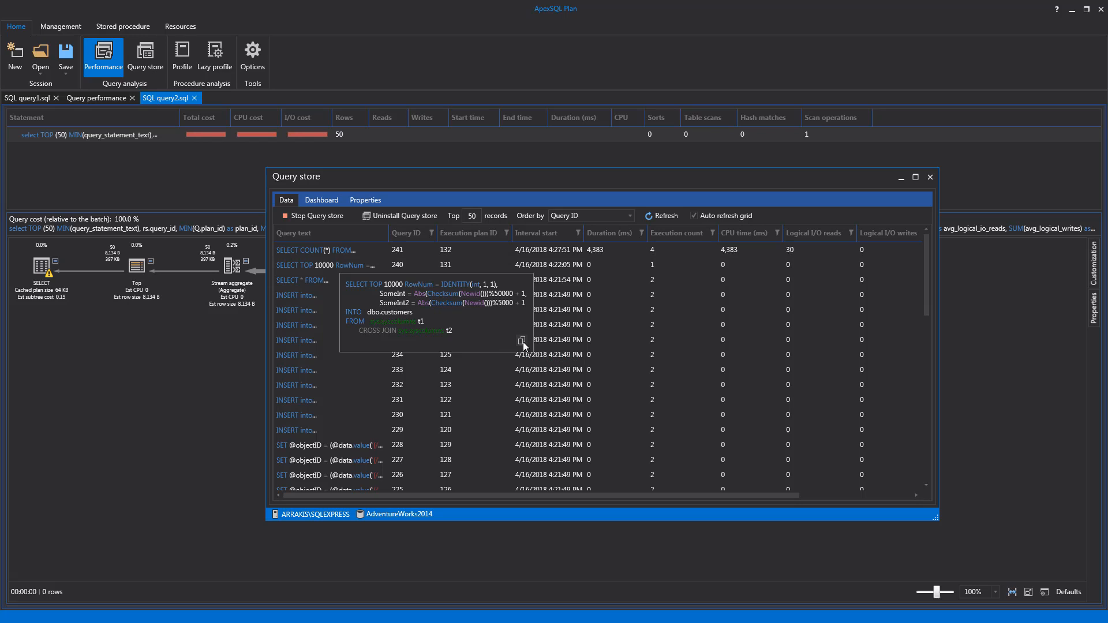
{"action": "mouse_move", "coordinate": [447, 313]}
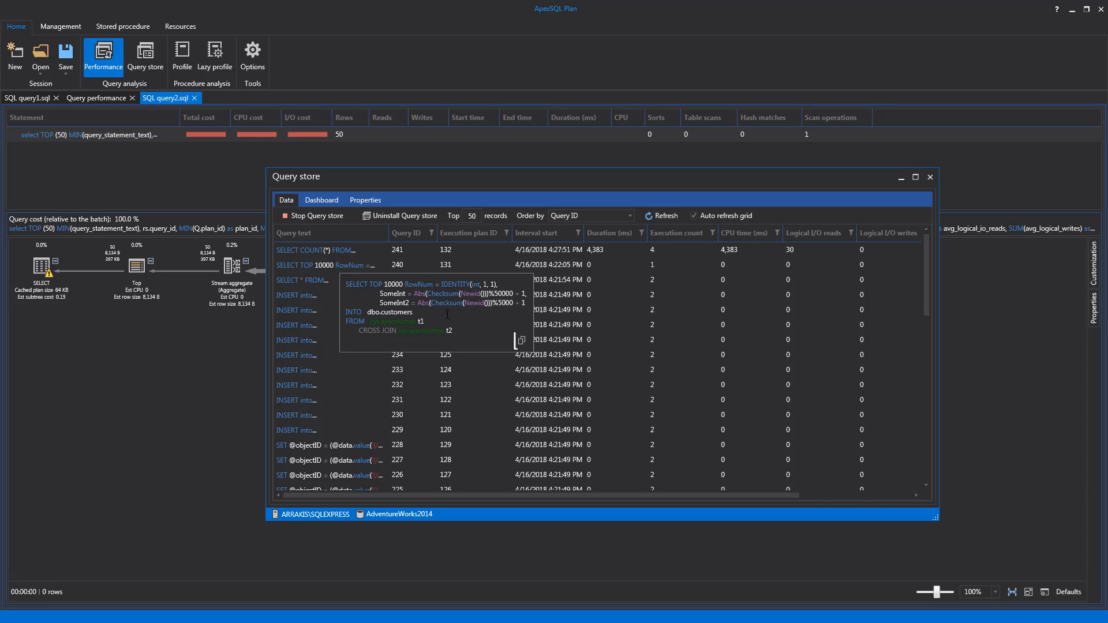
{"action": "right_click", "coordinate": [325, 264]}
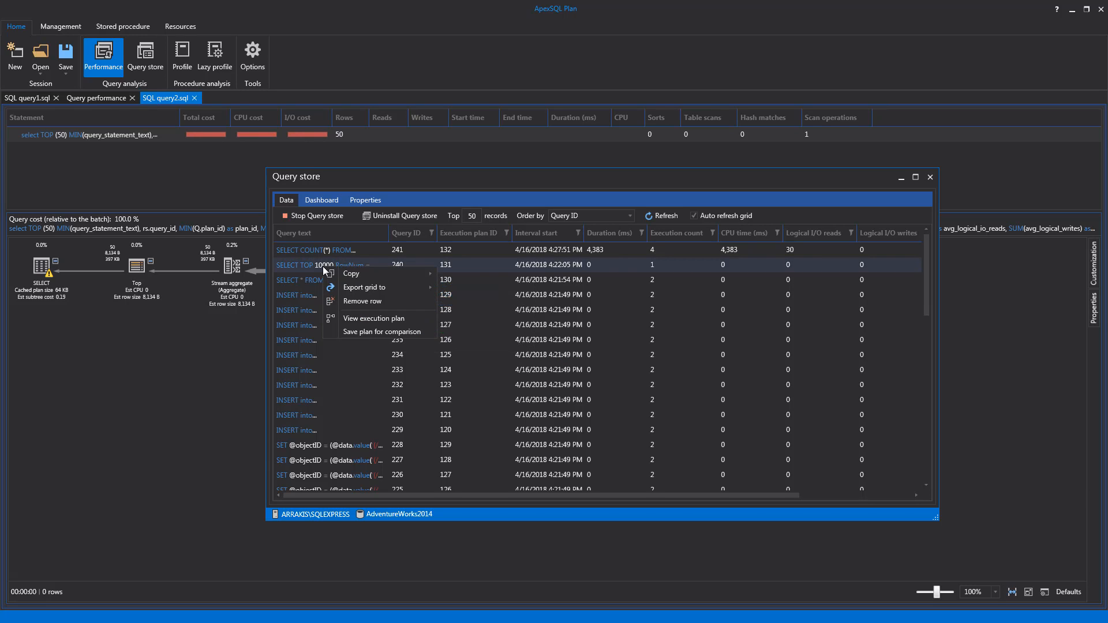
{"action": "mouse_move", "coordinate": [381, 332]}
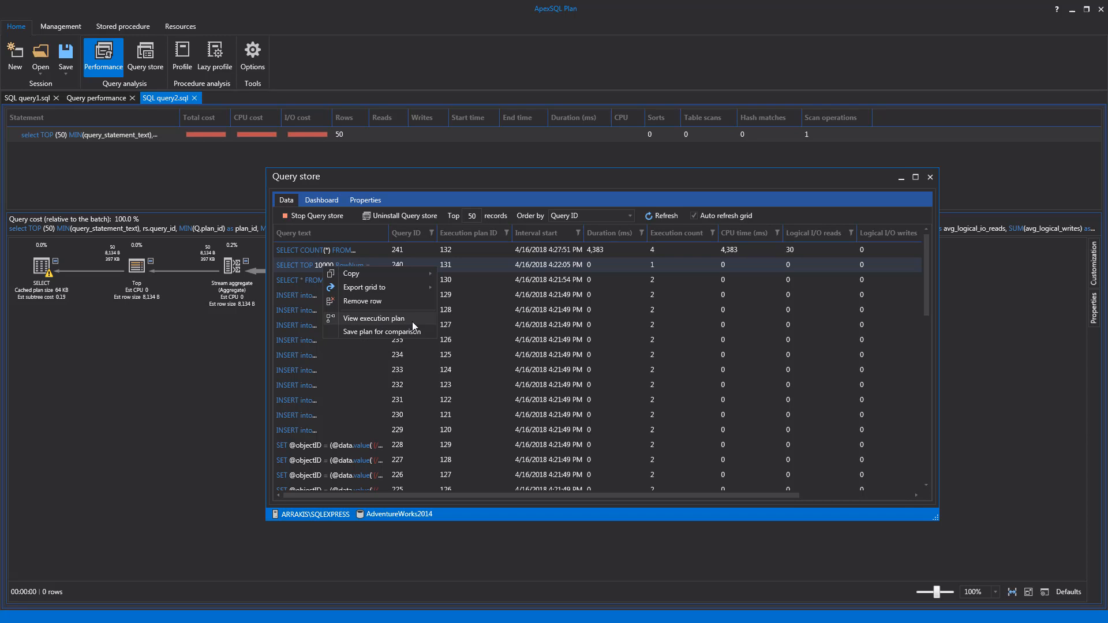
Show the SELECT TOP 10000 query's execution plan as a diagram in a new tab
{"action": "left_click", "coordinate": [374, 319]}
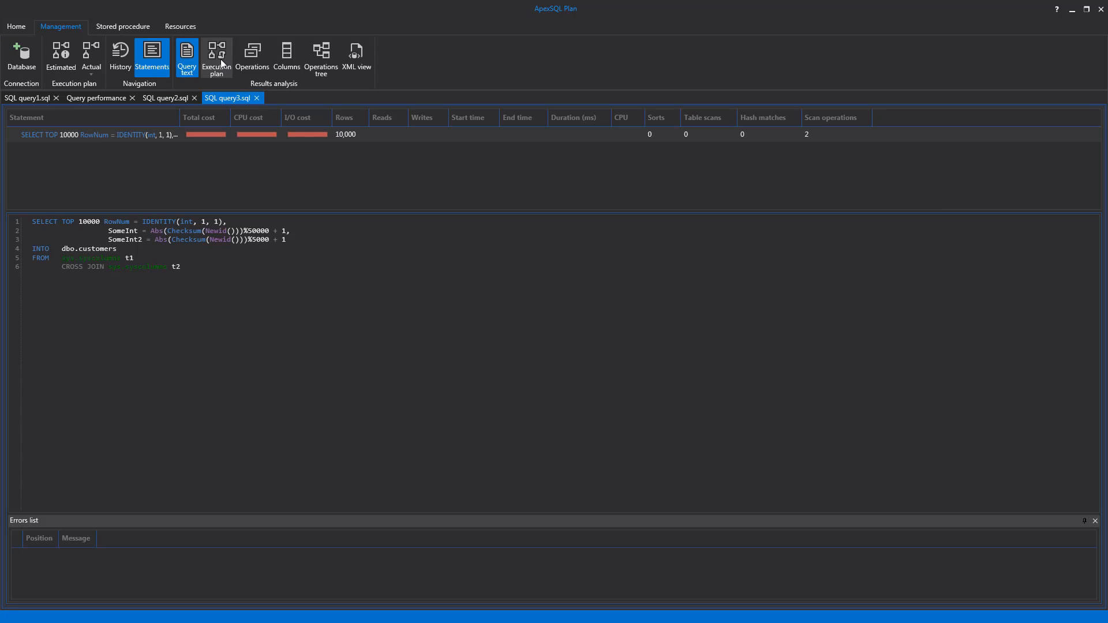
{"action": "left_click", "coordinate": [215, 57]}
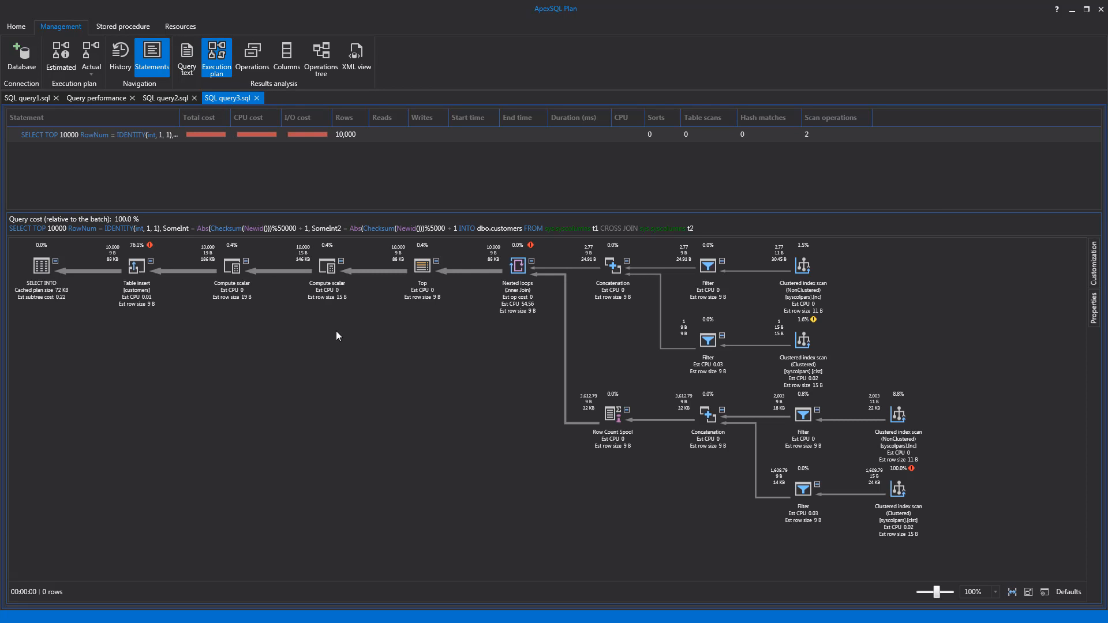
{"action": "mouse_move", "coordinate": [458, 408]}
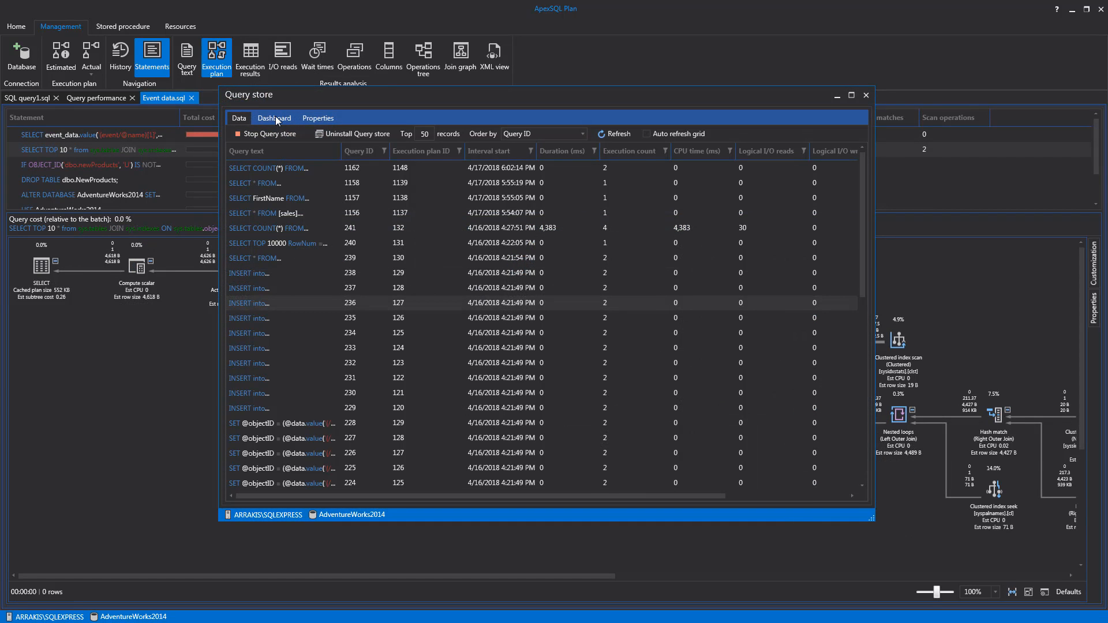
Show the Query Store dashboard wait-time charts narrowed to a 2-hour interval and refresh
{"action": "left_click", "coordinate": [274, 118]}
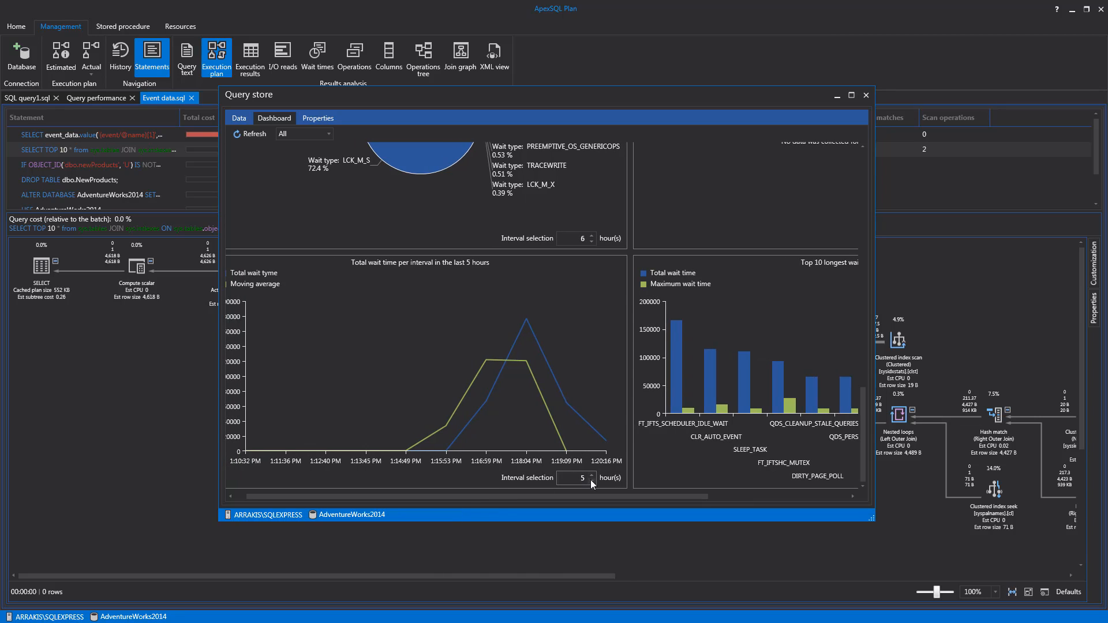
{"action": "left_click", "coordinate": [590, 482]}
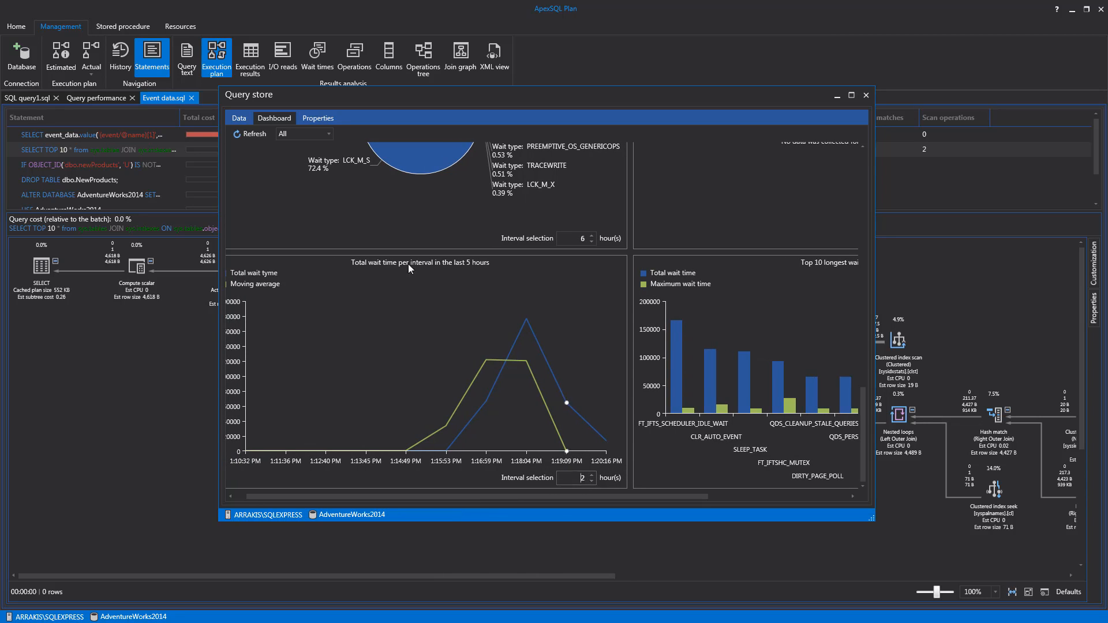
{"action": "left_click", "coordinate": [252, 134]}
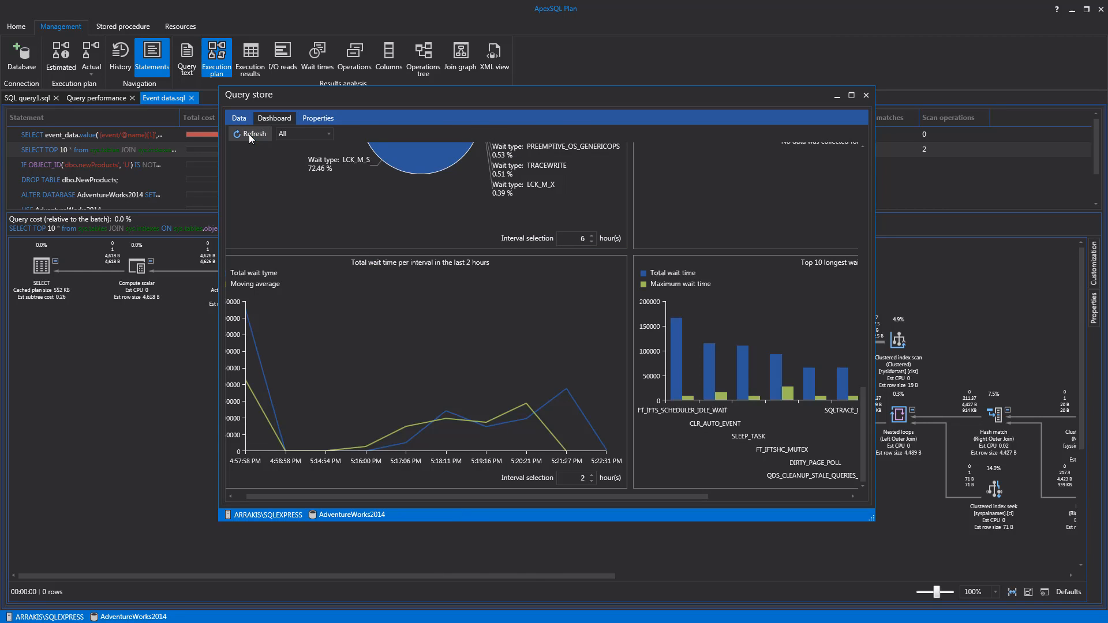
Review the Query Store properties such as the 15-minute flush interval and capture settings
{"action": "left_click", "coordinate": [318, 118]}
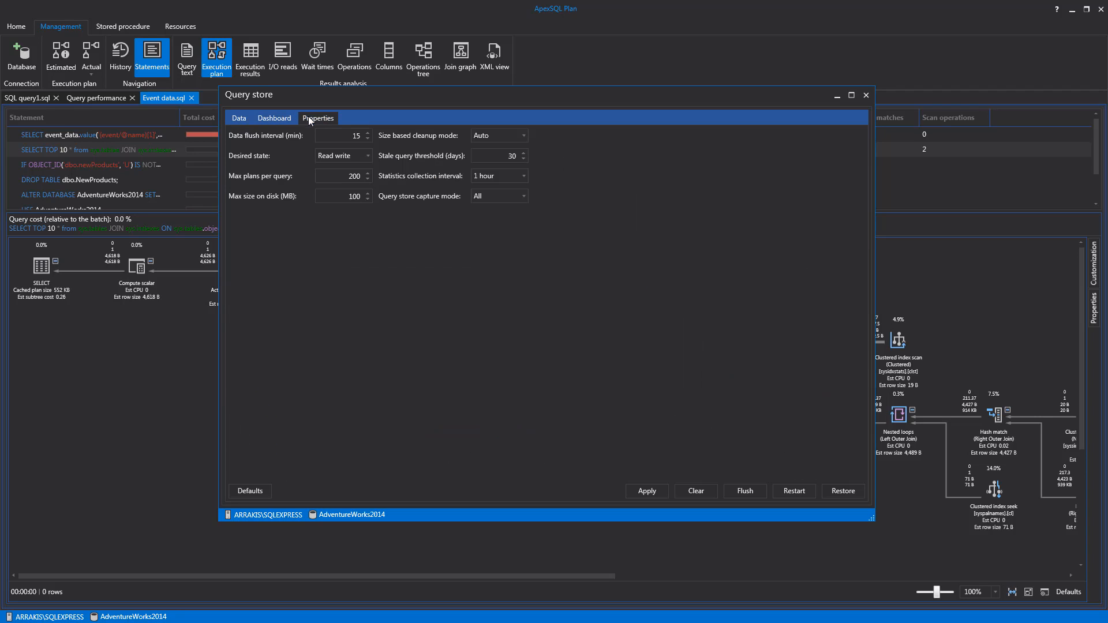
{"action": "left_click", "coordinate": [341, 135]}
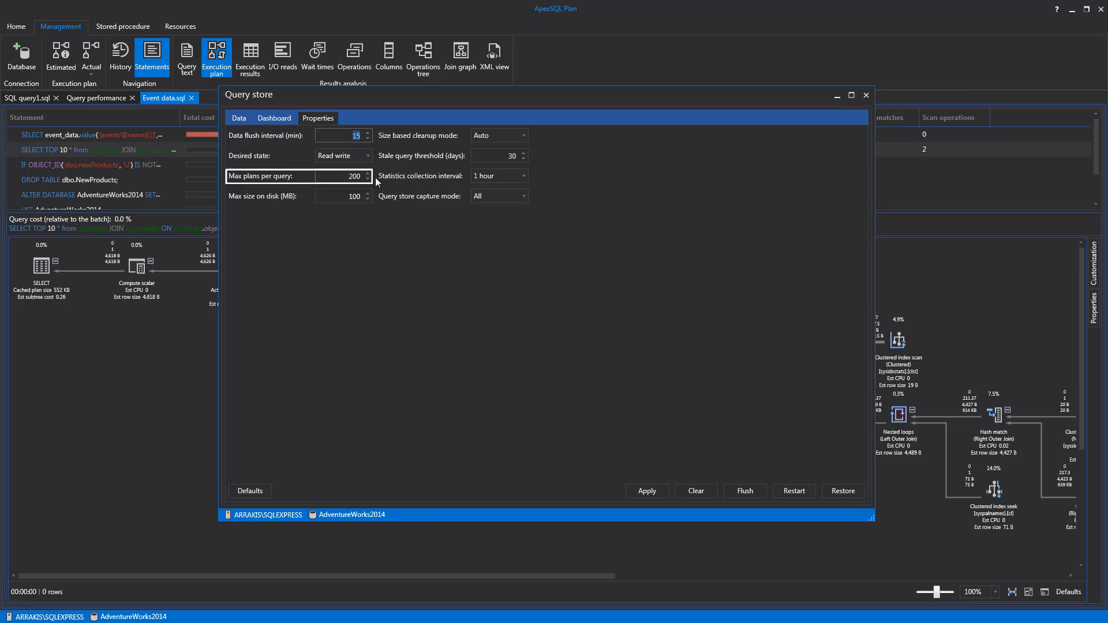
{"action": "left_click", "coordinate": [522, 175]}
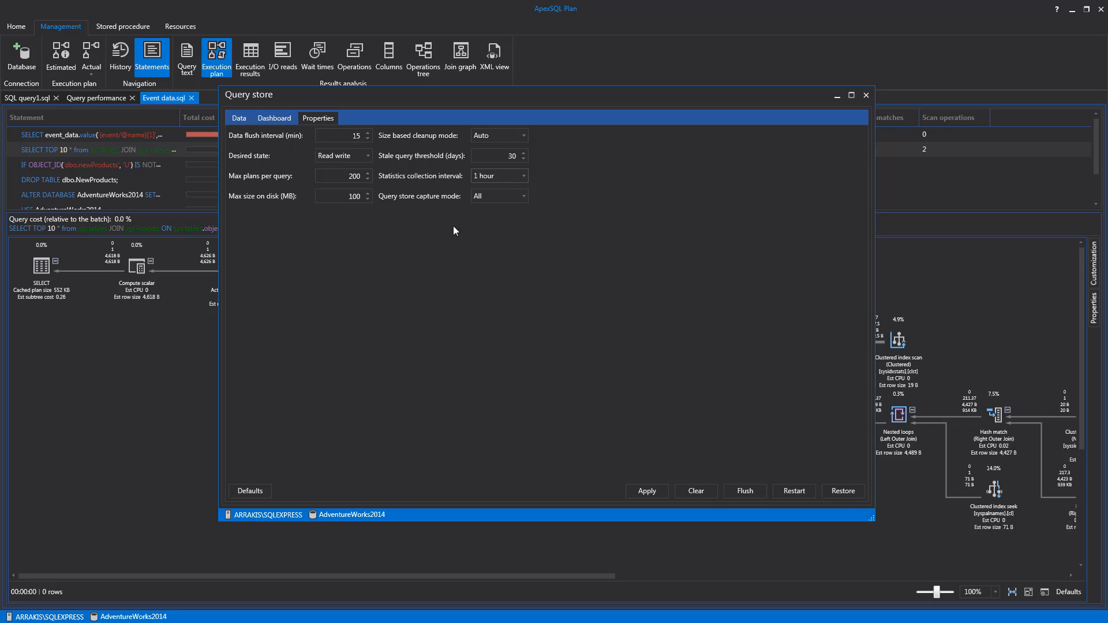
{"action": "mouse_move", "coordinate": [833, 491]}
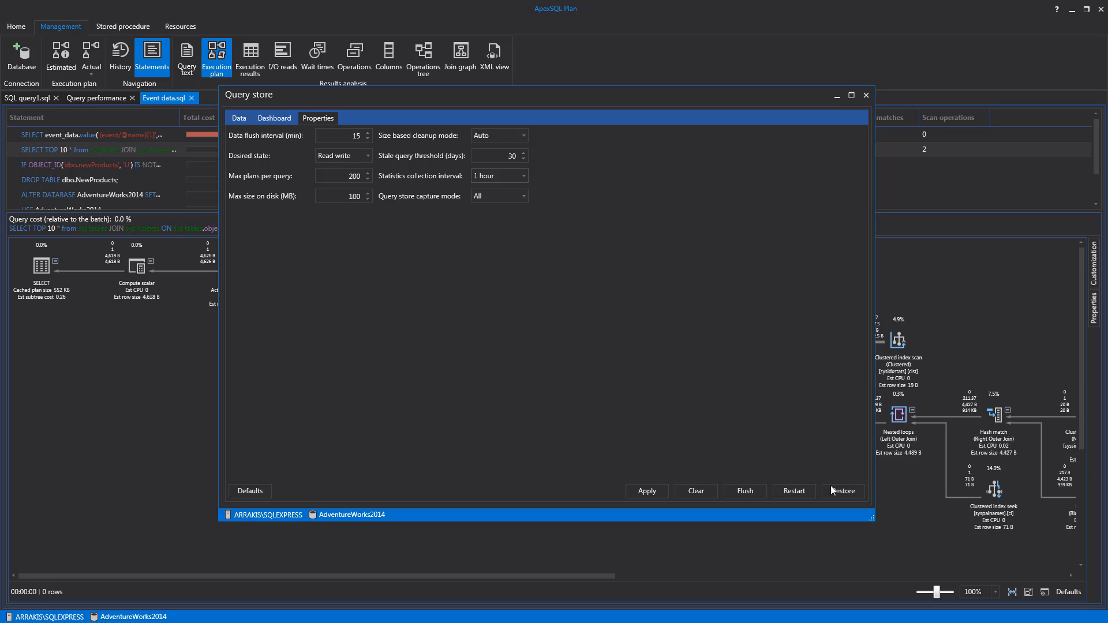
{"action": "mouse_move", "coordinate": [843, 490]}
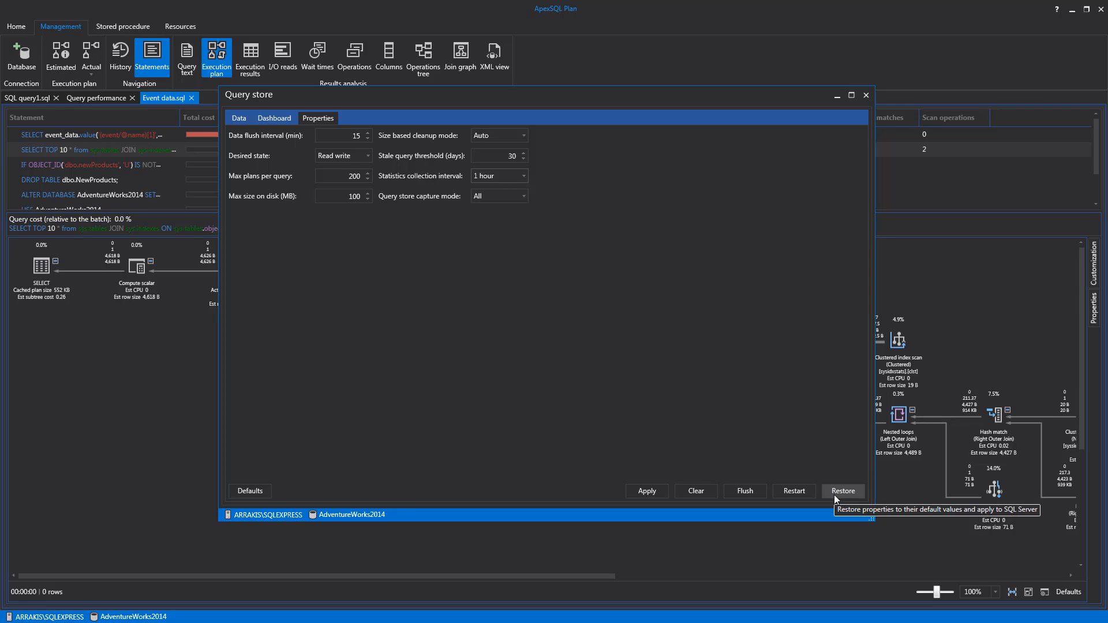
{"action": "mouse_move", "coordinate": [831, 479]}
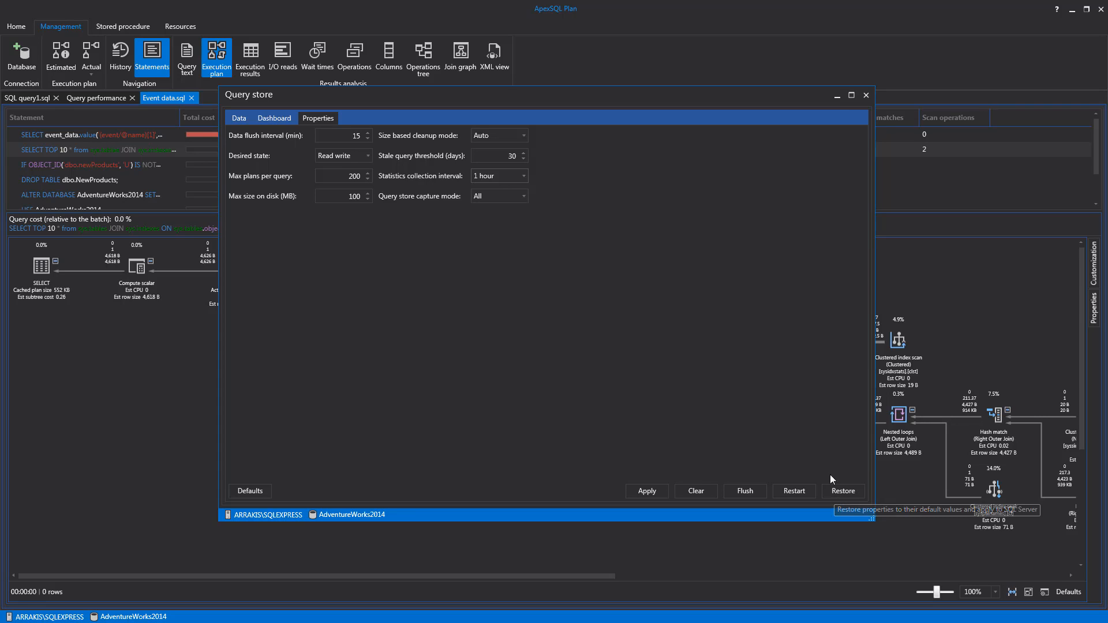